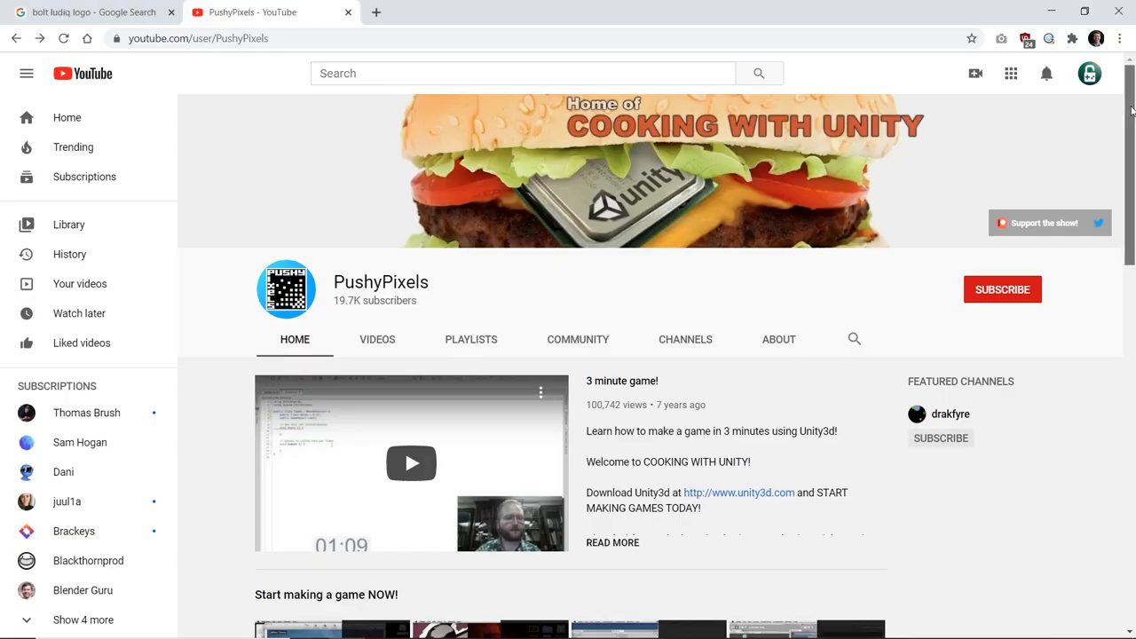
# - Return from the PushyPixels YouTube channel to the Unity editor window
pyautogui.click(410, 461)
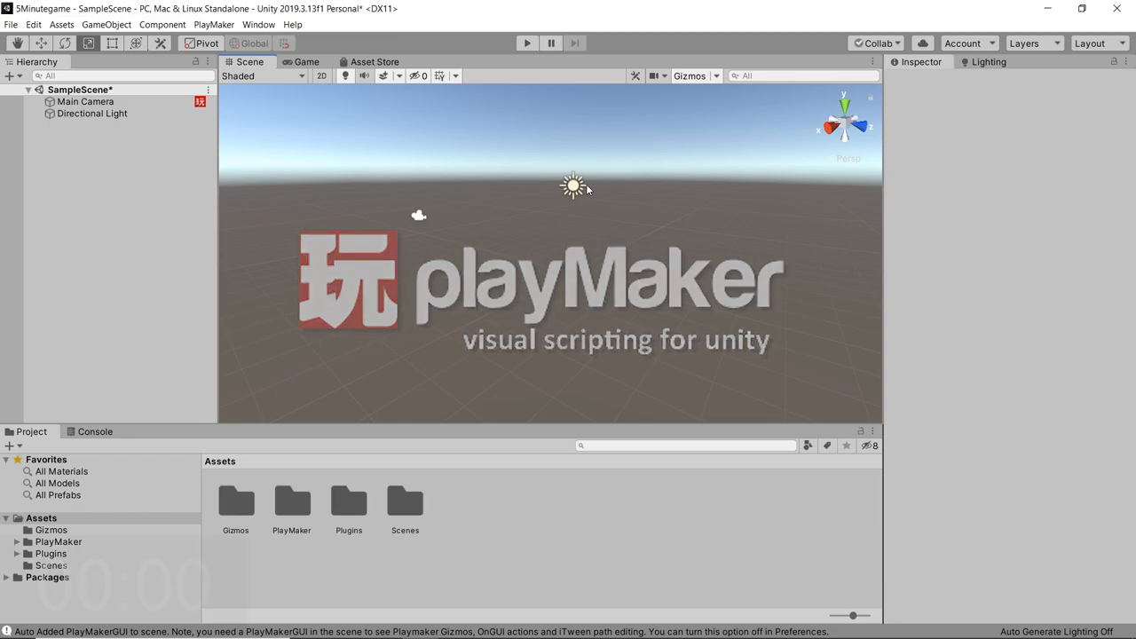
# - Add a sphere to the scene and name it Player
pyautogui.click(106, 25)
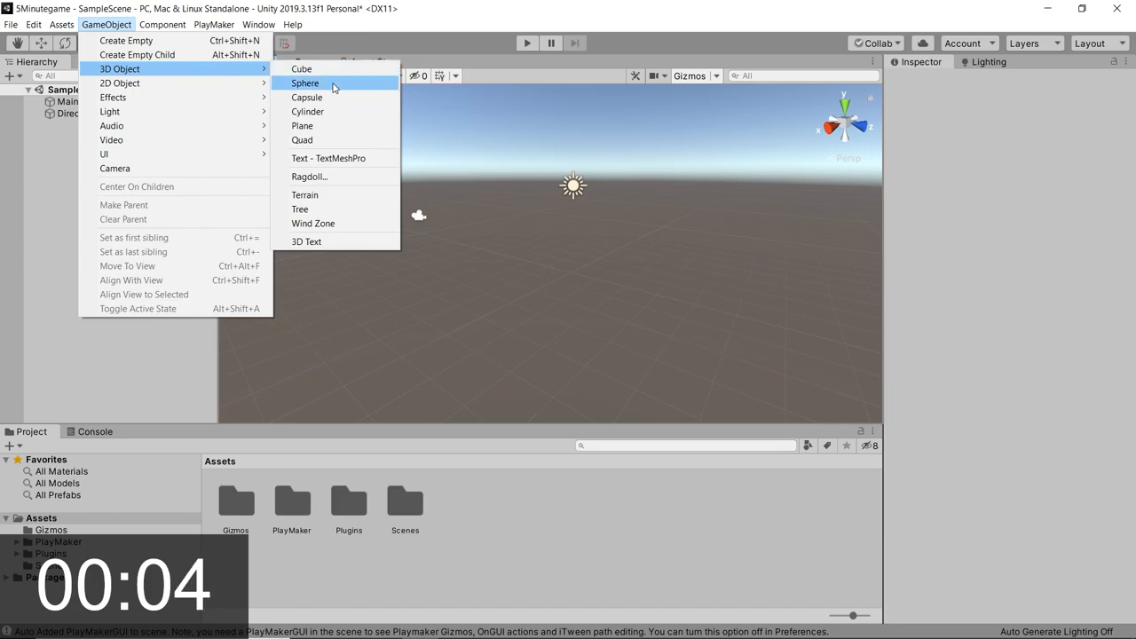
pyautogui.click(306, 83)
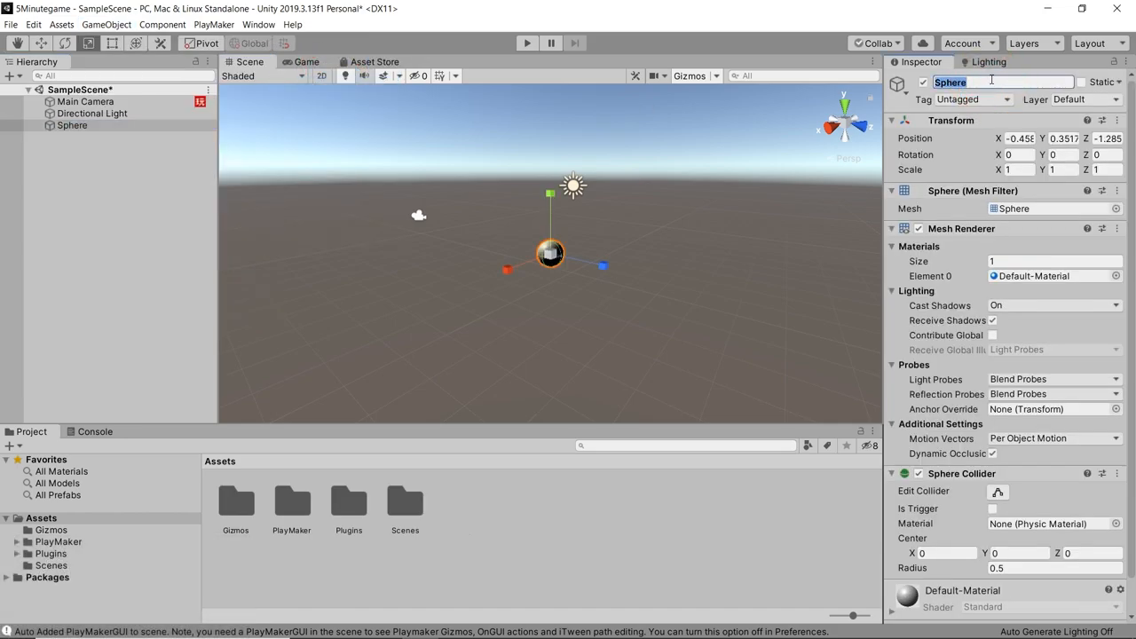
pyautogui.write('Player')
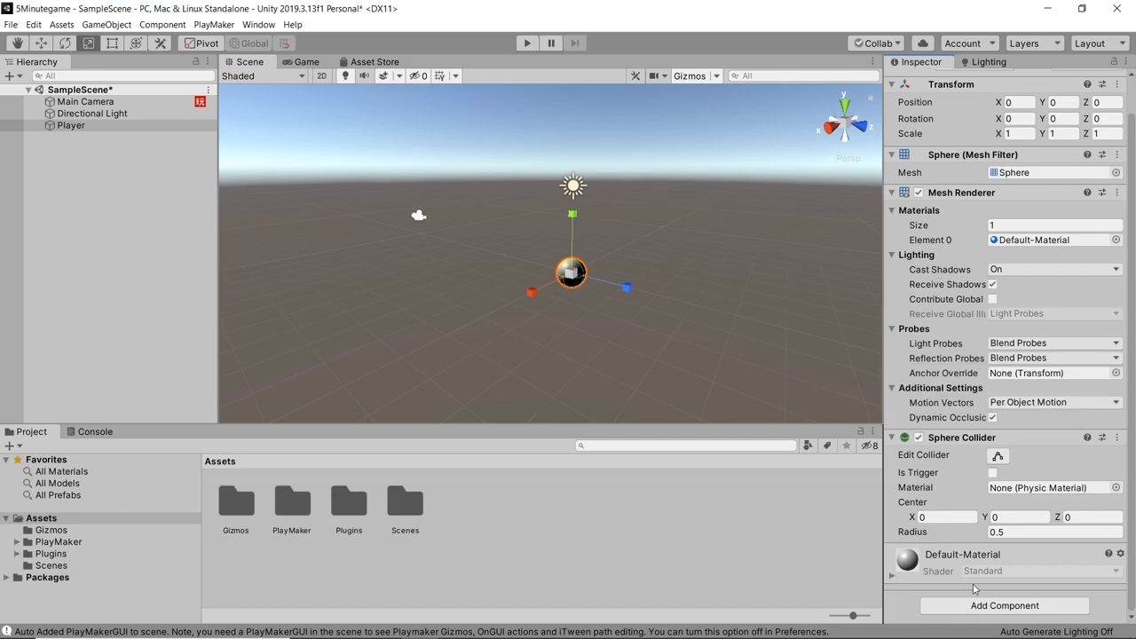
# - Attach a PlayMaker FSM to Player and bring up its state editor
pyautogui.click(1005, 603)
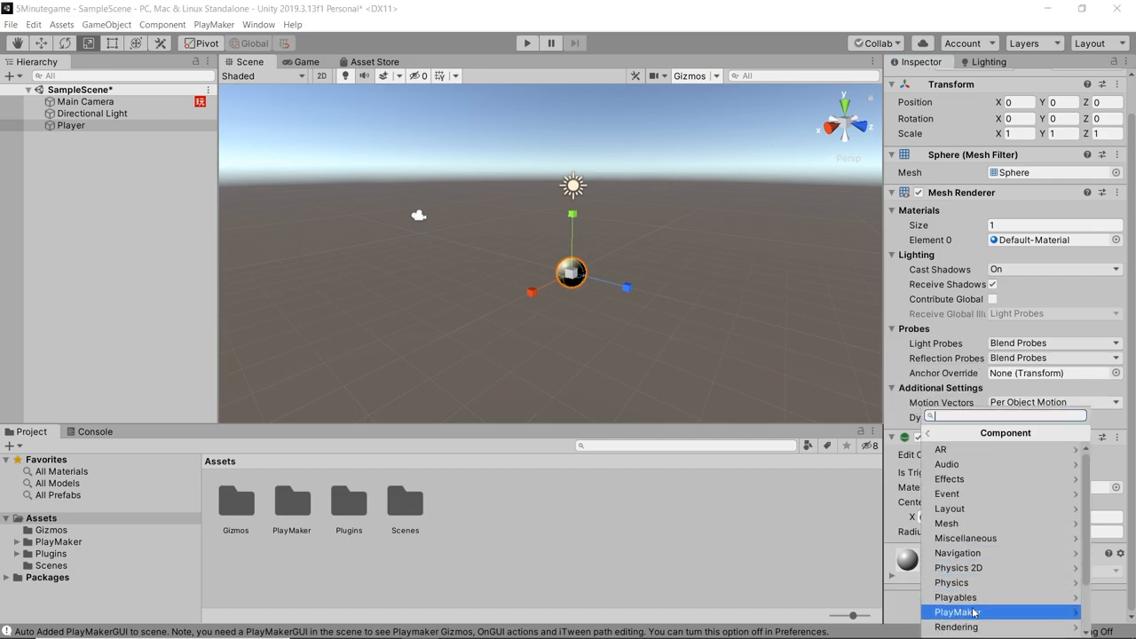
pyautogui.click(956, 611)
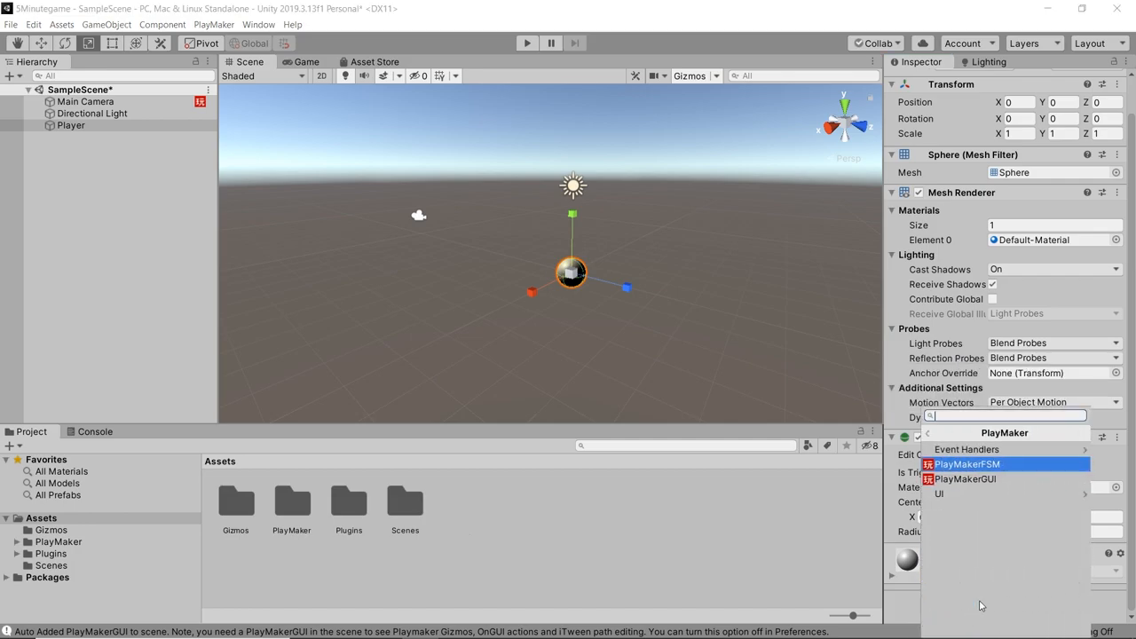
pyautogui.click(968, 463)
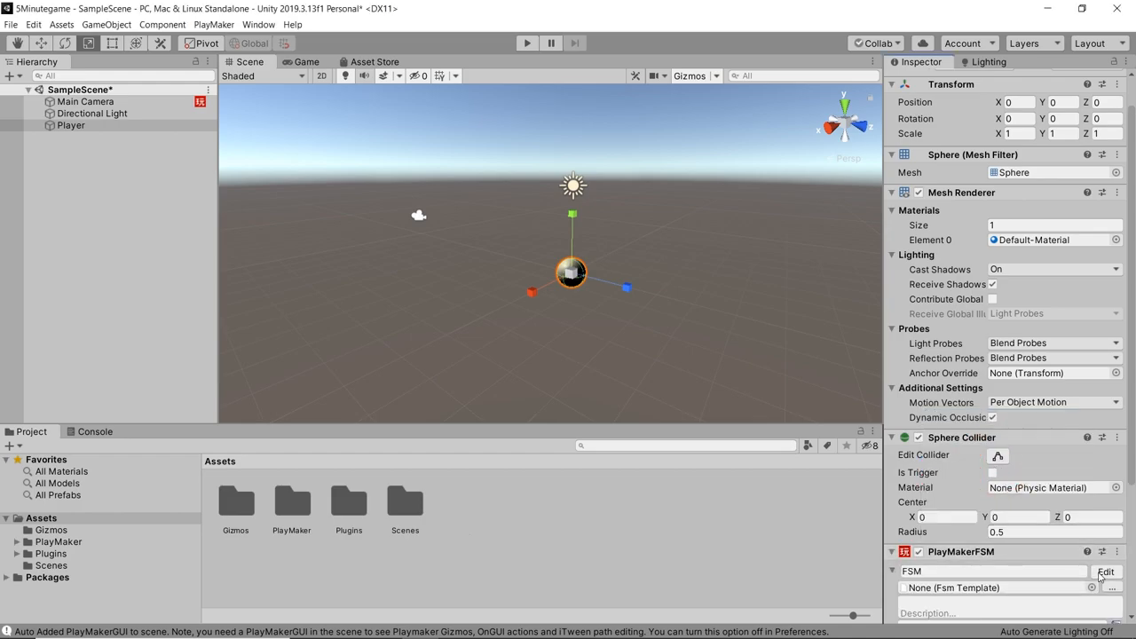
pyautogui.click(1105, 571)
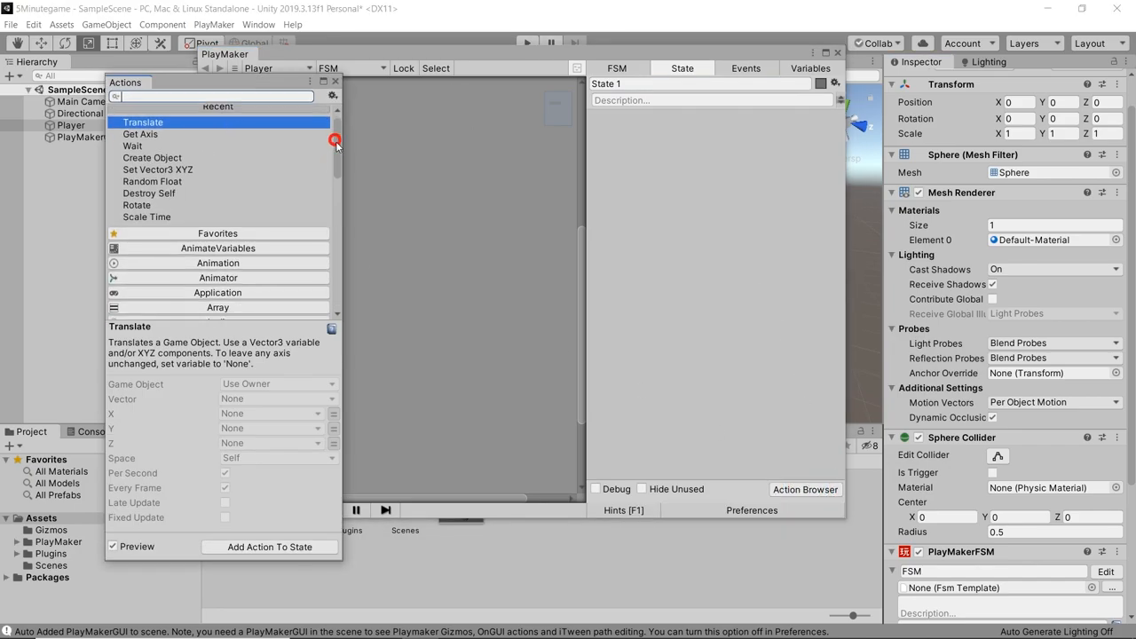
# - Add a Get Axis action reading Horizontal with multiplier 10 into a new HMovement variable
pyautogui.scroll(-3)
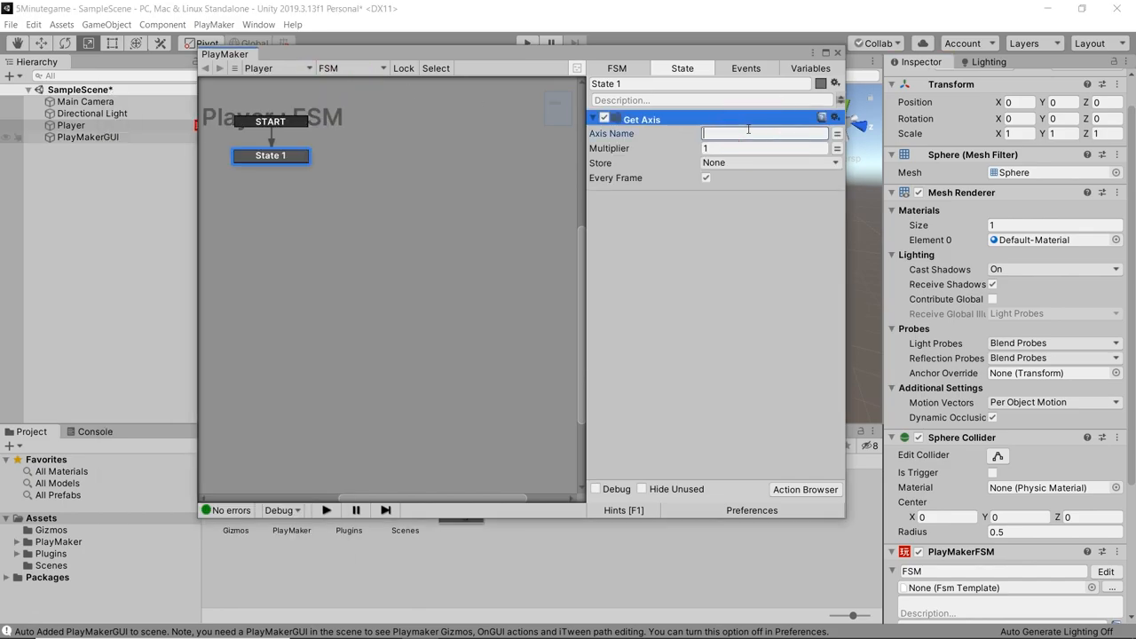
pyautogui.write('Horizontal')
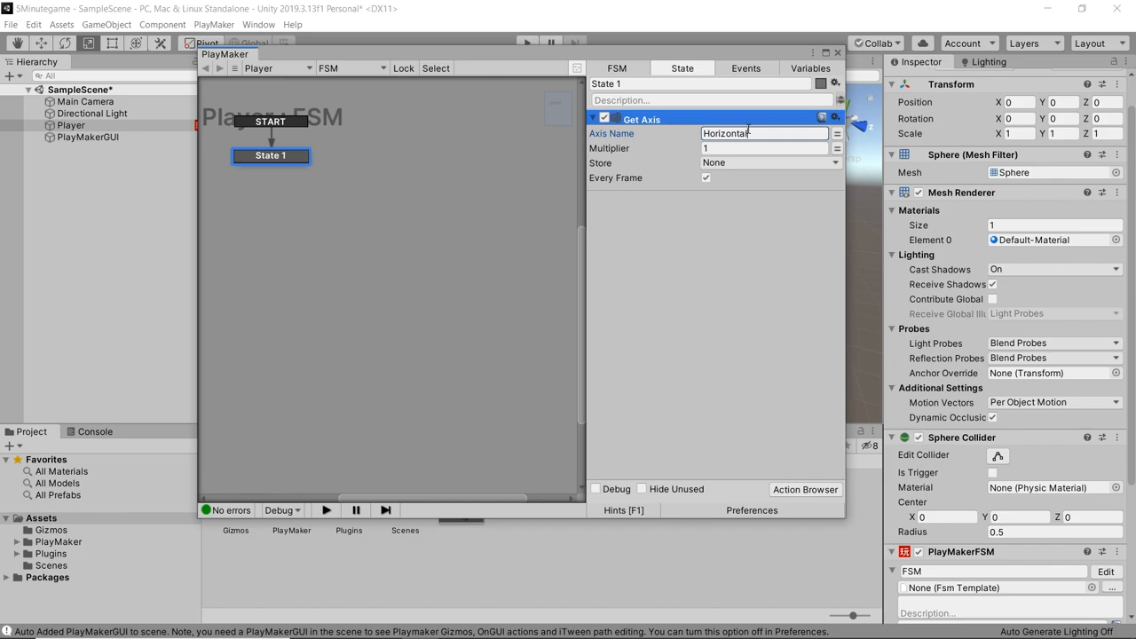
pyautogui.click(763, 149)
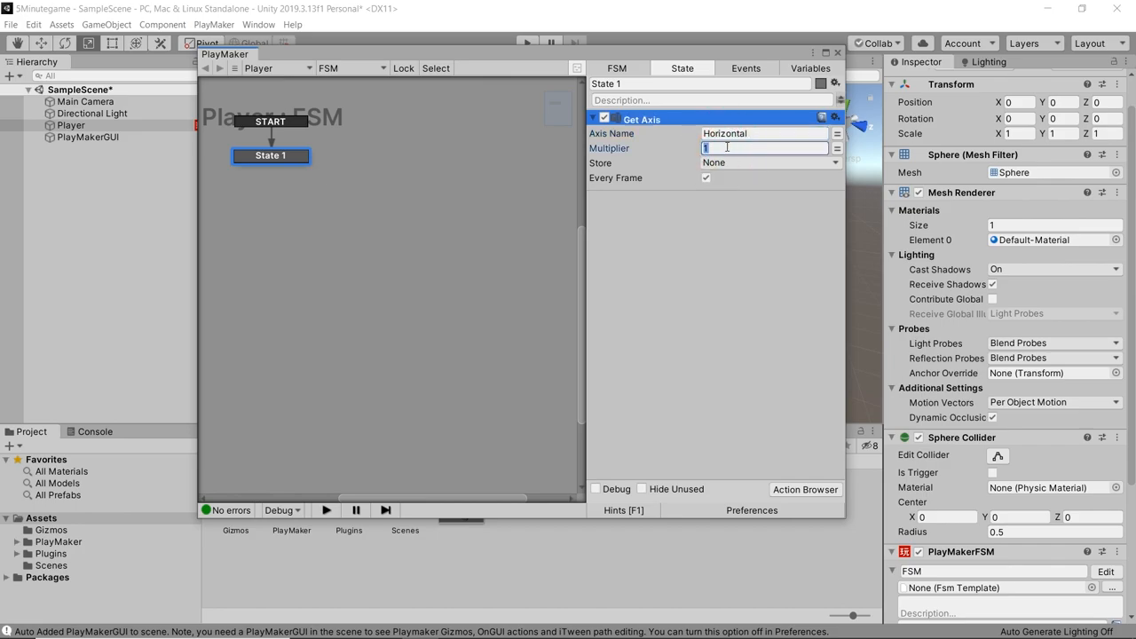
pyautogui.write('10')
pyautogui.write('HM')
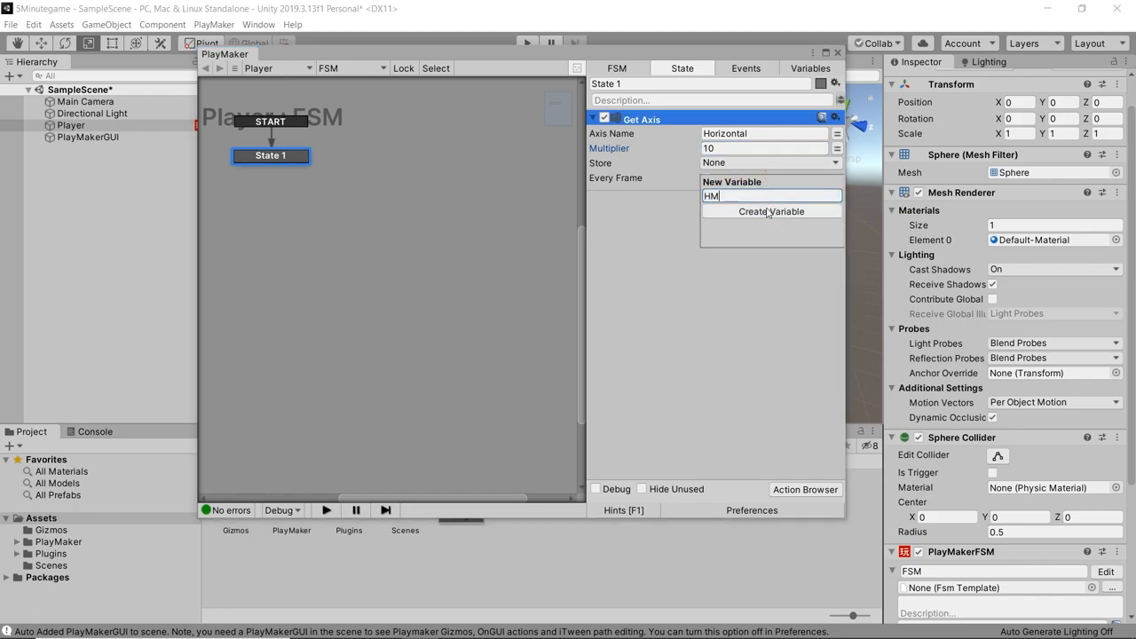
pyautogui.click(770, 211)
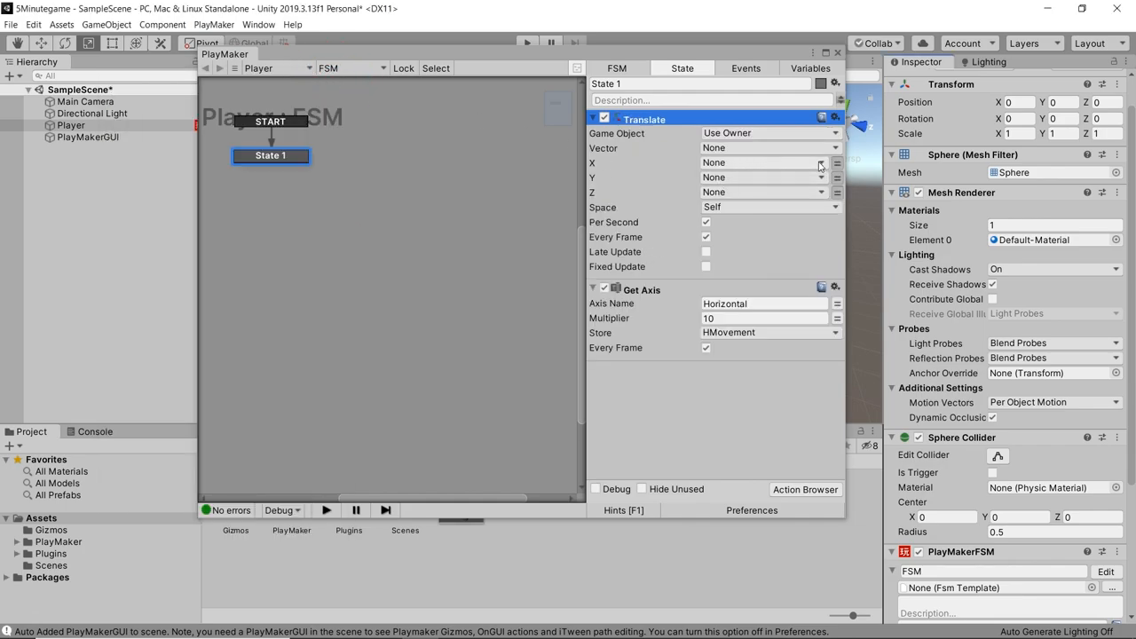
# - Add a Translate action using HMovement as the X amount
pyautogui.click(764, 163)
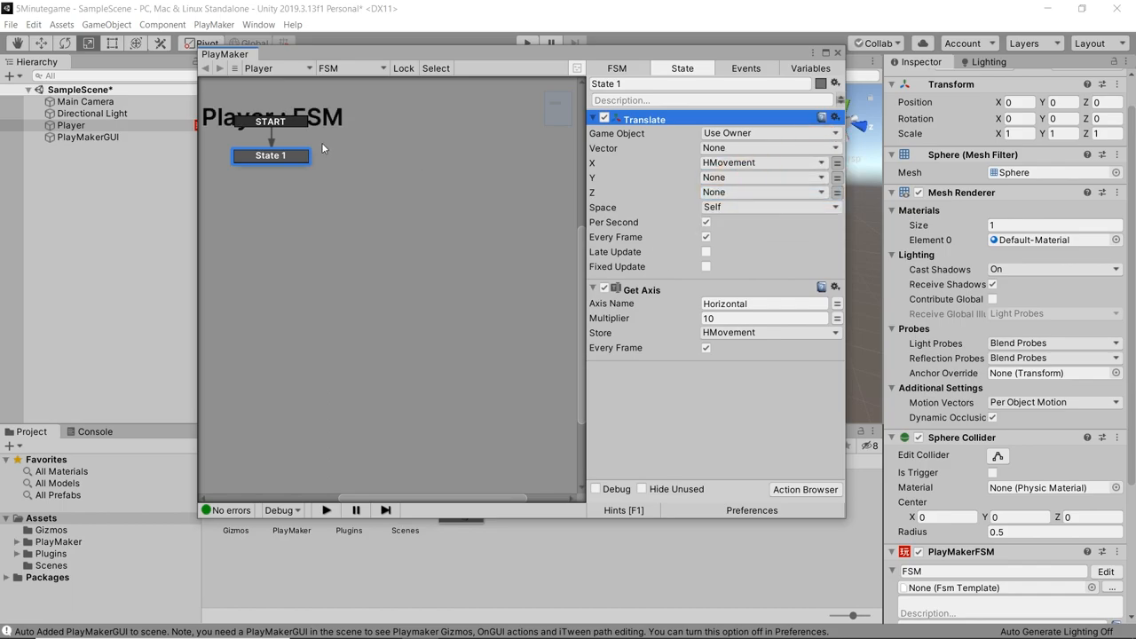
pyautogui.moveTo(344, 163)
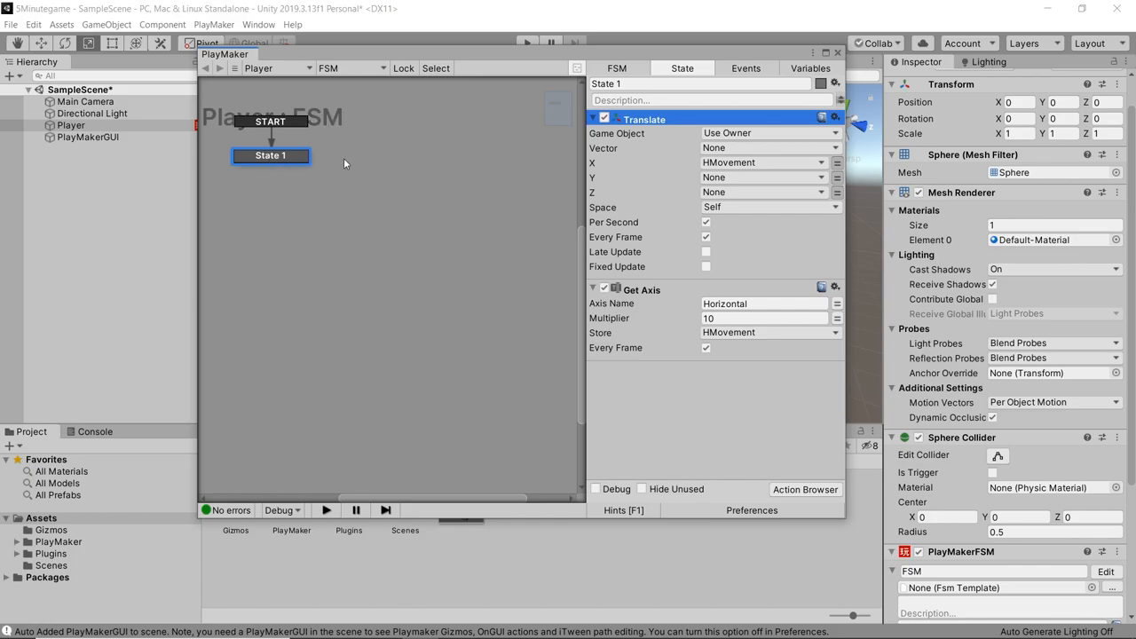
# - Give State 1 a COLLISION ENTER transition linked to a new State 2
pyautogui.rightClick(270, 156)
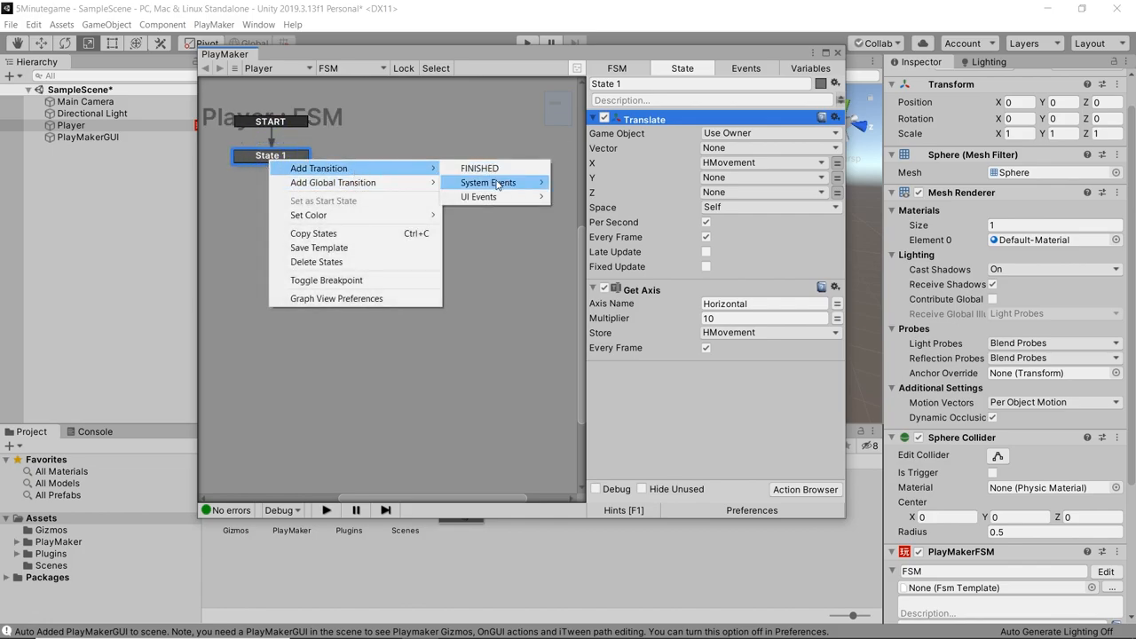
pyautogui.moveTo(488, 181)
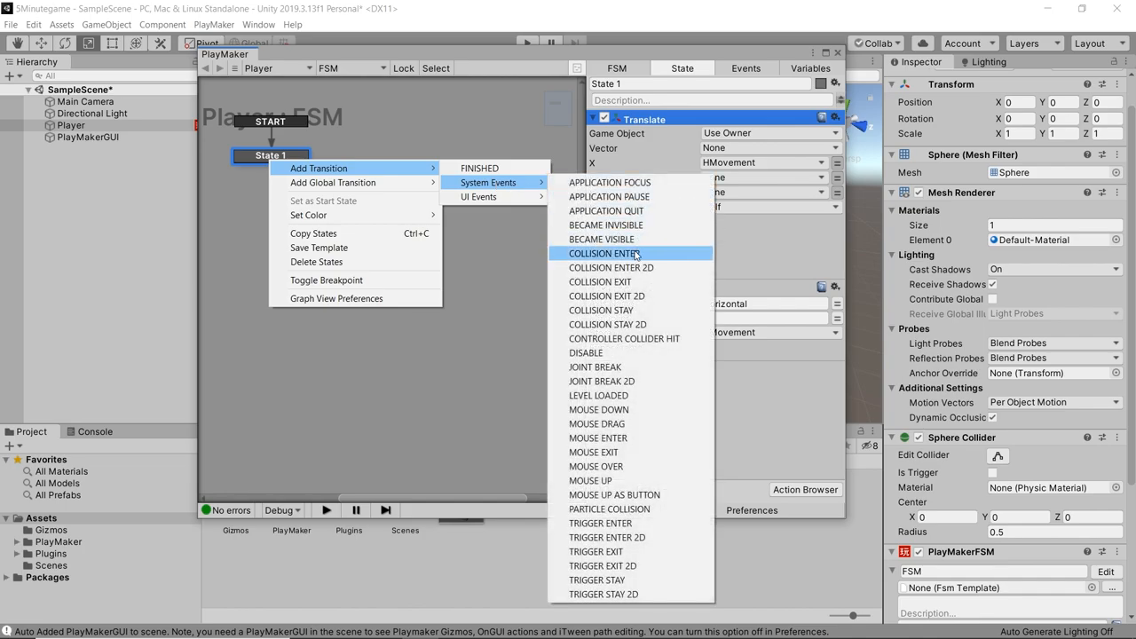
pyautogui.click(604, 252)
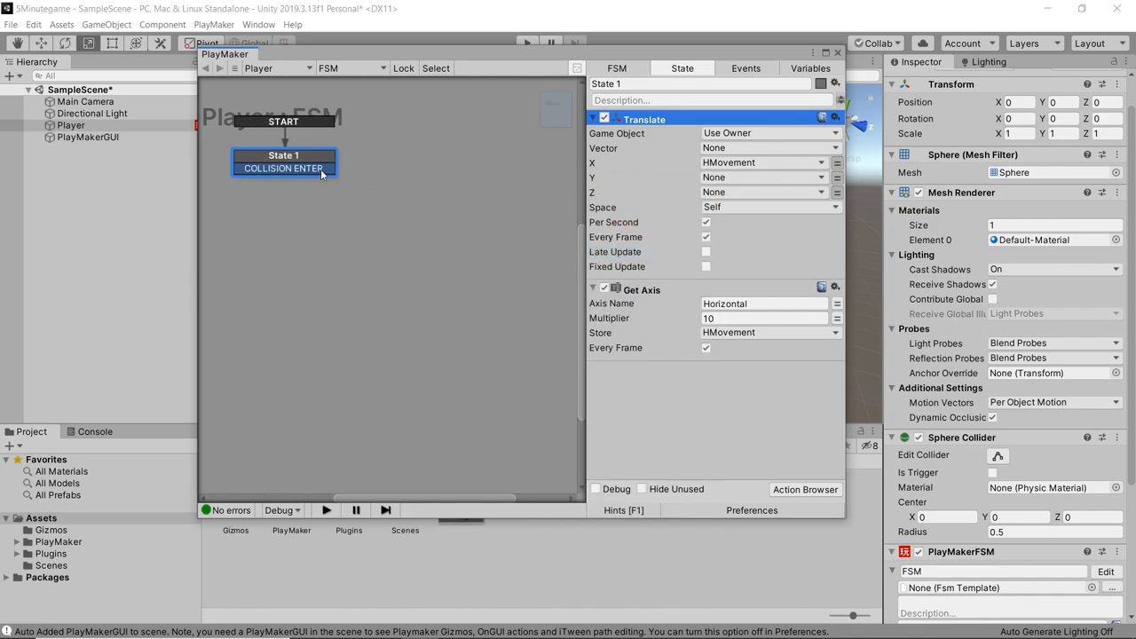
pyautogui.press('ctrl')
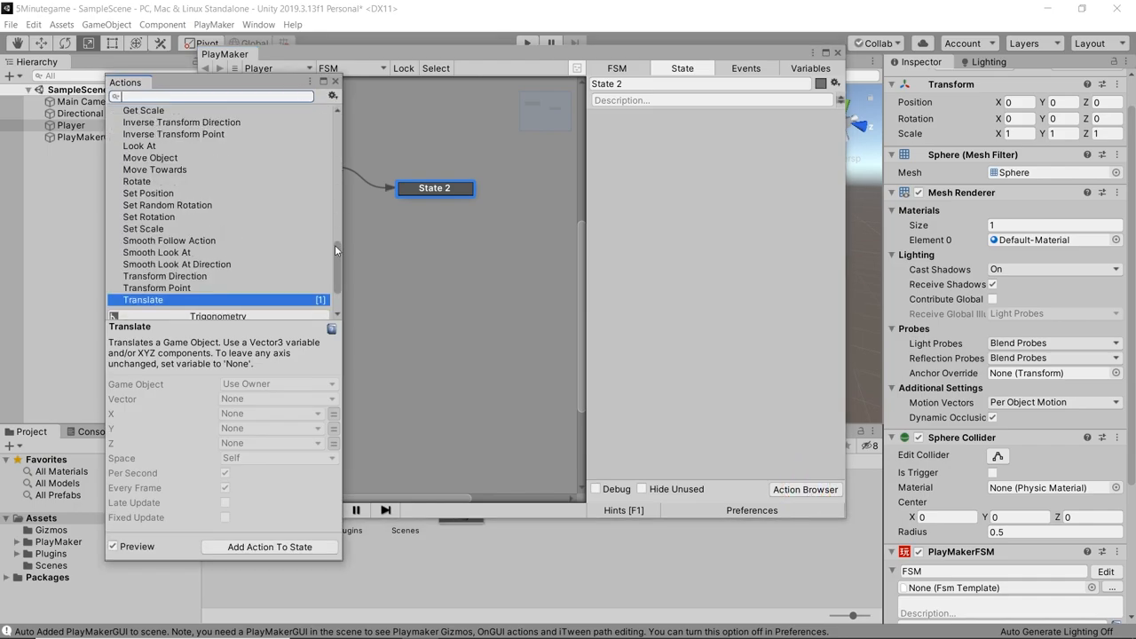
# - Add the Destroy Self action to State 2 and close the FSM editor
pyautogui.scroll(-3)
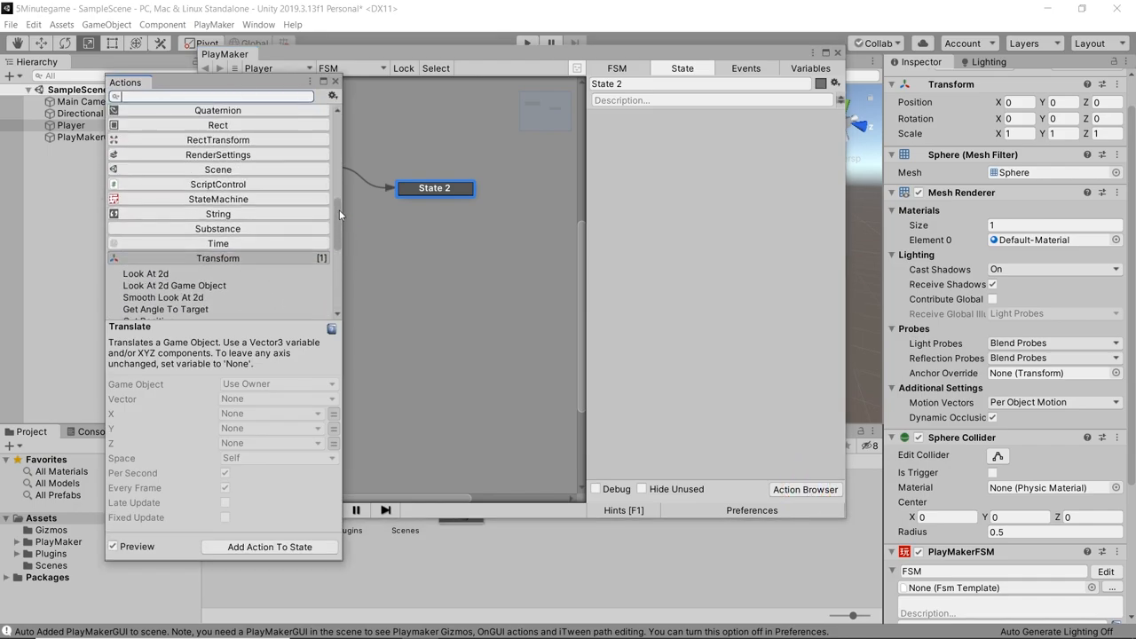
pyautogui.click(217, 153)
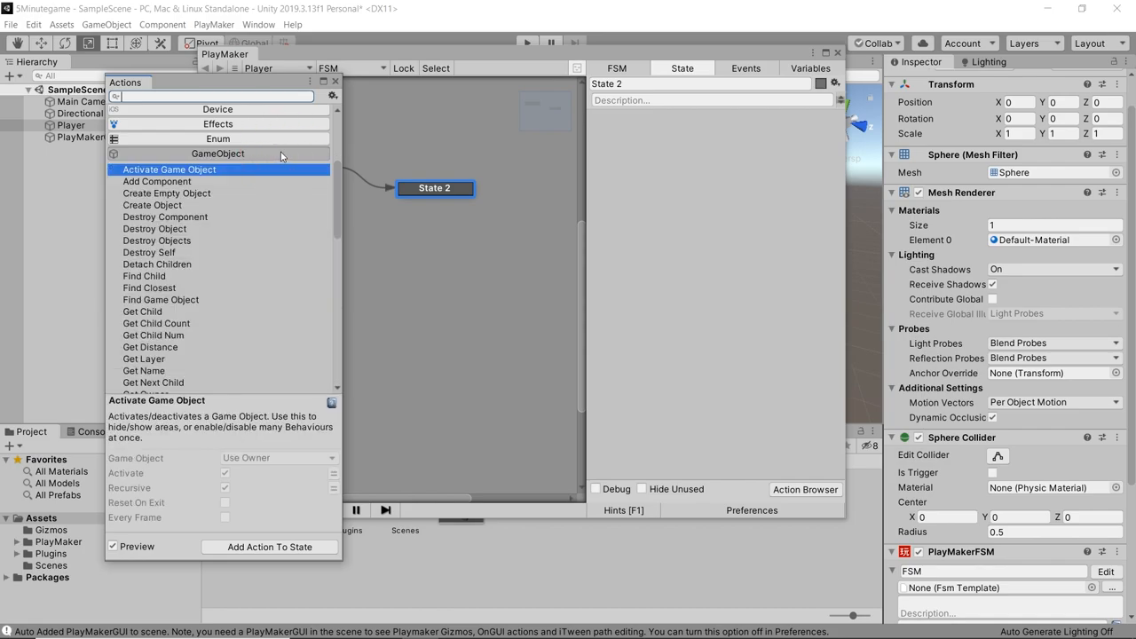
pyautogui.click(153, 252)
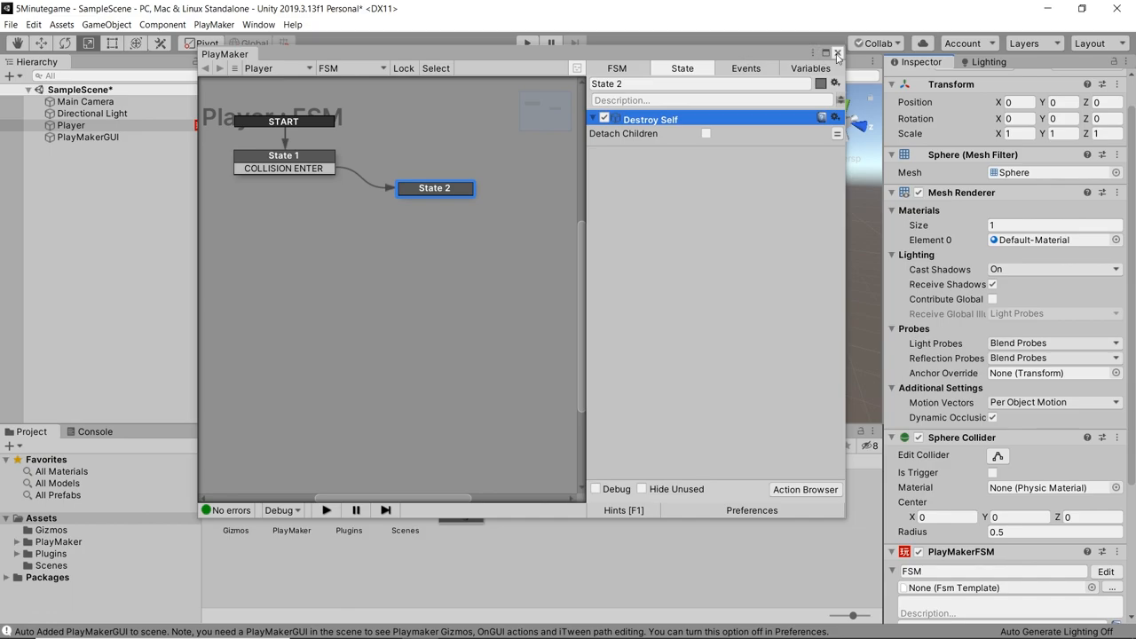
pyautogui.click(837, 53)
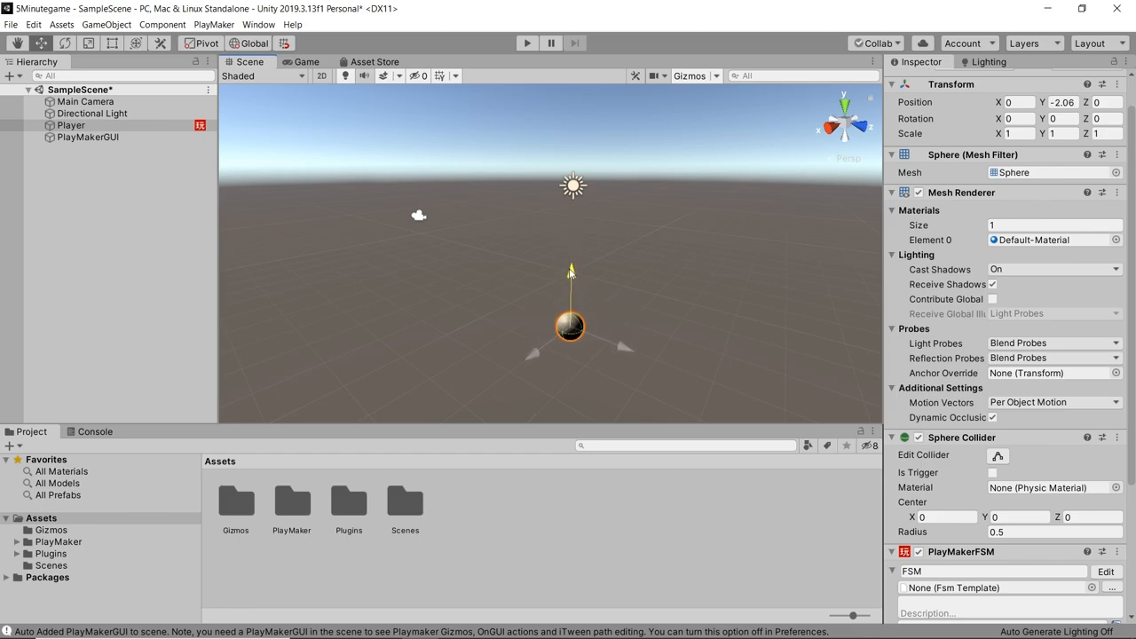
# - Drag Player down along its Y gizmo to about Y -3
pyautogui.moveTo(571, 270); pyautogui.dragTo(568, 293)
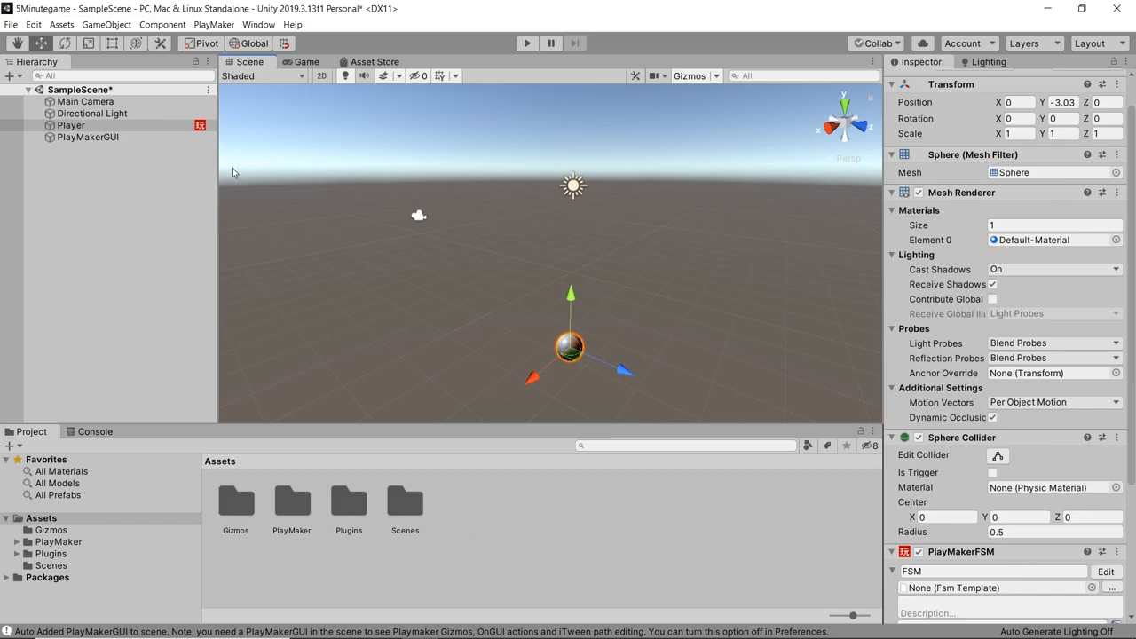
# - Add a cube named Enemy positioned at the scene origin
pyautogui.click(107, 25)
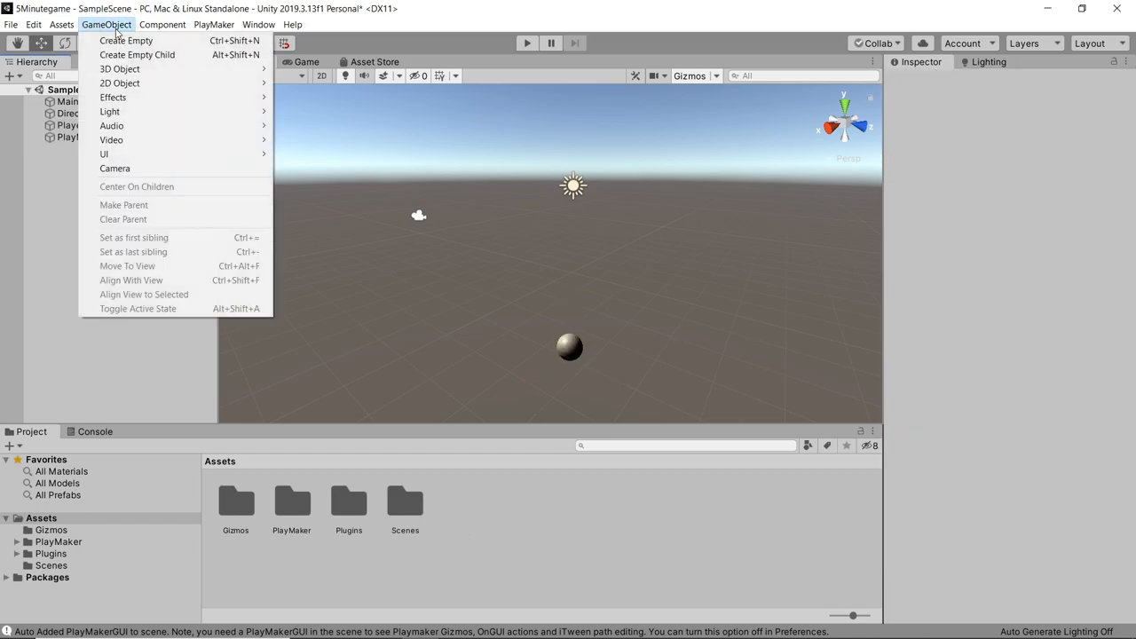
pyautogui.moveTo(121, 68)
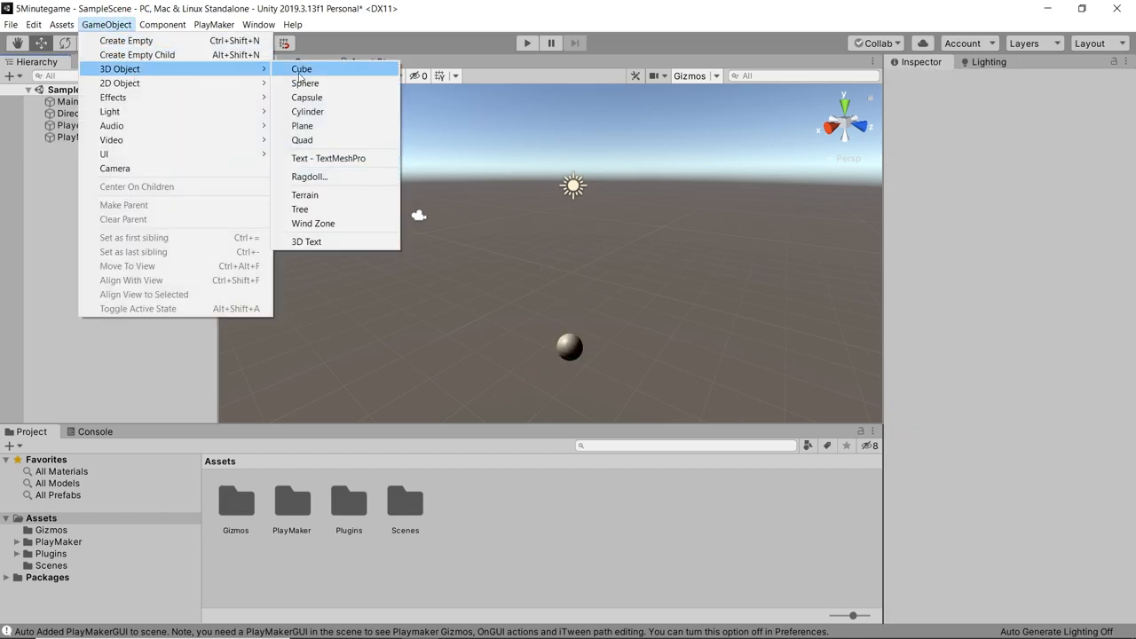
pyautogui.click(301, 68)
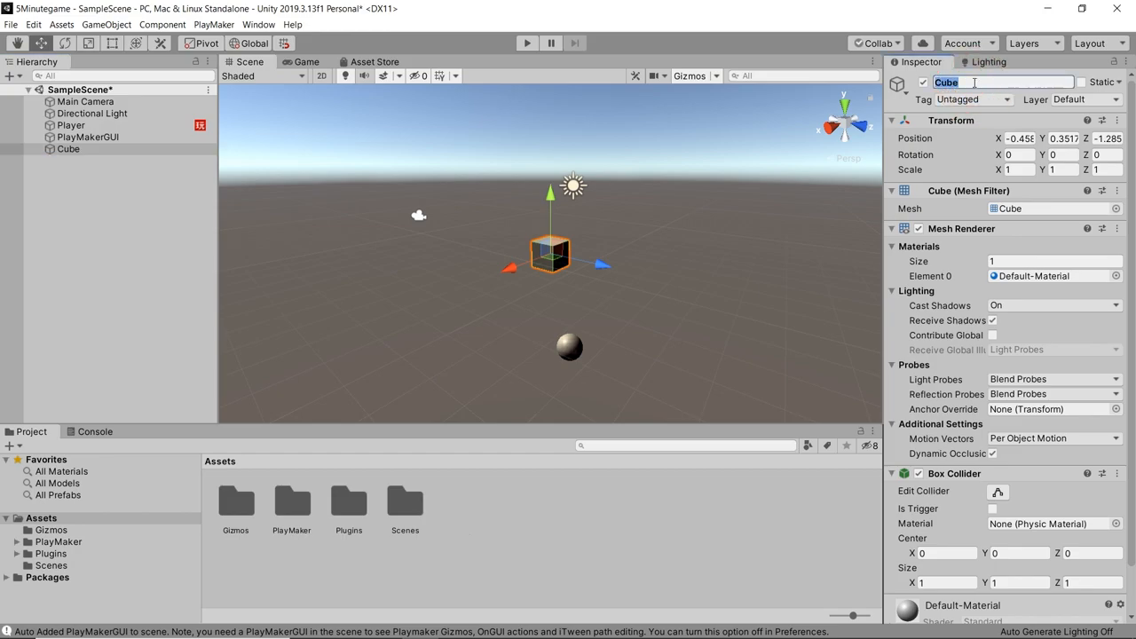
pyautogui.write('Enemy')
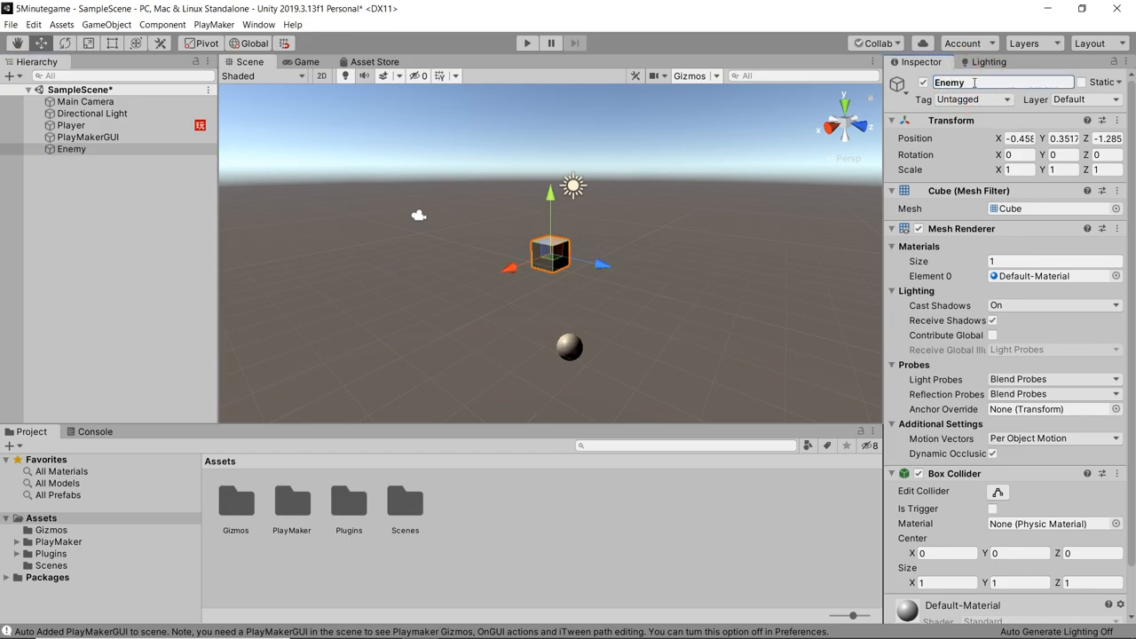
pyautogui.write('0')
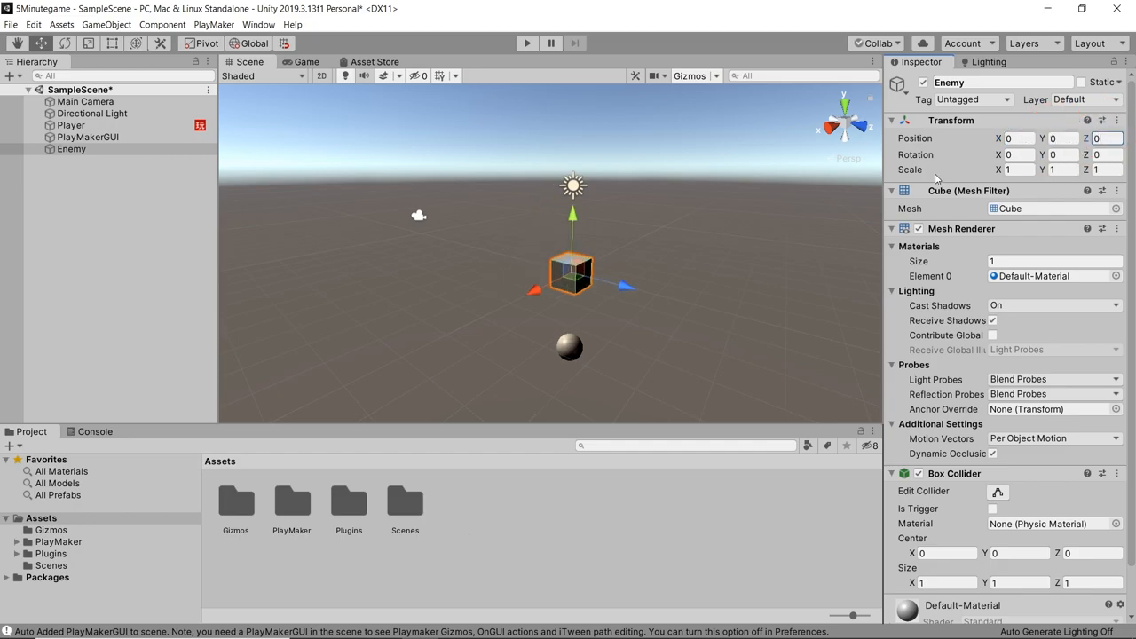
# - Give Enemy a Rigidbody and a PlayMaker FSM component
pyautogui.scroll(-3)
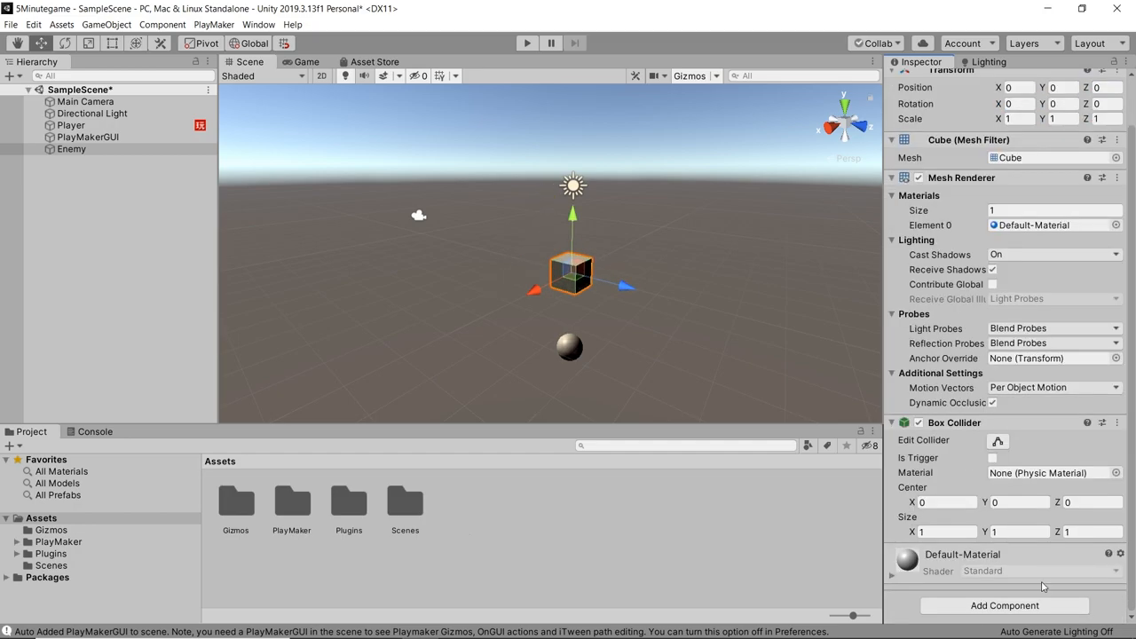
pyautogui.click(1005, 606)
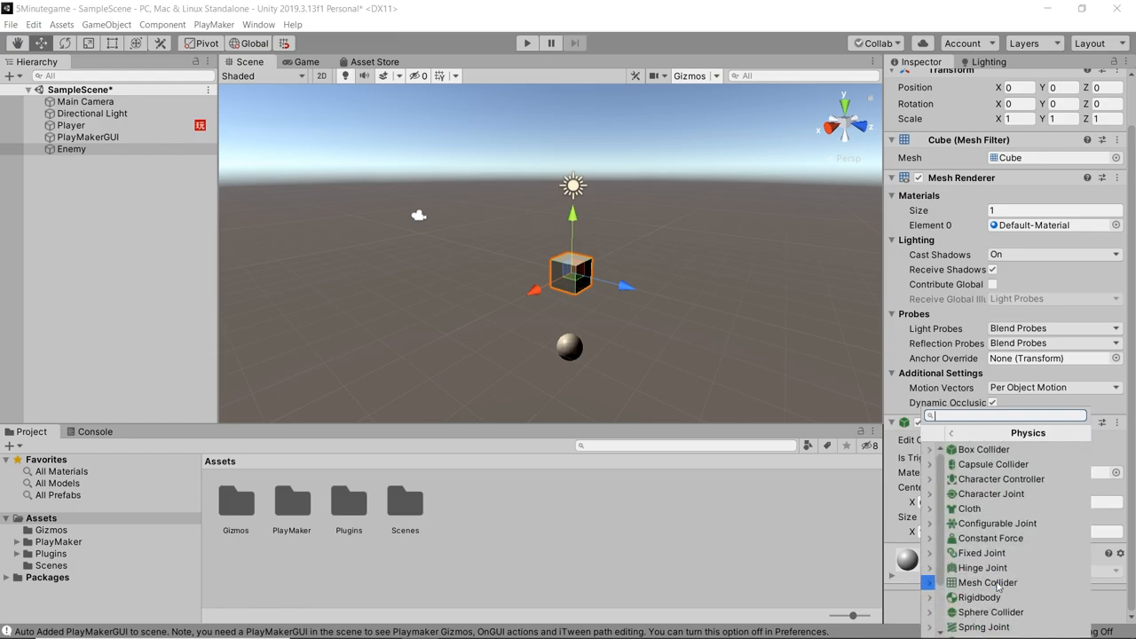
pyautogui.click(983, 449)
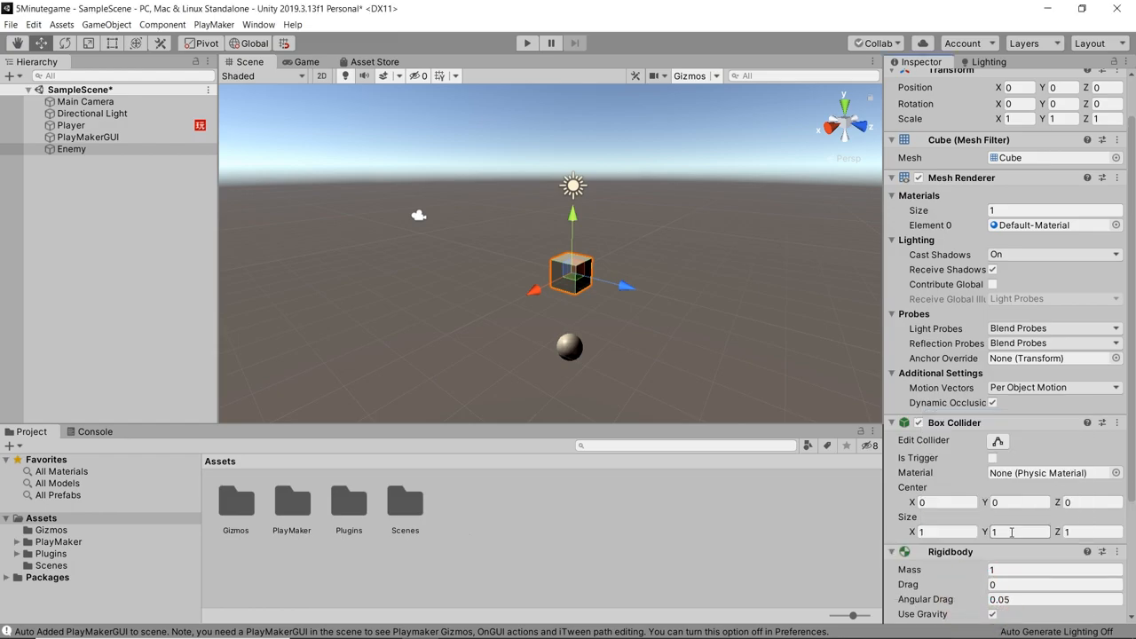
pyautogui.scroll(-3)
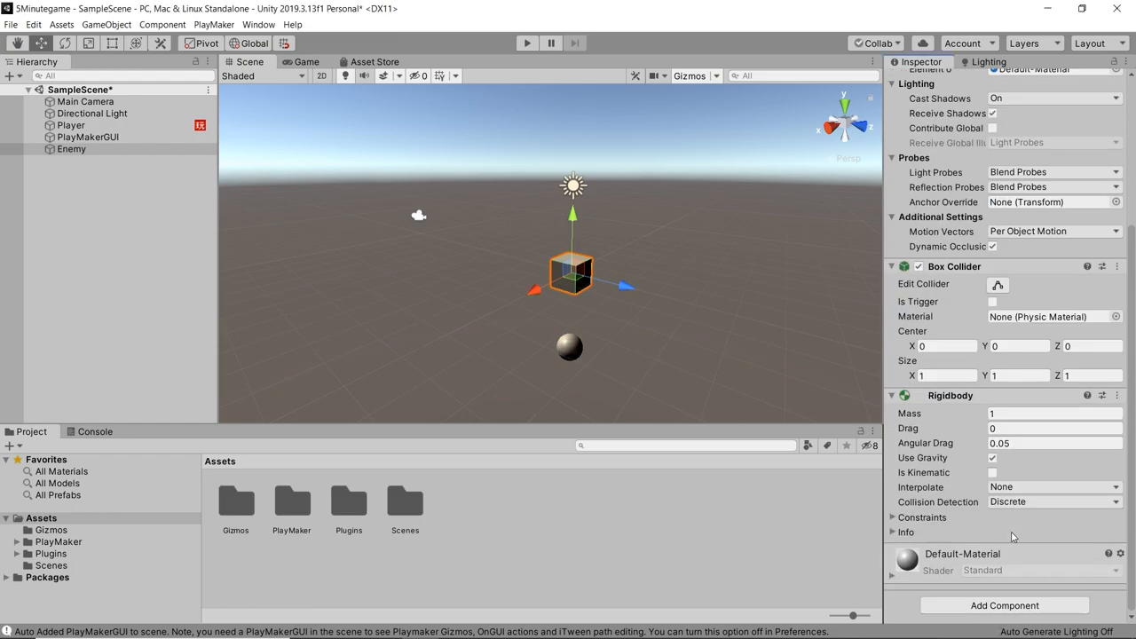
pyautogui.click(1004, 604)
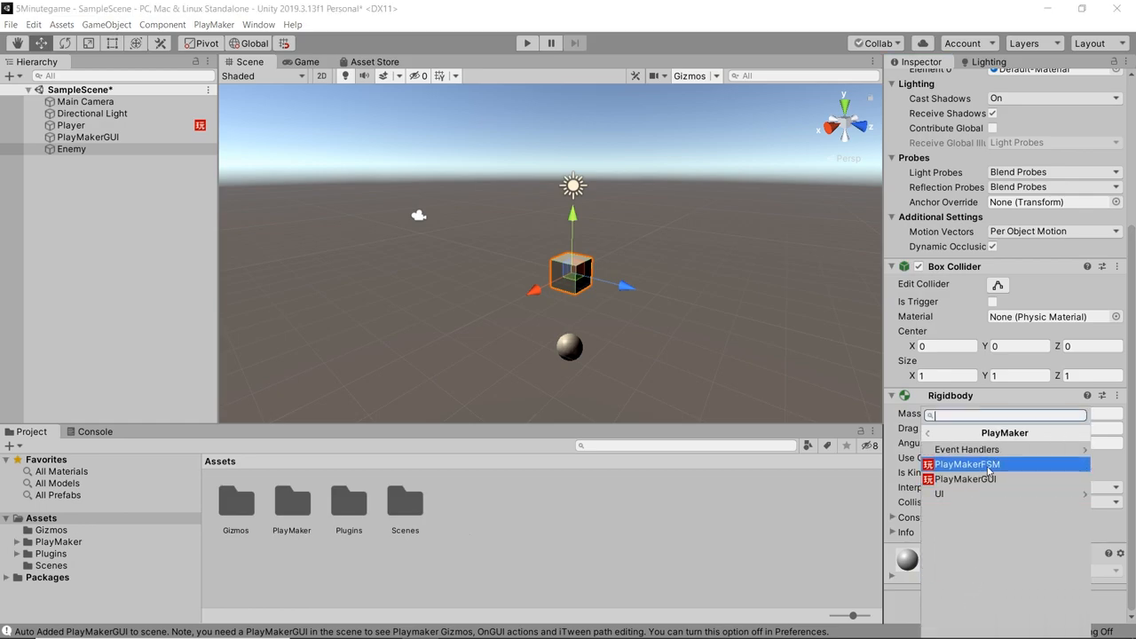
pyautogui.click(967, 465)
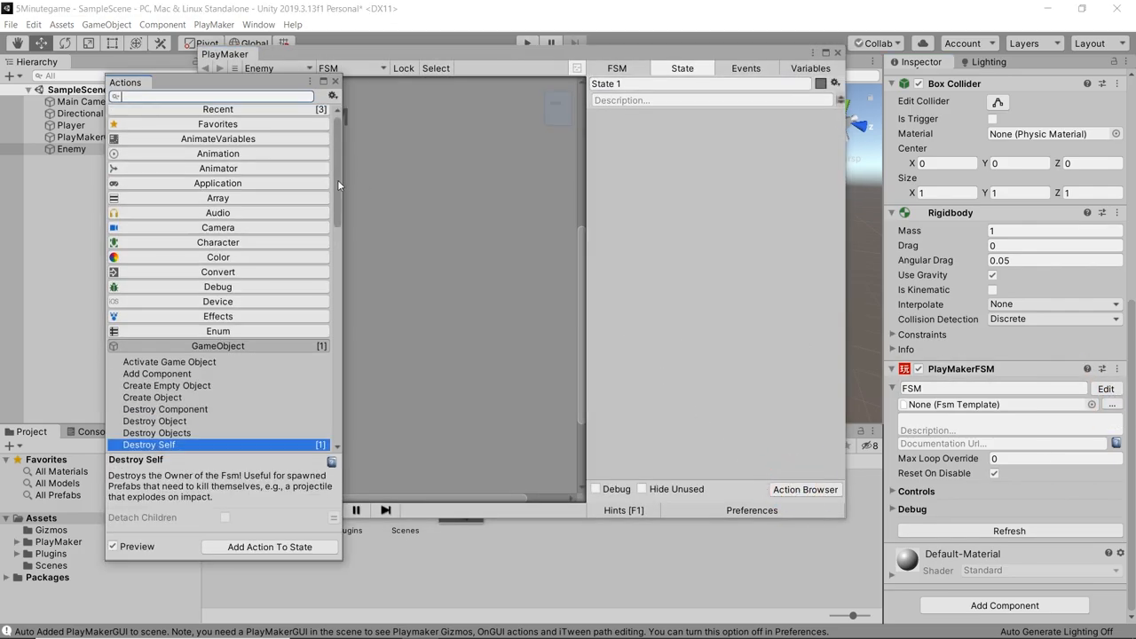
# - Add a Rotate action with X/Y/Z 300, set to Per Second
pyautogui.scroll(-3)
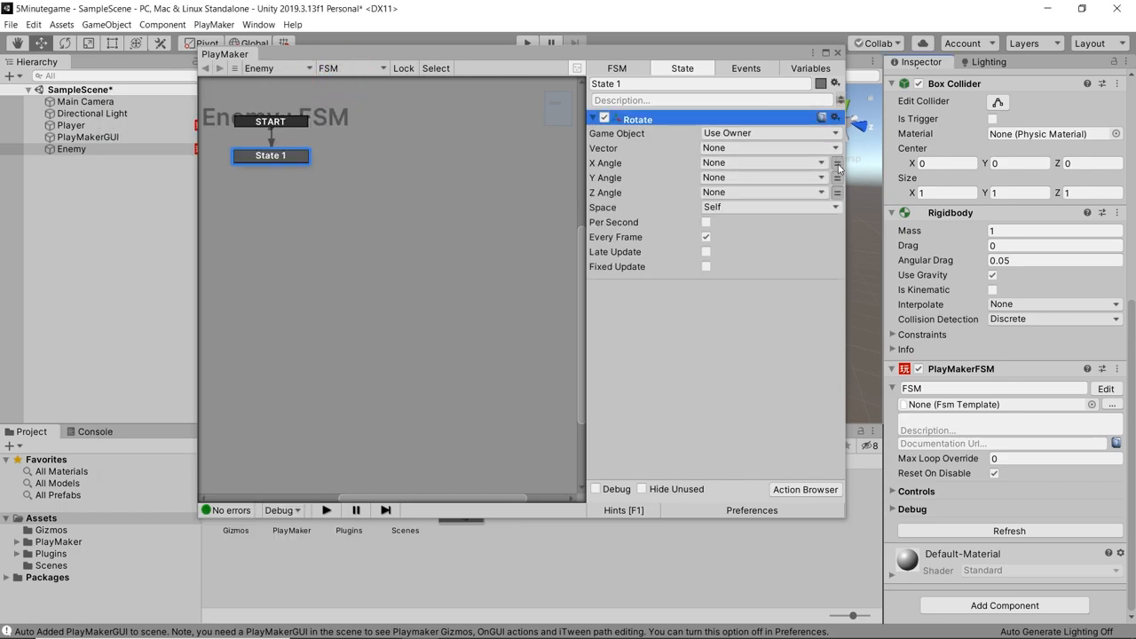
pyautogui.click(838, 192)
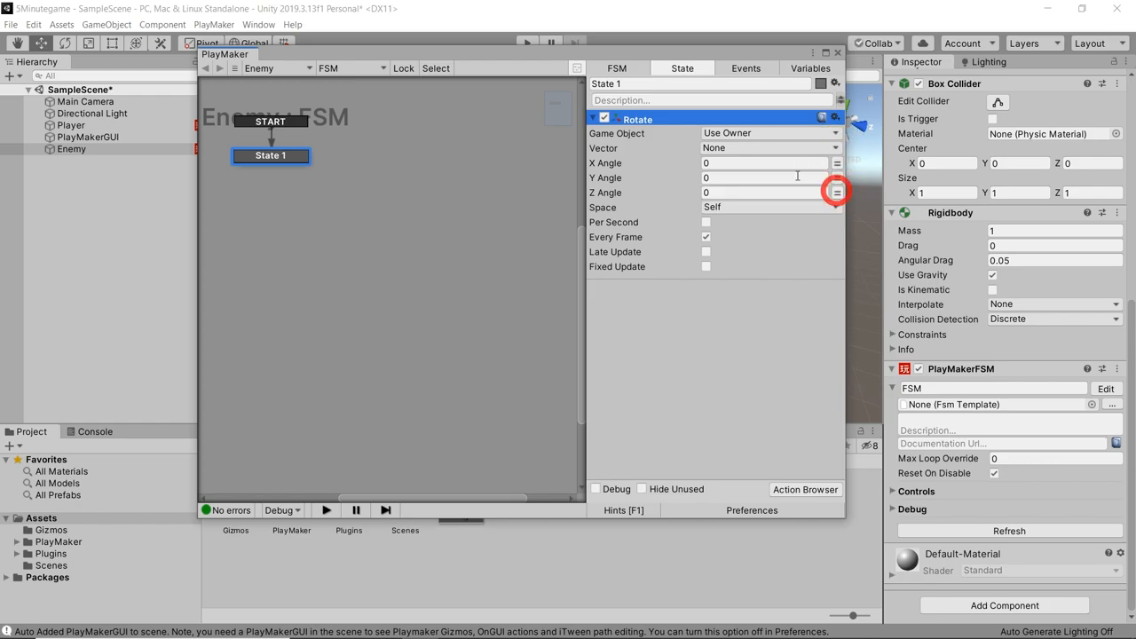
pyautogui.write('300')
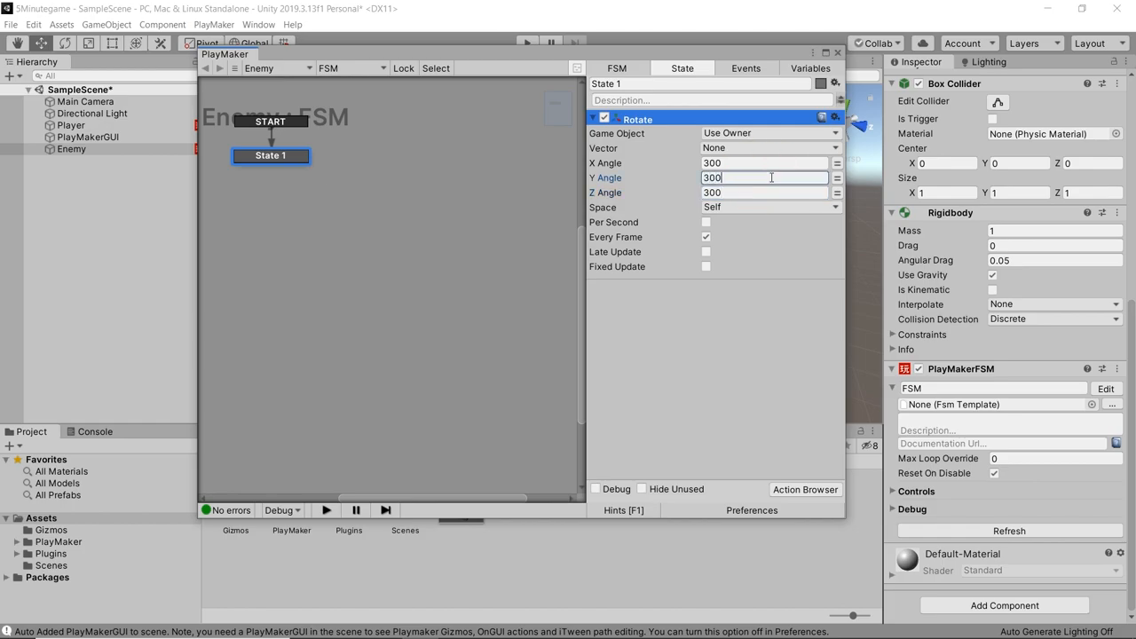
pyautogui.click(706, 222)
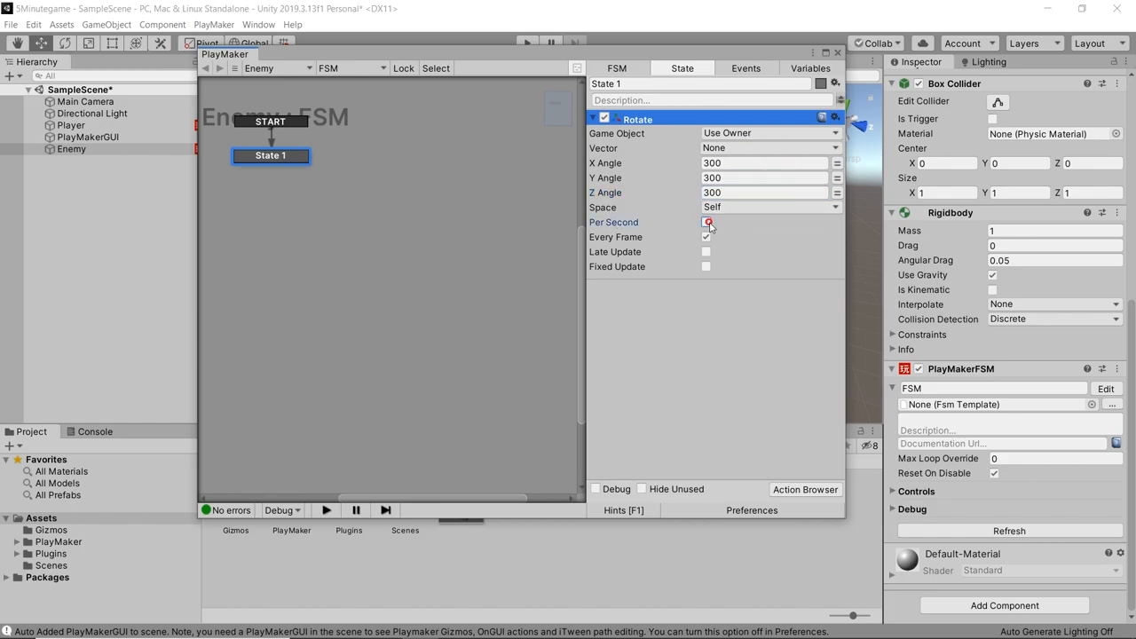
pyautogui.click(706, 222)
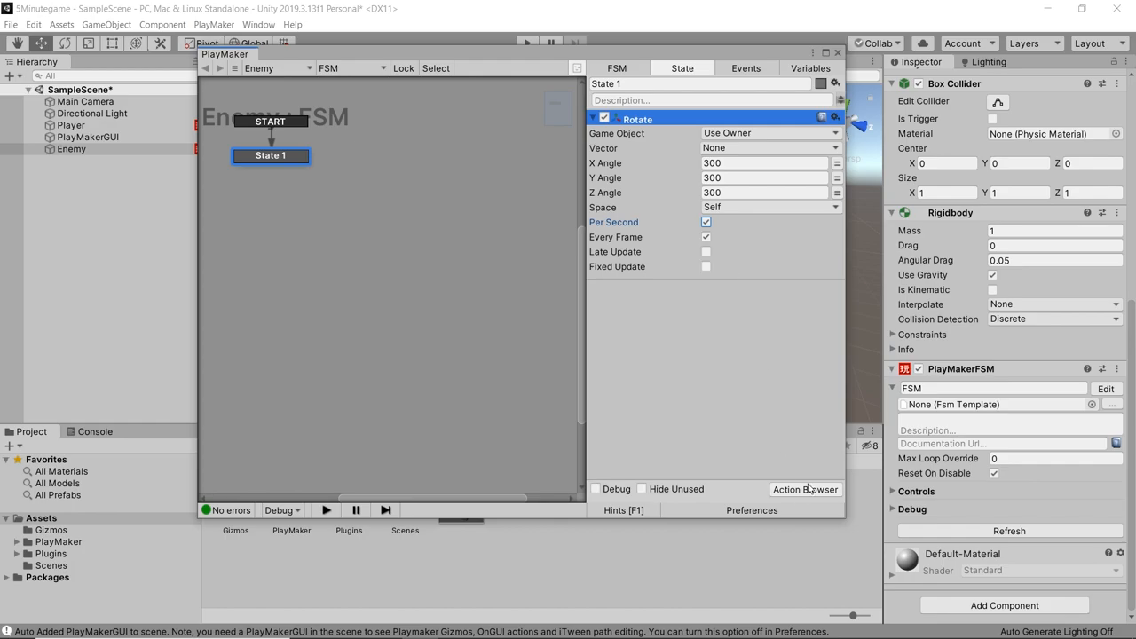
# - Add a Wait of 5 seconds, a FINISHED transition on State 1, and a new State 2
pyautogui.click(804, 490)
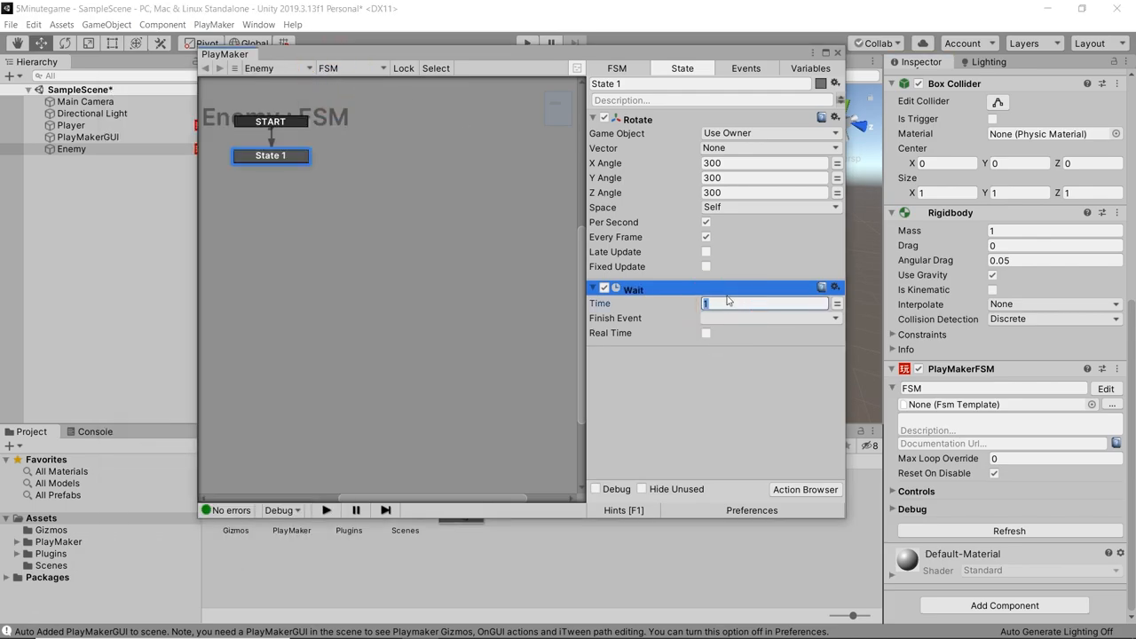
pyautogui.write('5')
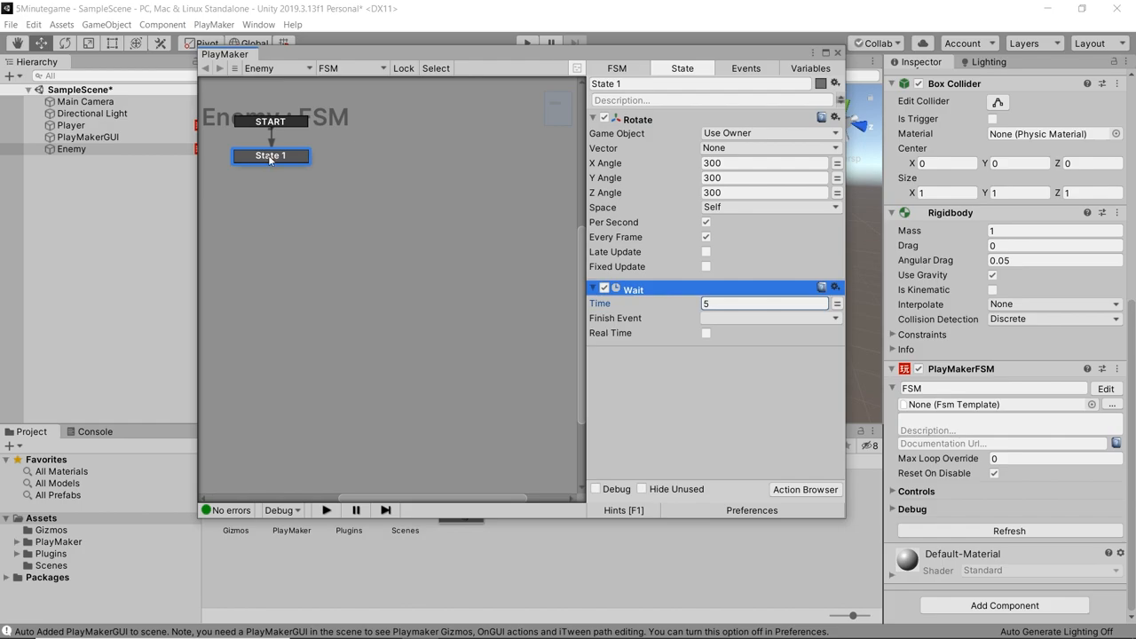
pyautogui.rightClick(270, 156)
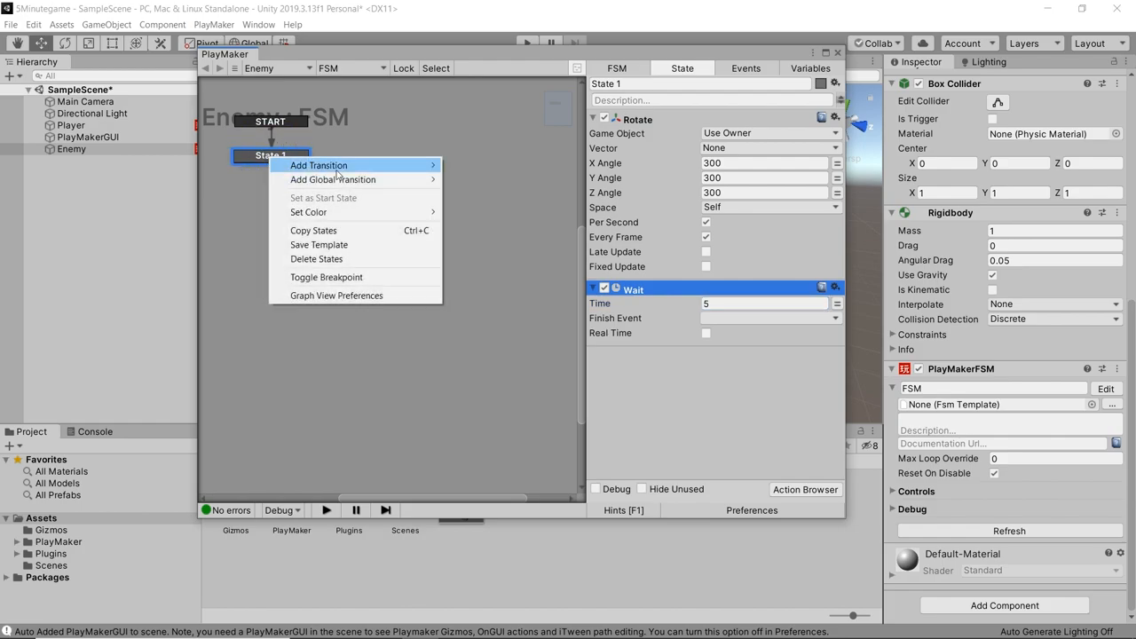
pyautogui.click(318, 165)
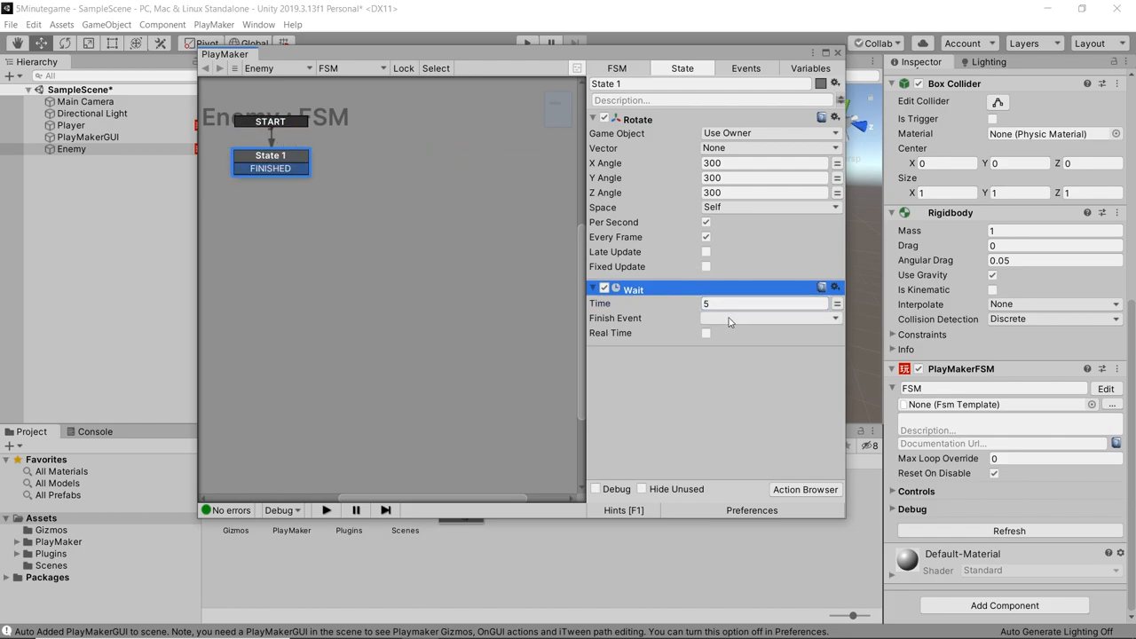
pyautogui.click(767, 316)
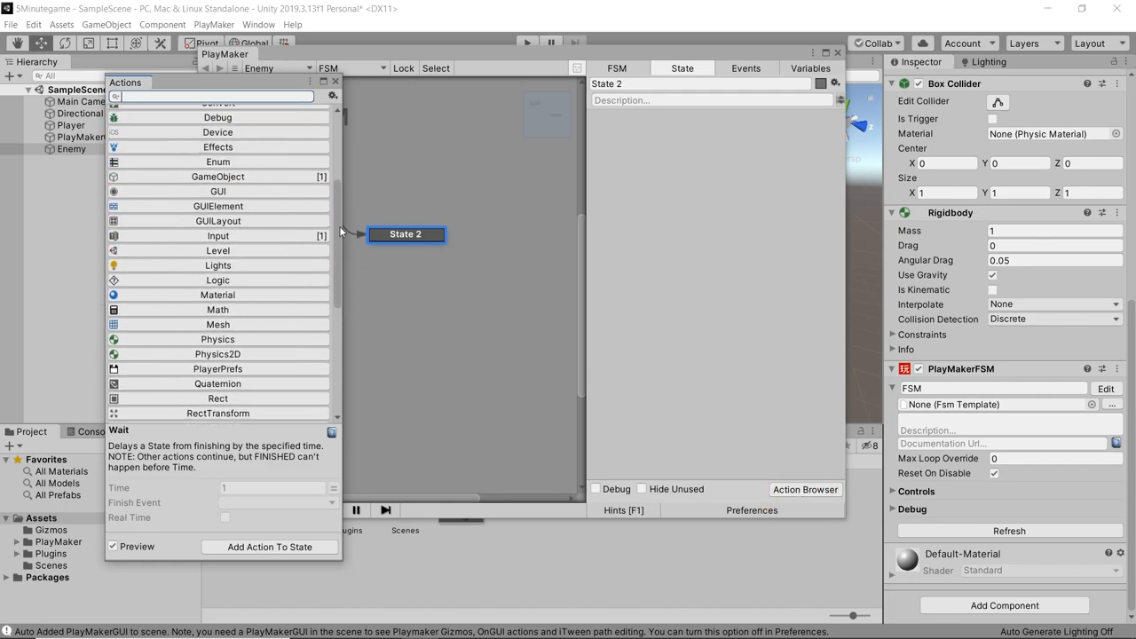
# - Add Destroy Self to Enemy's State 2 and close the FSM editor
pyautogui.click(217, 206)
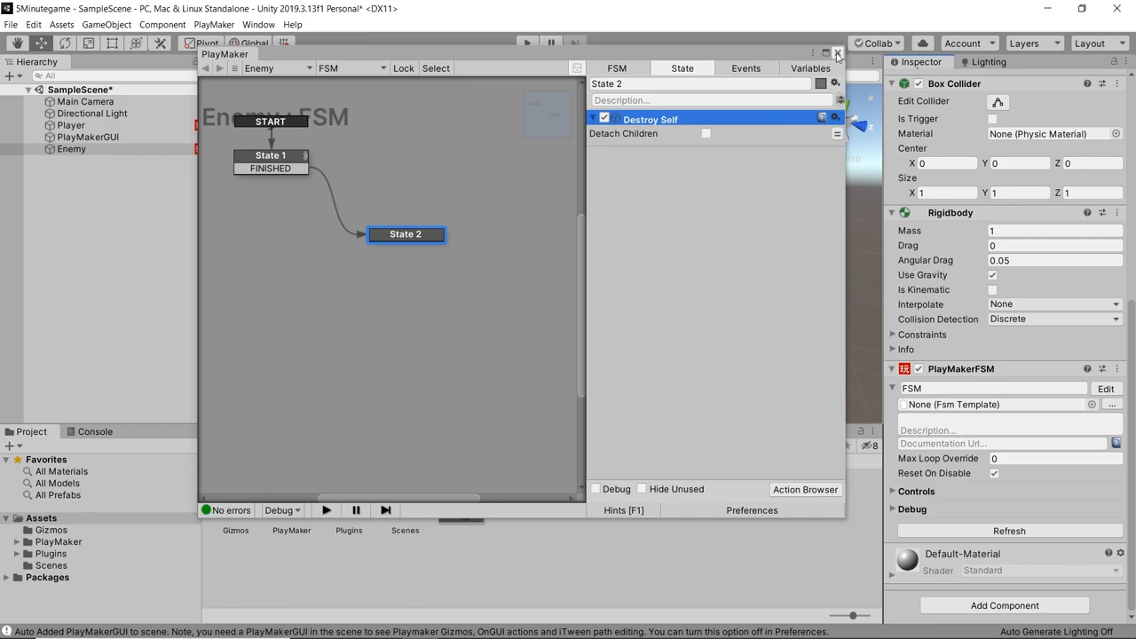
pyautogui.click(836, 53)
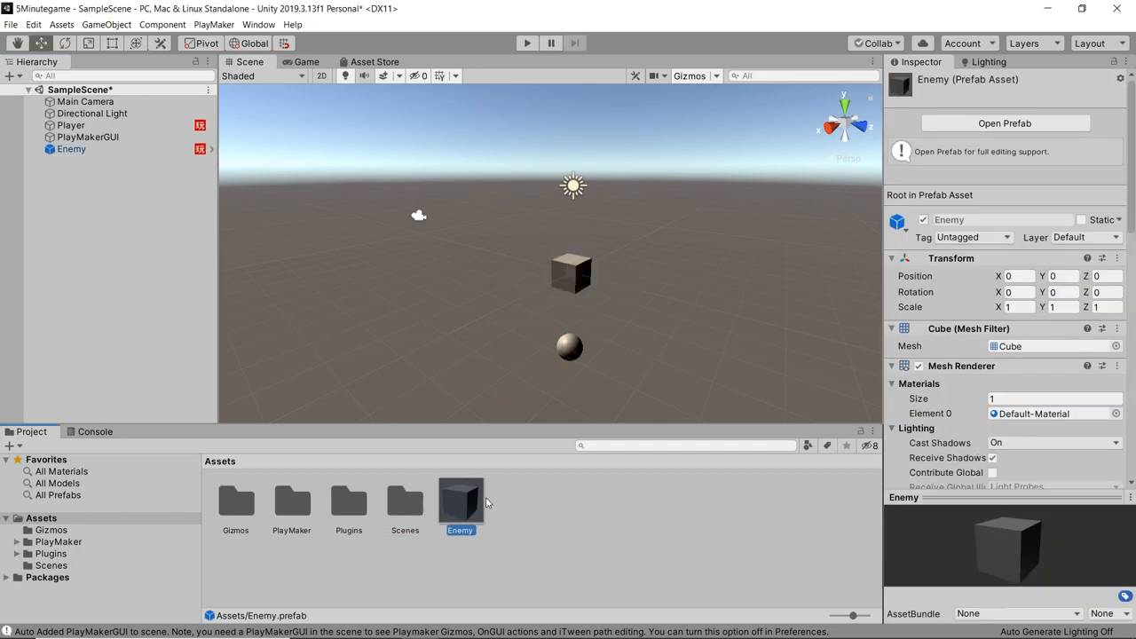
# - Delete Enemy from the Hierarchy and add a PlayMaker FSM to Main Camera
pyautogui.click(71, 149)
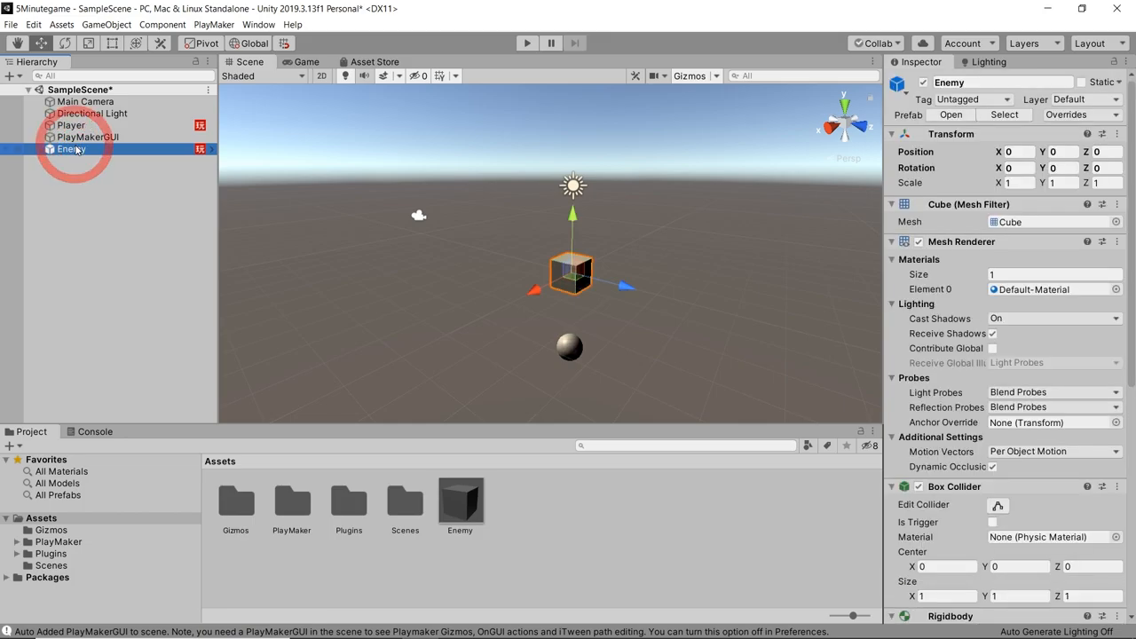
pyautogui.press('Delete')
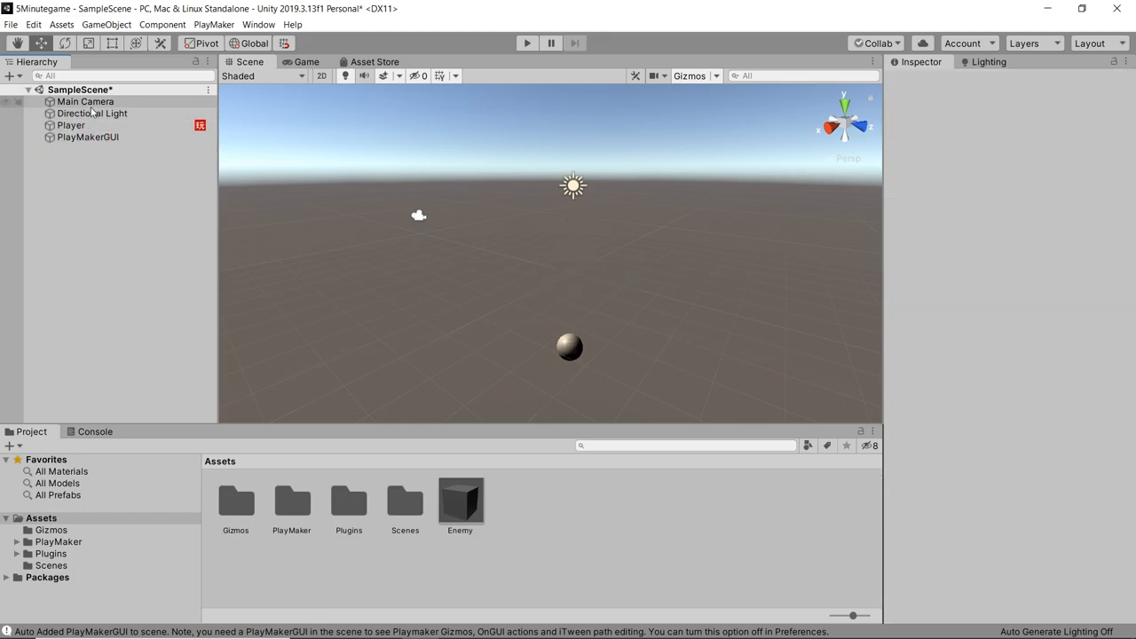
pyautogui.click(85, 102)
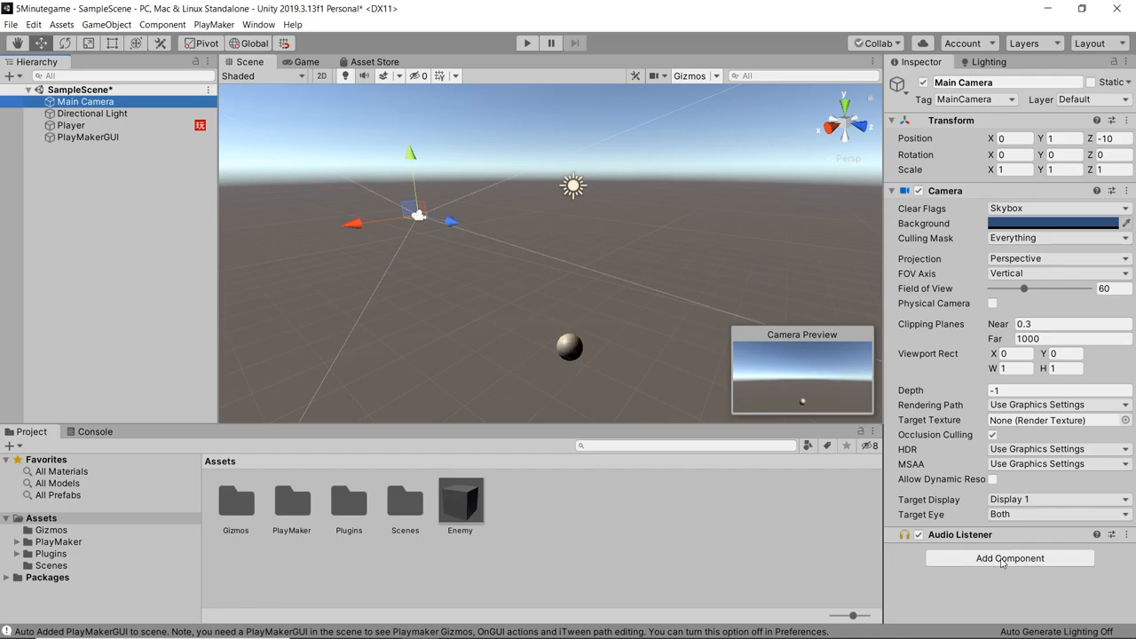
pyautogui.click(1008, 558)
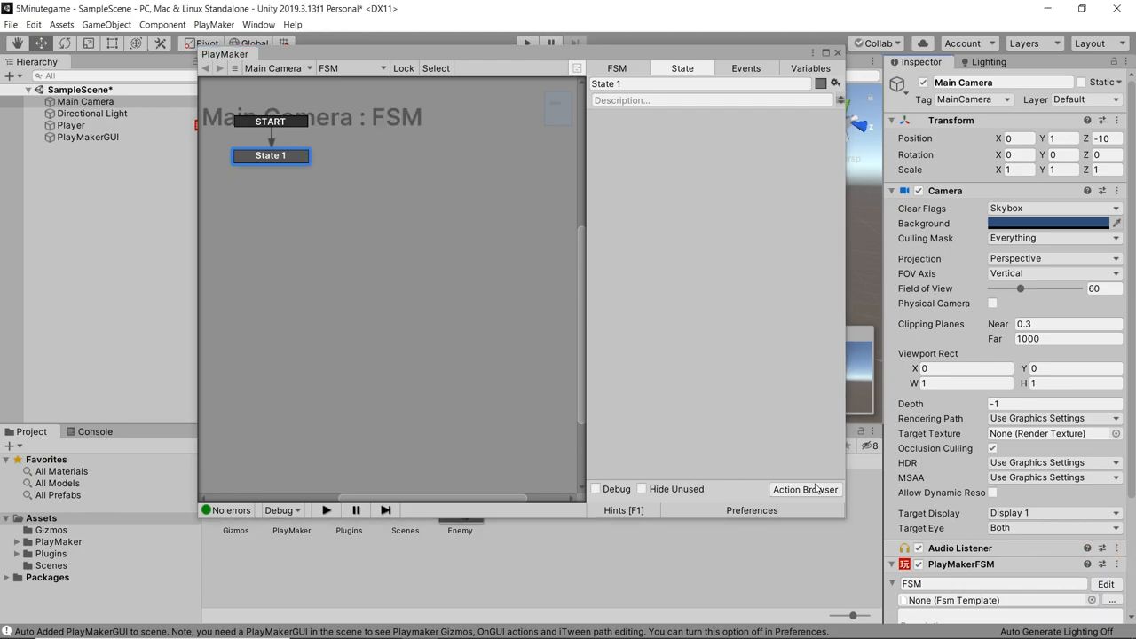
# - Add a Math Random Float action, Min -9 Max 9, storing into a new RandomX variable
pyautogui.click(806, 490)
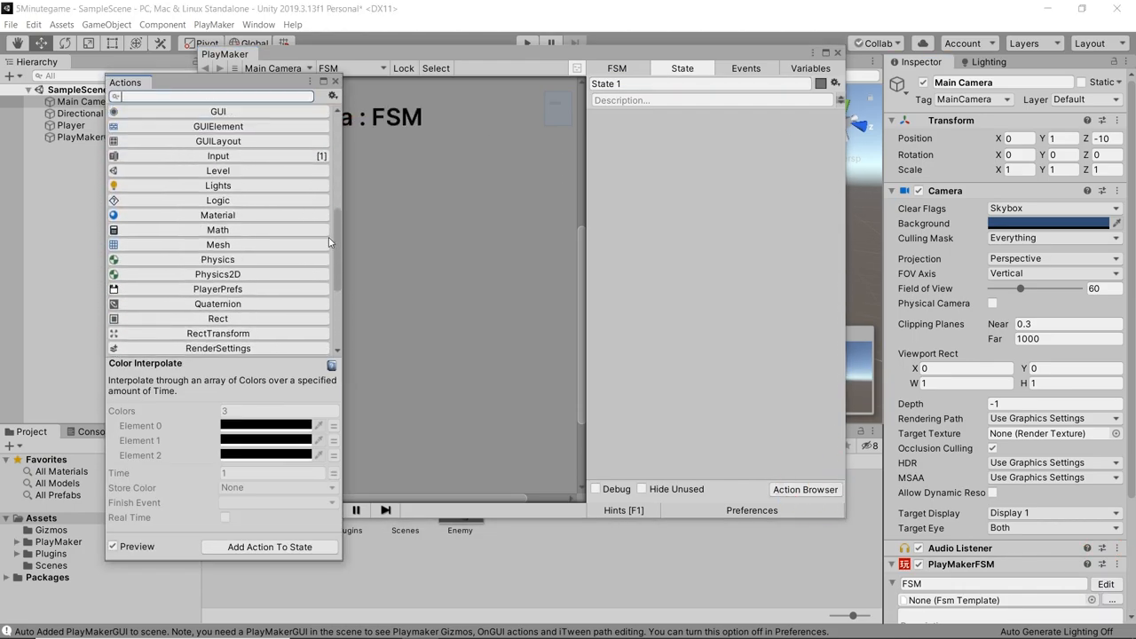
pyautogui.click(217, 229)
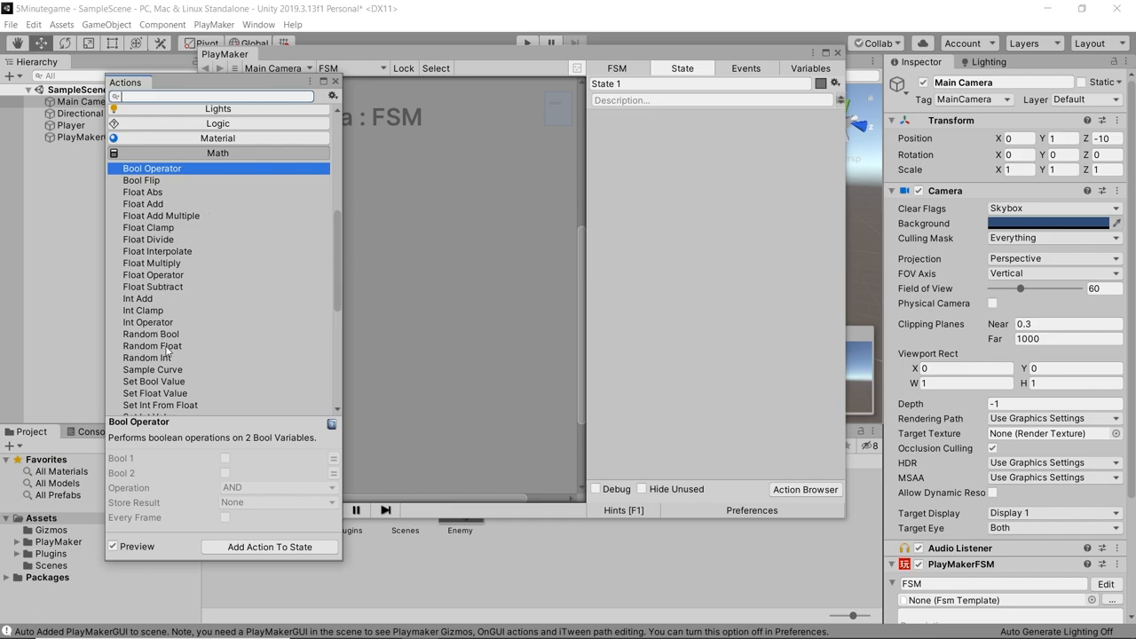
pyautogui.click(152, 345)
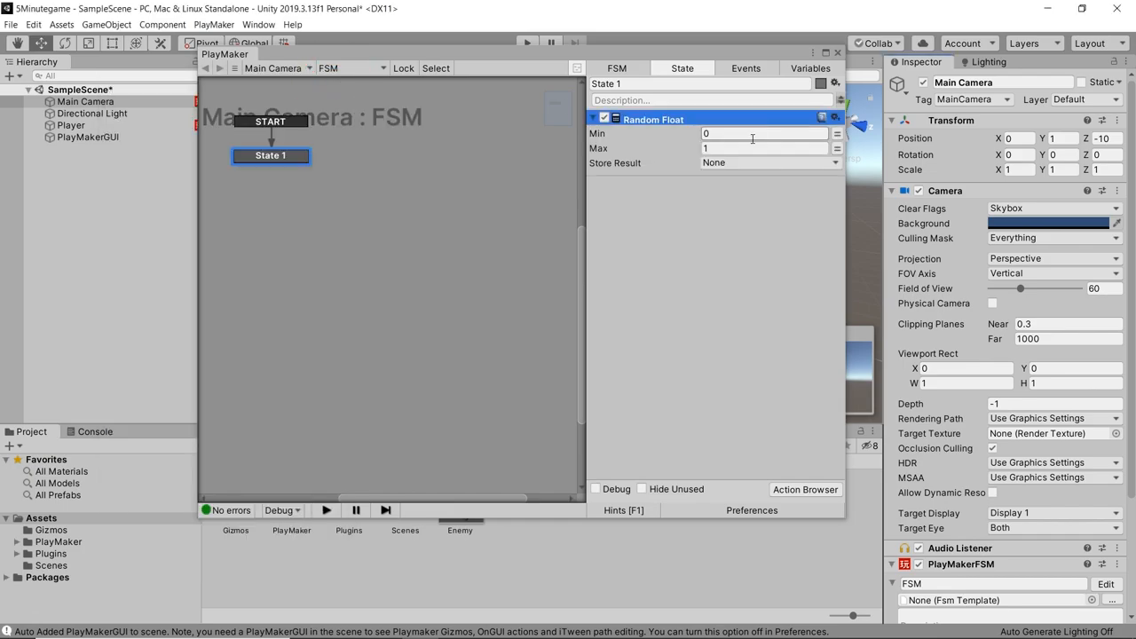
pyautogui.write('-9')
pyautogui.write('R')
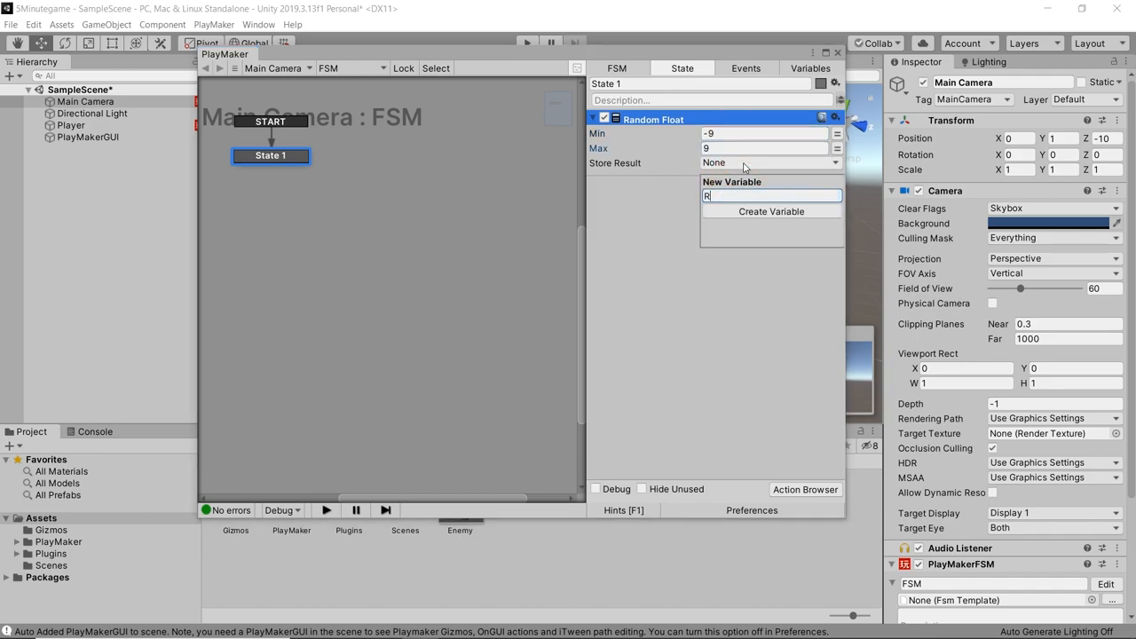
pyautogui.click(770, 212)
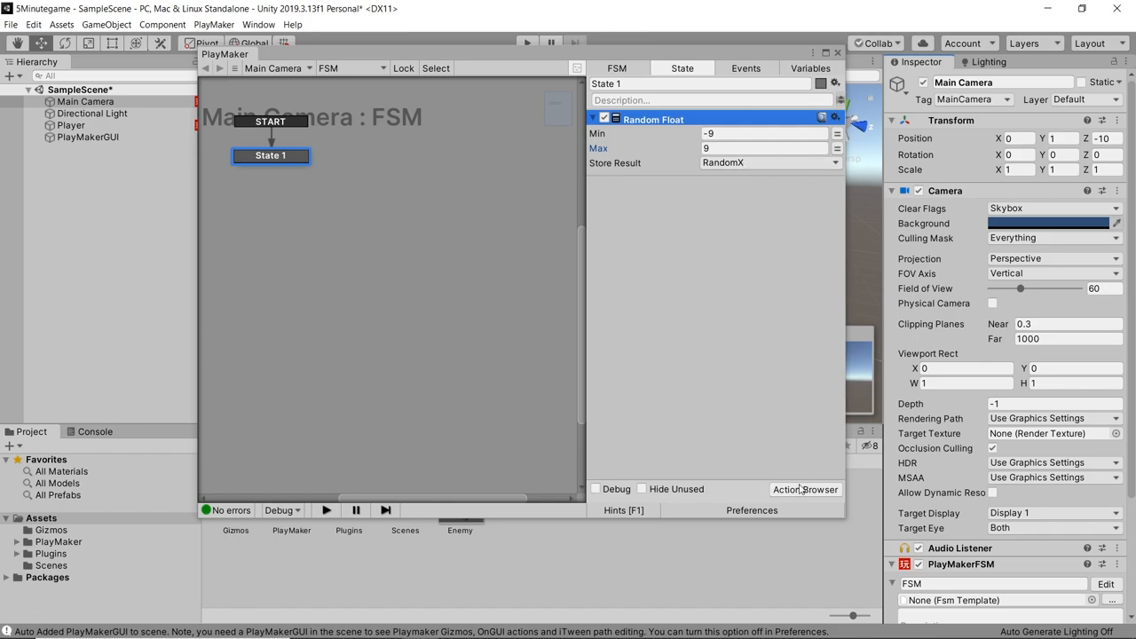
# - Add a Set Vector3 XYZ action storing into a RandomSpawn vector variable
pyautogui.click(804, 490)
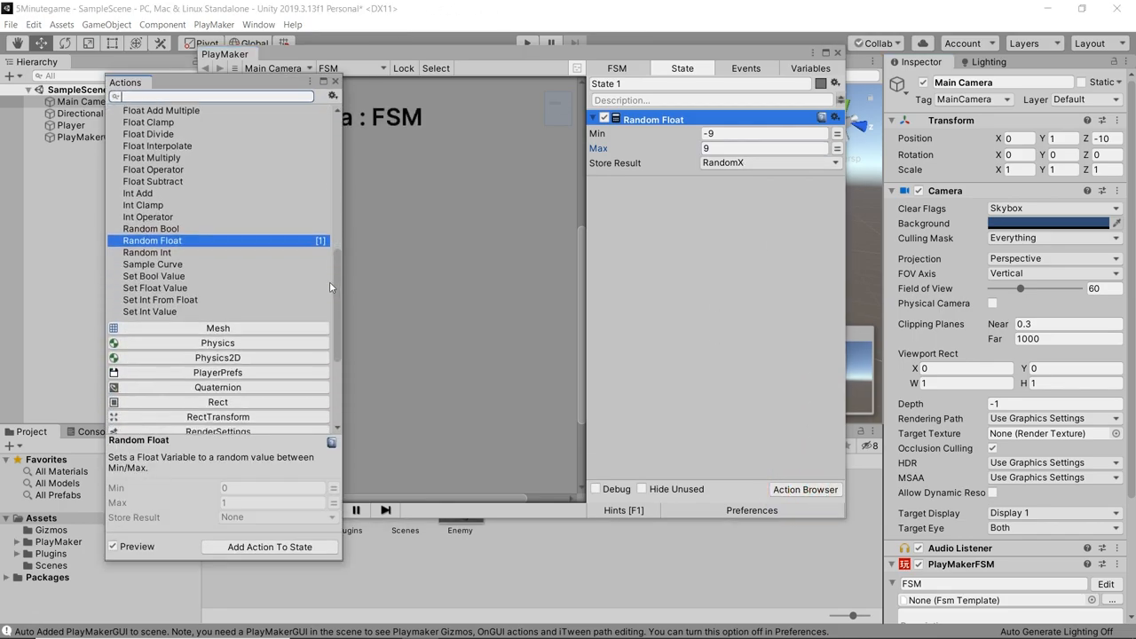
pyautogui.scroll(-3)
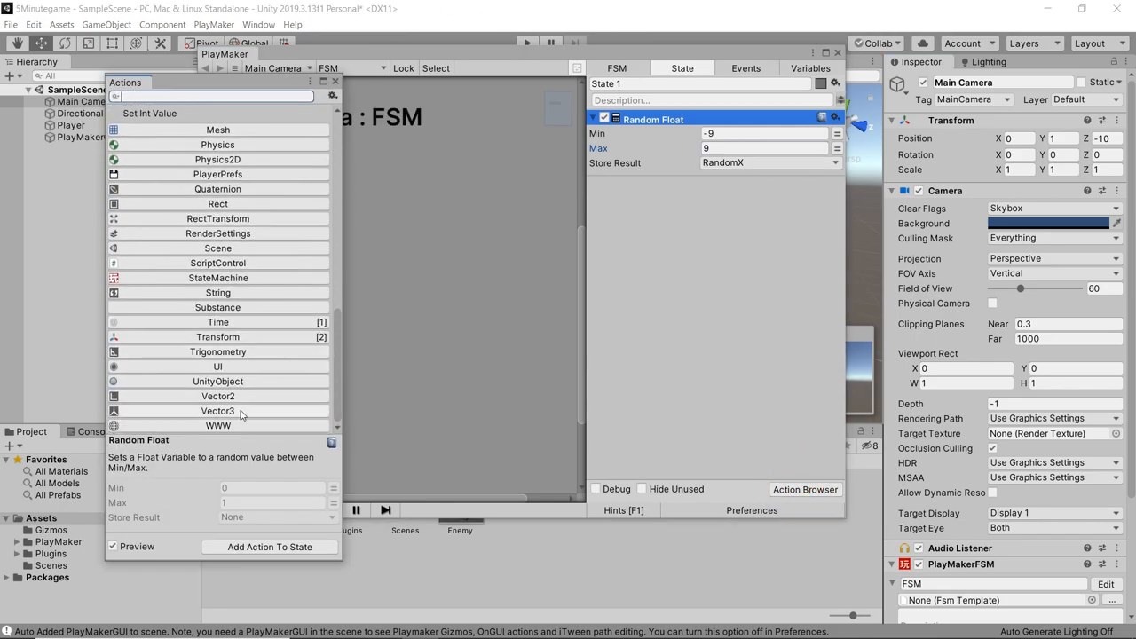
pyautogui.click(217, 410)
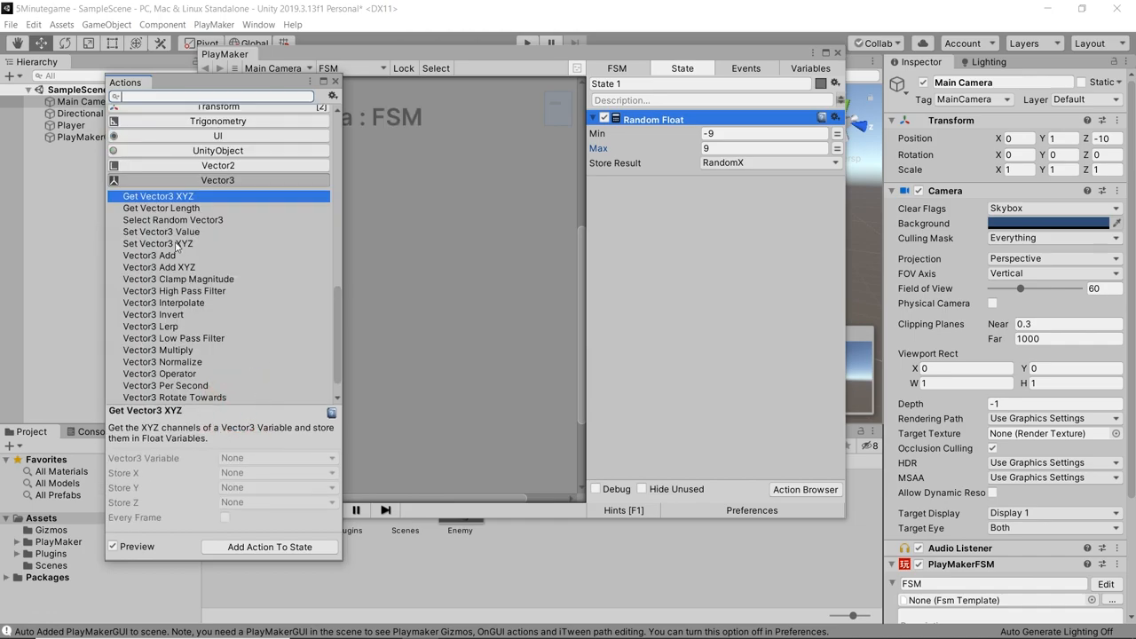
pyautogui.click(156, 243)
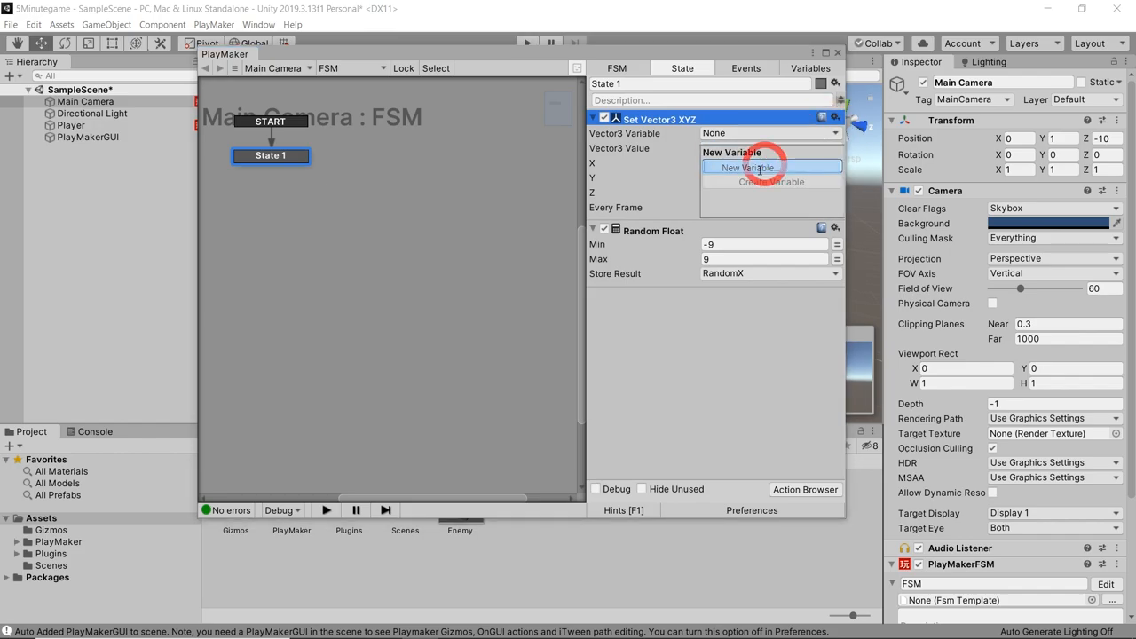
pyautogui.write('RandomSpawn')
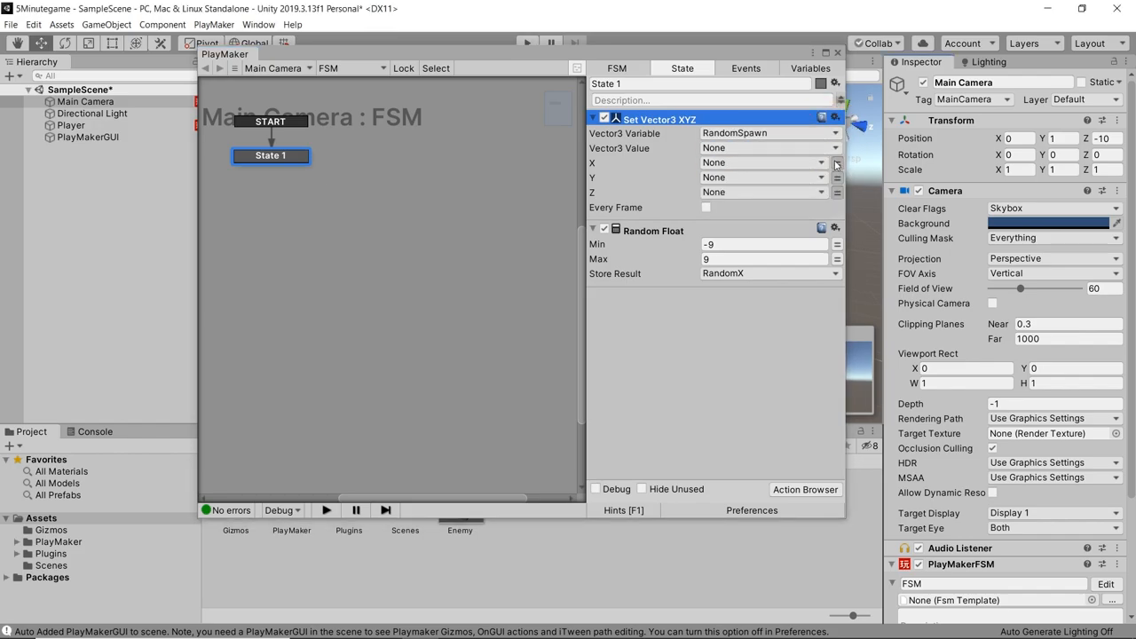
pyautogui.moveTo(796, 168)
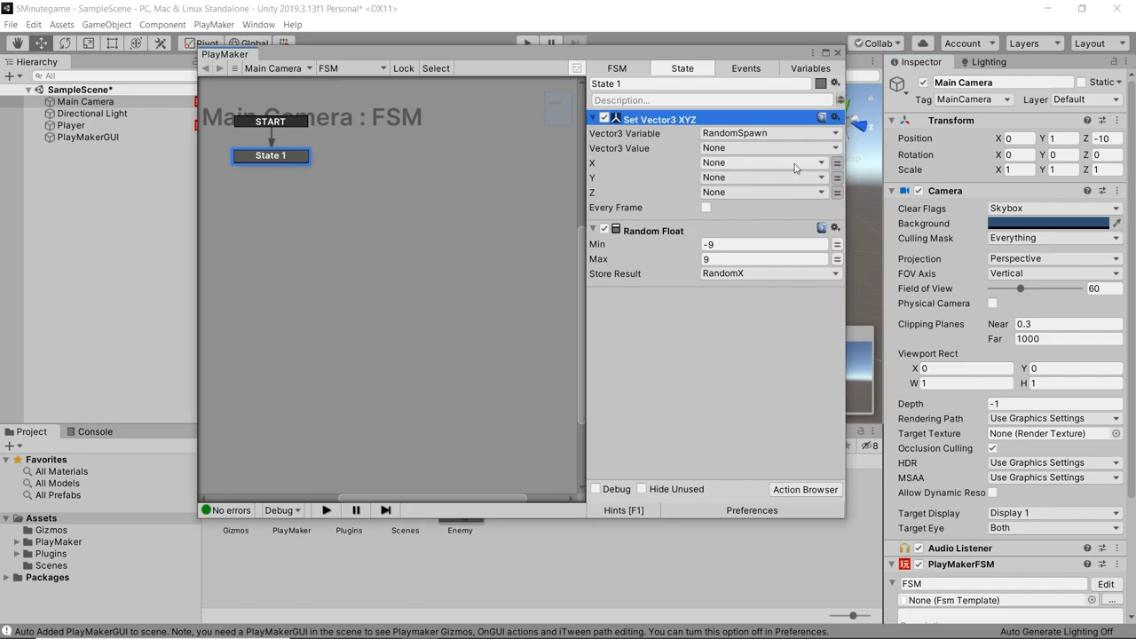
# - Give RandomSpawn its X from RandomX and a Y value of 9
pyautogui.click(763, 163)
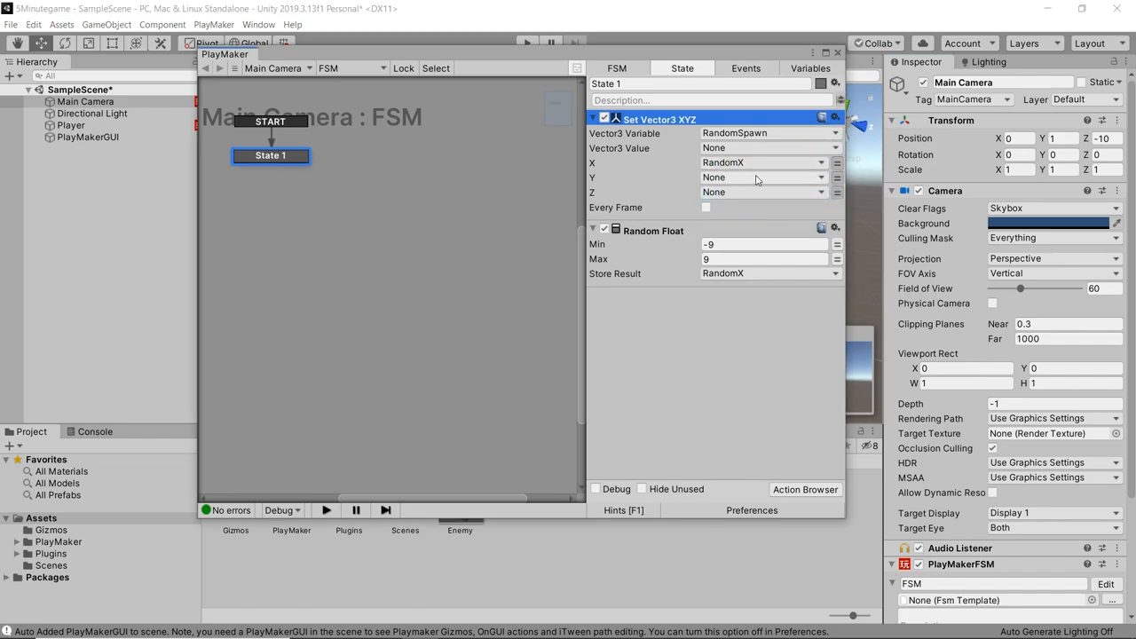
pyautogui.click(763, 178)
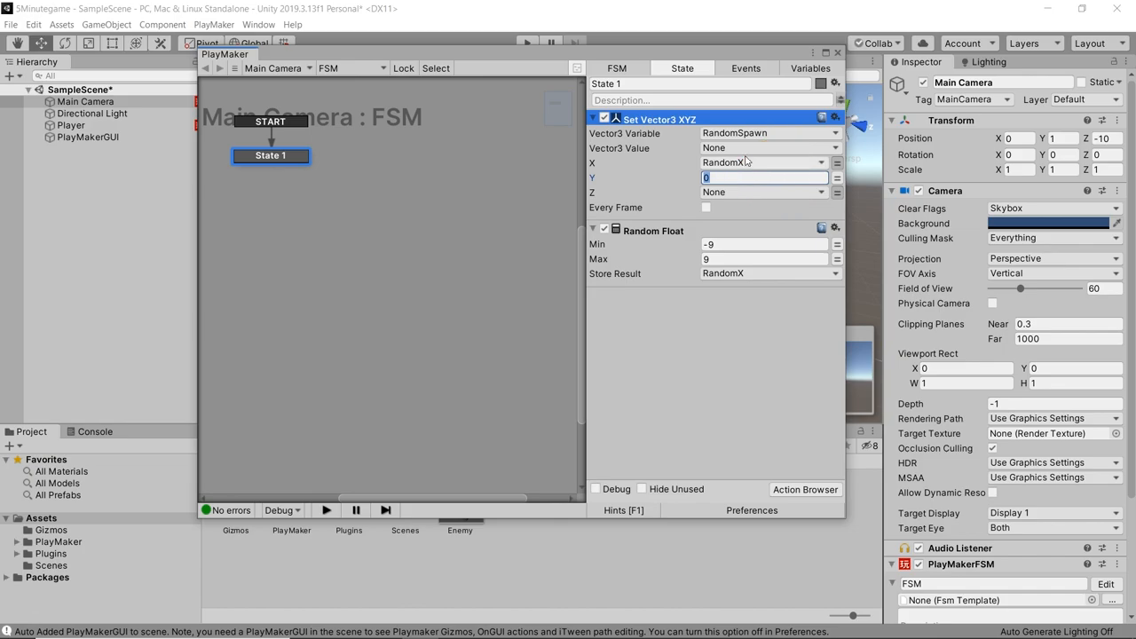
pyautogui.write('9')
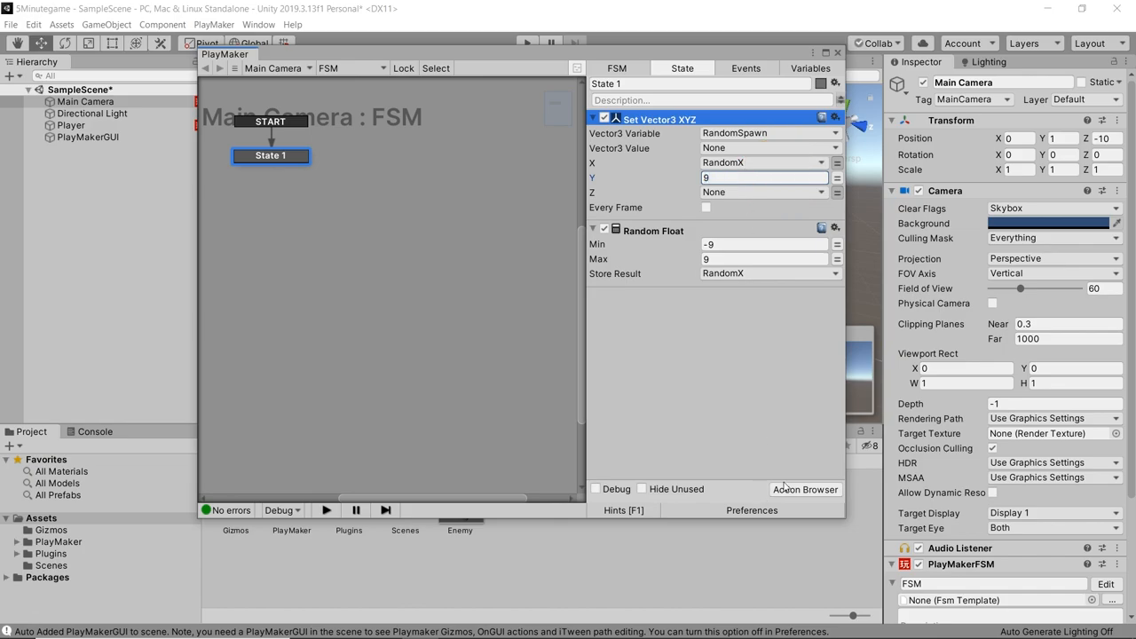
pyautogui.click(804, 490)
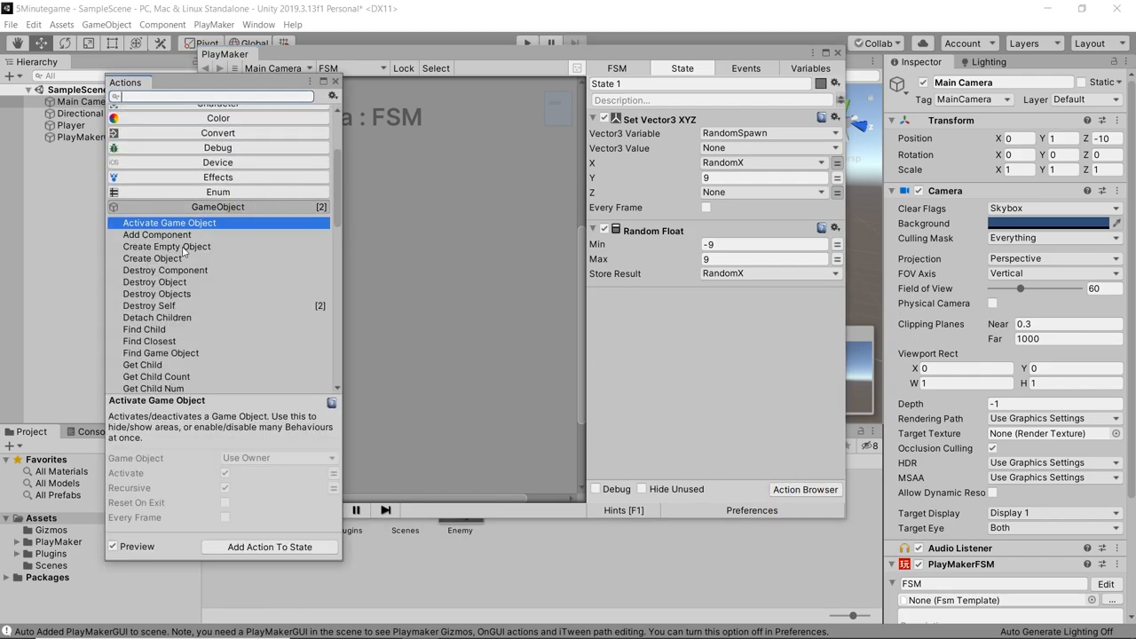
# - Add a Create Object action spawning the Enemy prefab at RandomSpawn
pyautogui.click(153, 260)
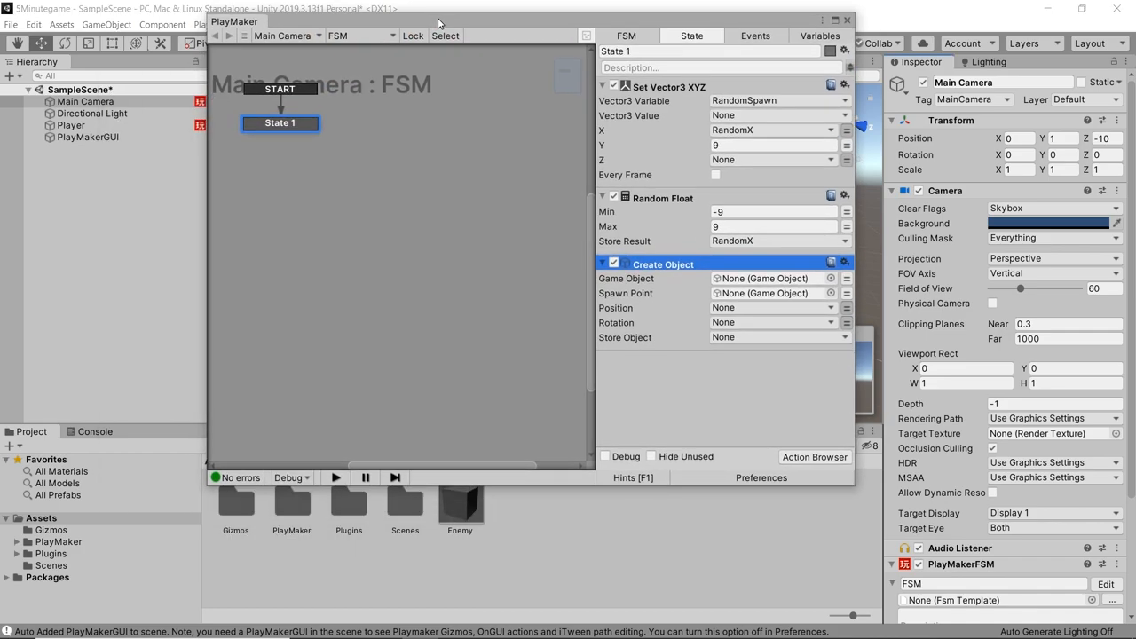
pyautogui.click(460, 504)
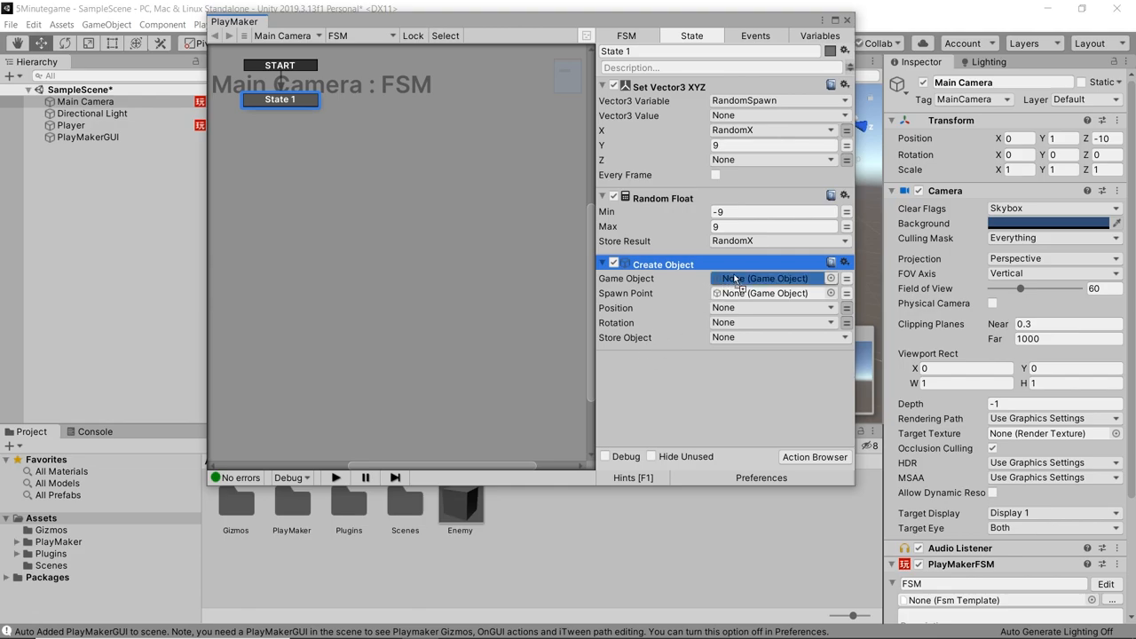
pyautogui.click(763, 277)
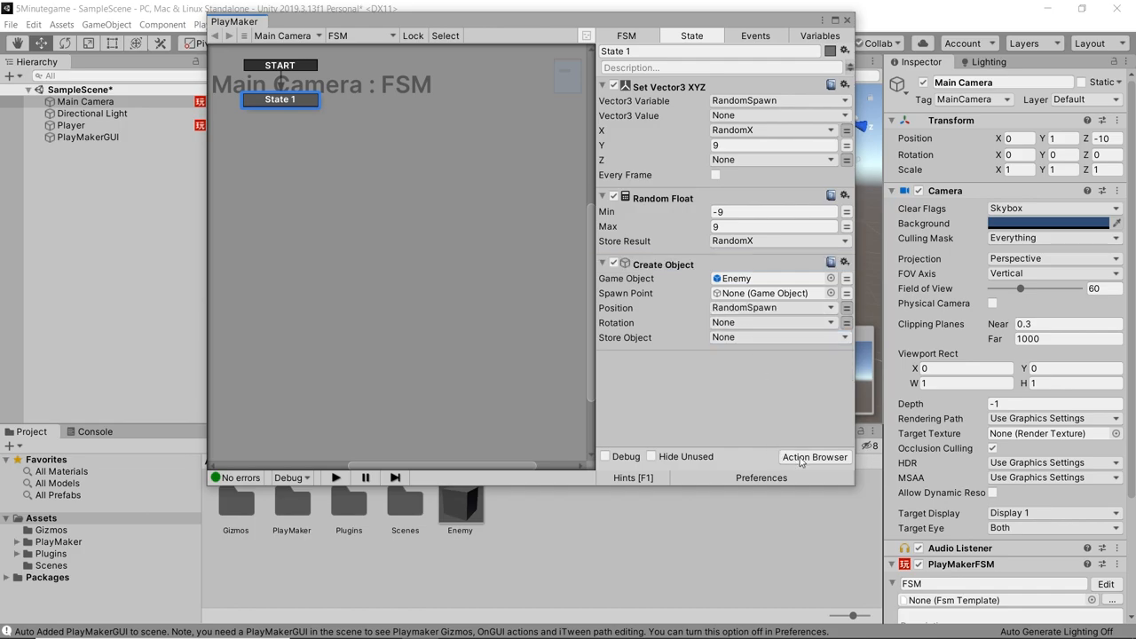
pyautogui.click(815, 456)
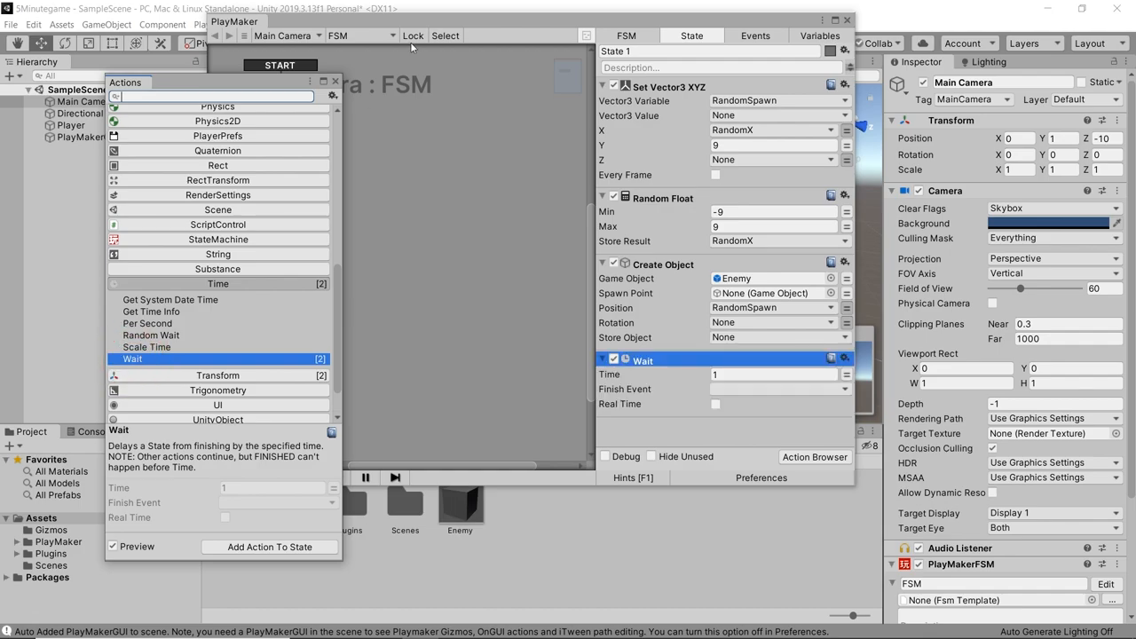
# - Set the Wait to 0.1 seconds ending with FINISHED, and add a FINISHED transition to State 1
pyautogui.click(772, 373)
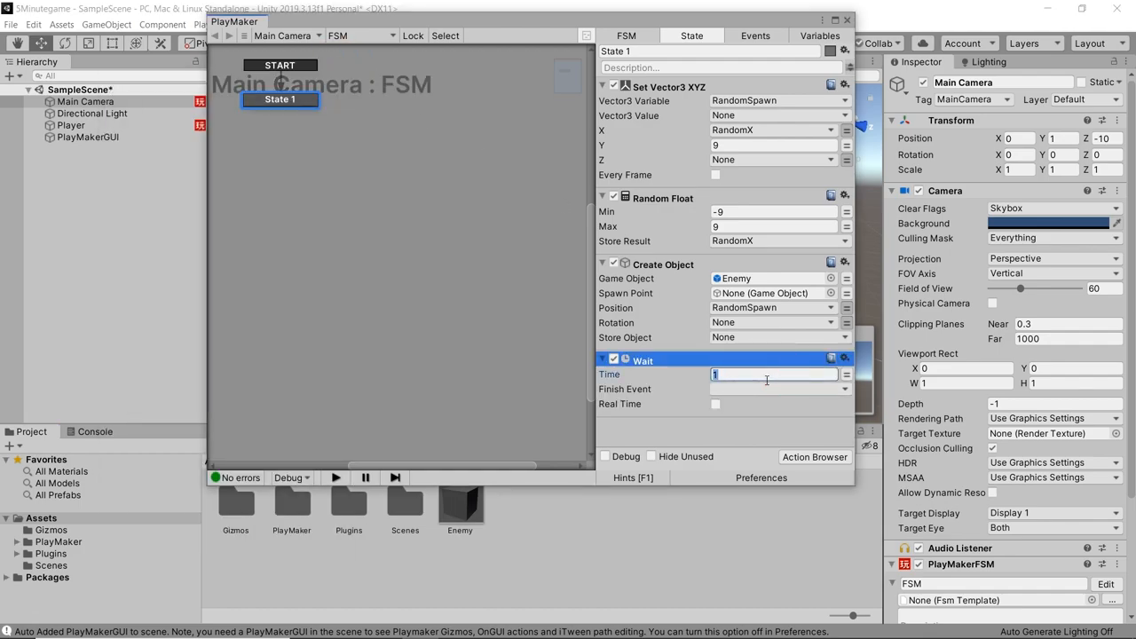
pyautogui.write('0.1')
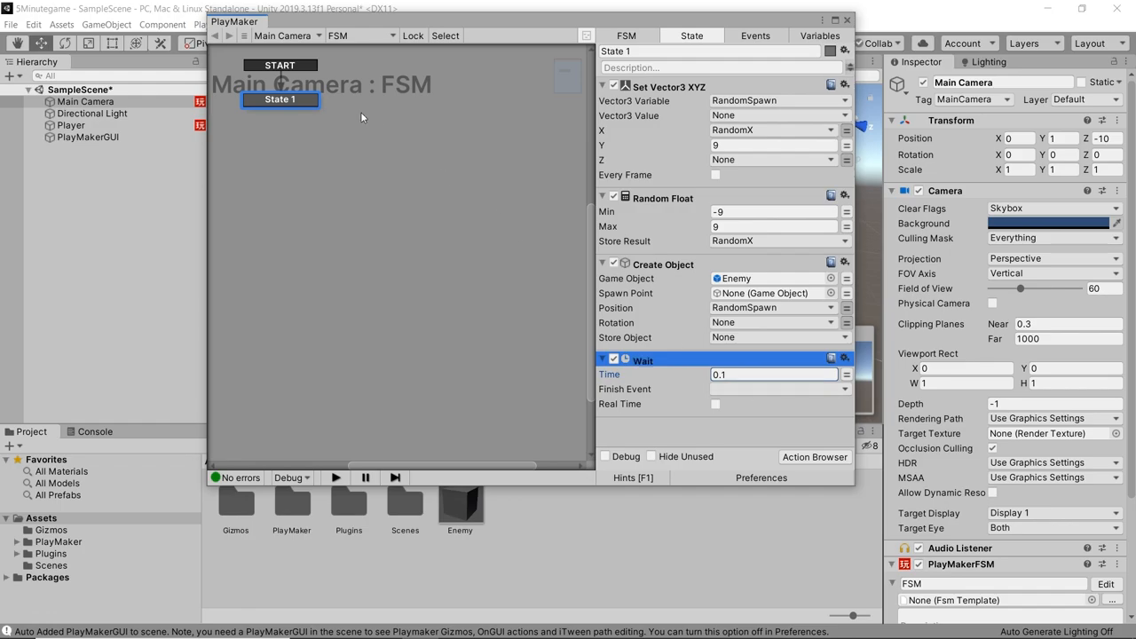
pyautogui.rightClick(280, 99)
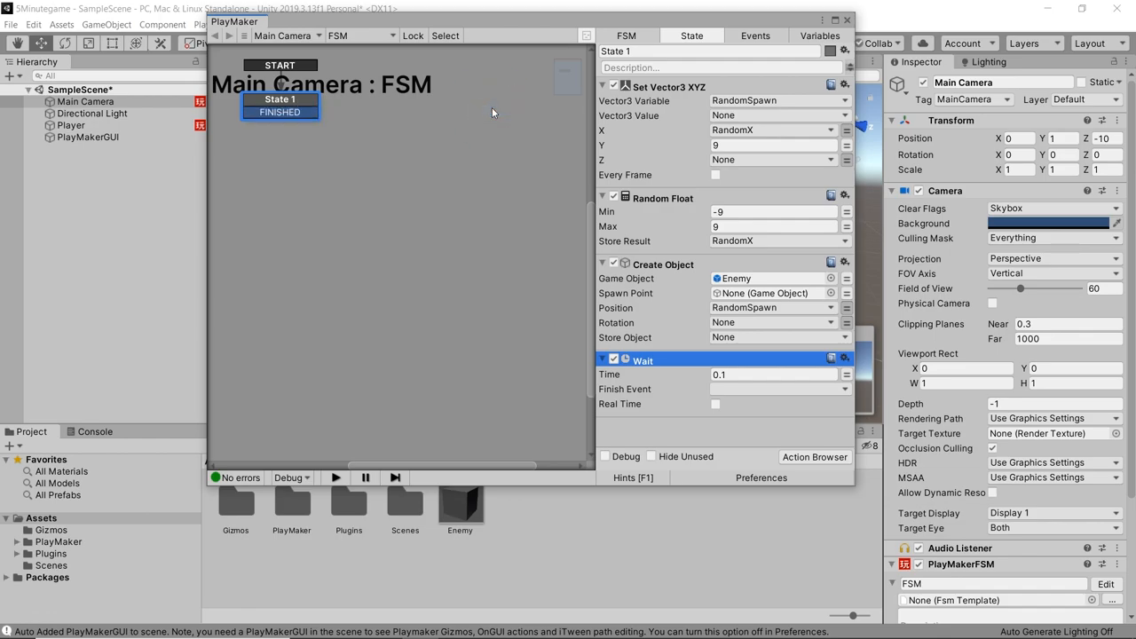
pyautogui.click(780, 389)
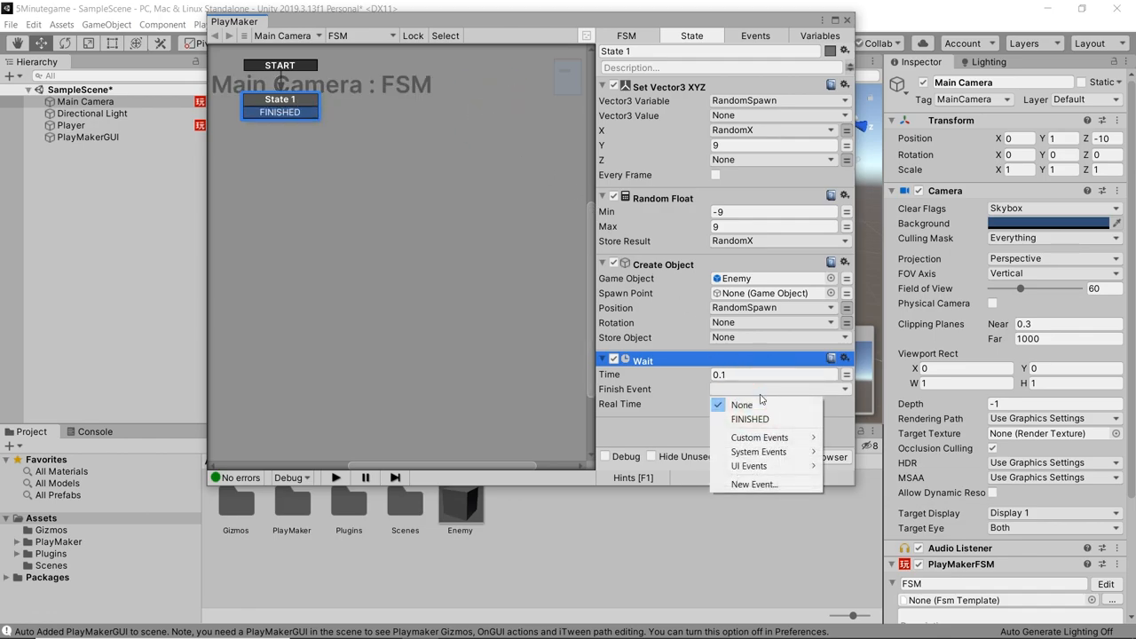
pyautogui.click(749, 419)
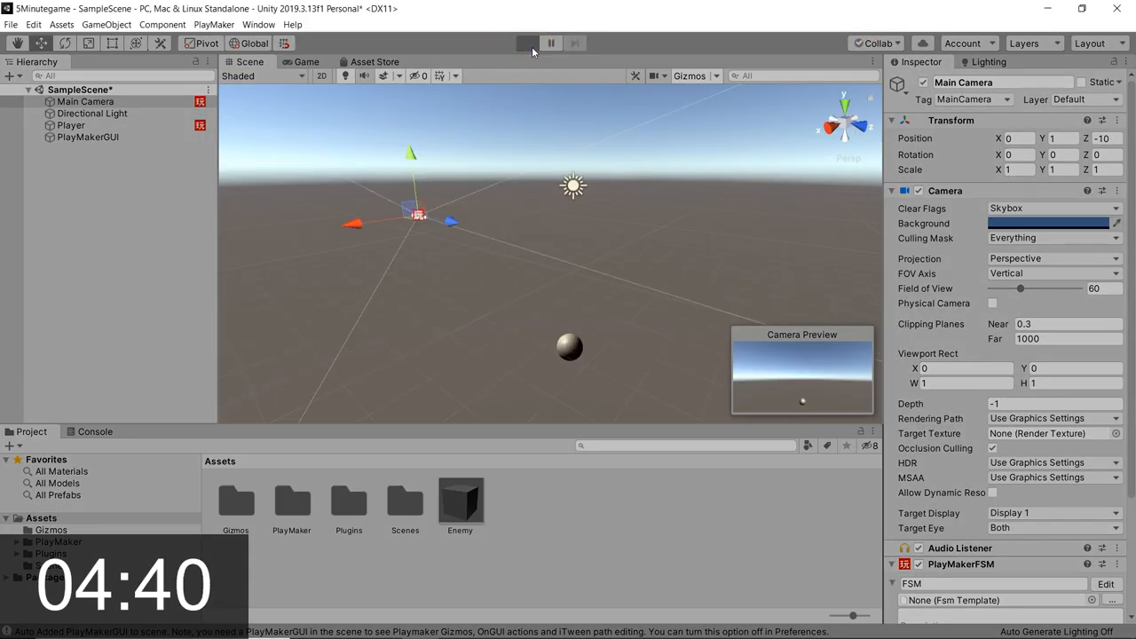
# - Play the game to watch Enemy cubes spawn at random positions, then stop it
pyautogui.click(527, 42)
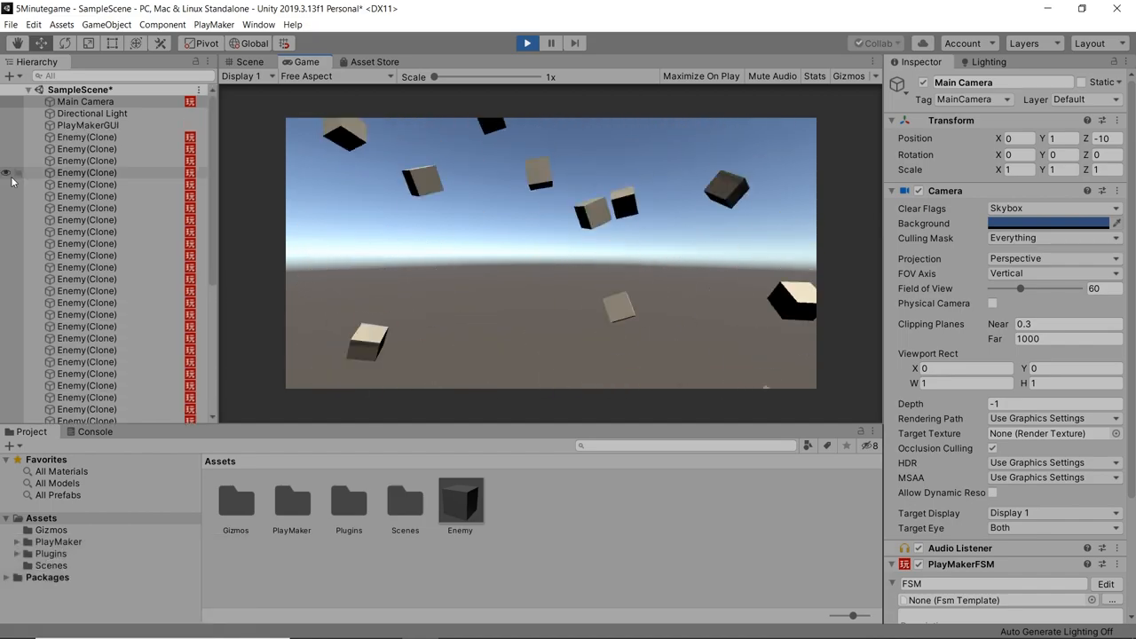
pyautogui.click(528, 43)
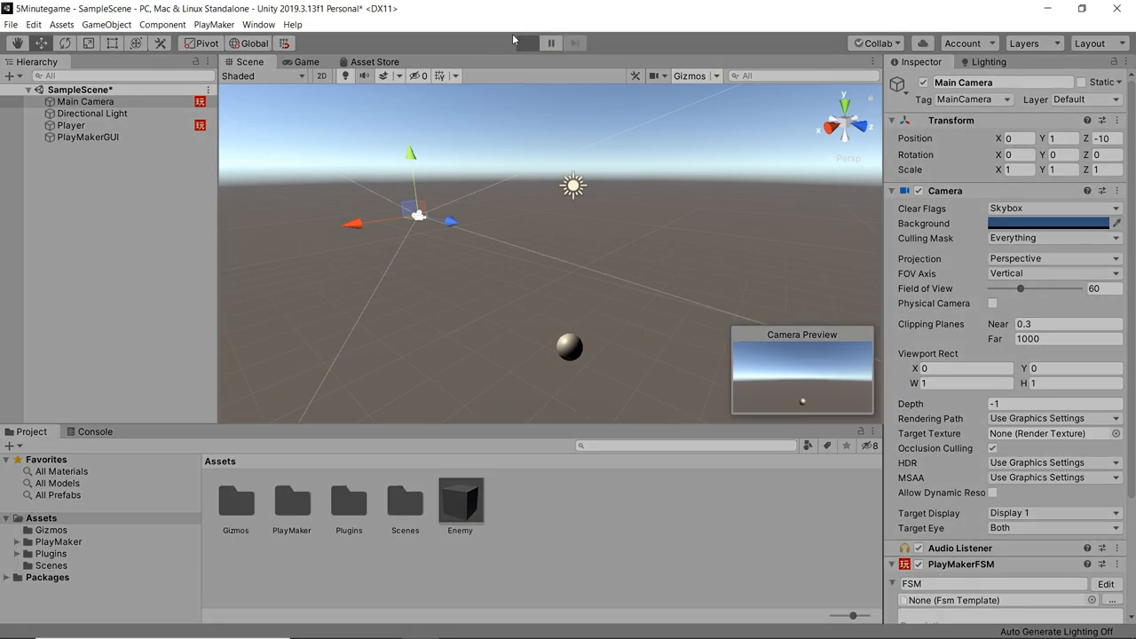
pyautogui.click(527, 42)
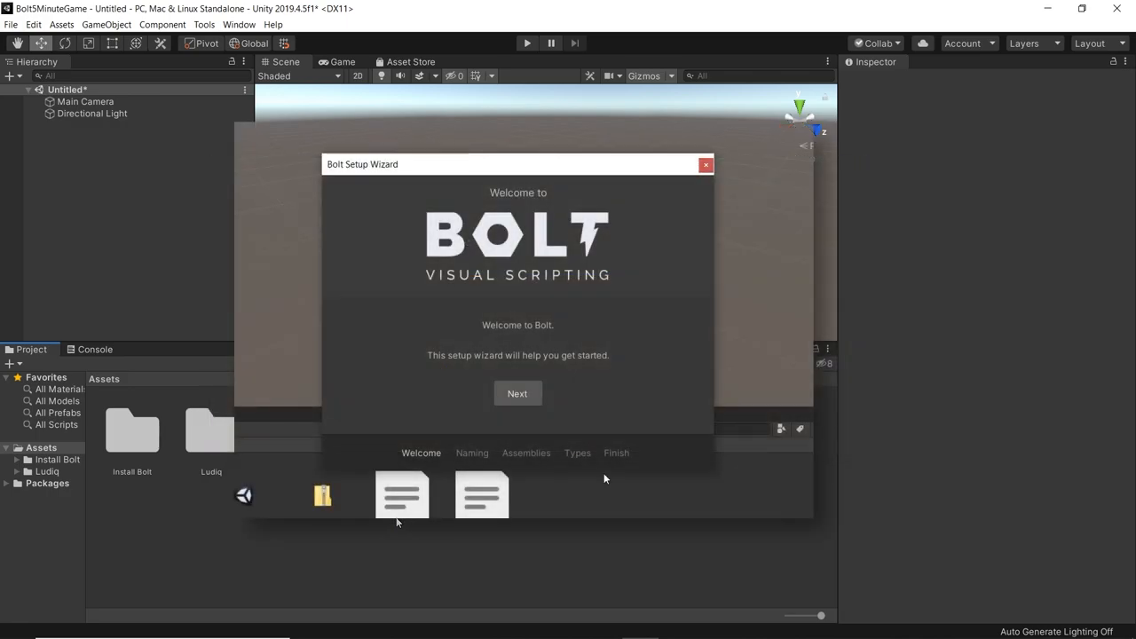
# - Finish the Bolt setup wizard with Human Naming and add a sphere named Player
pyautogui.click(518, 394)
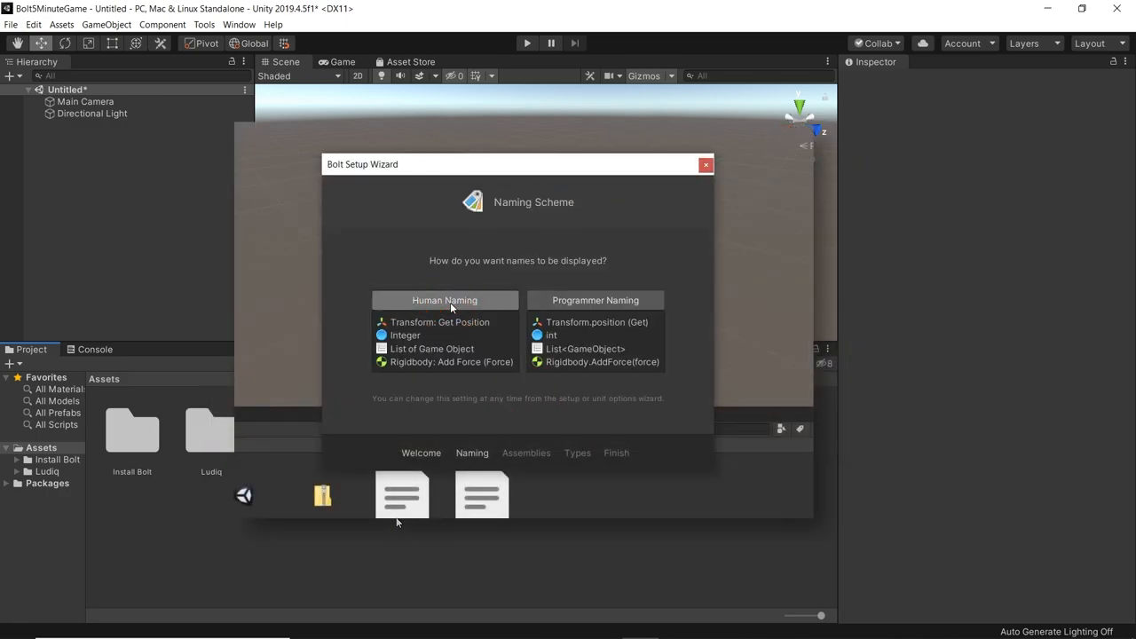
pyautogui.click(706, 165)
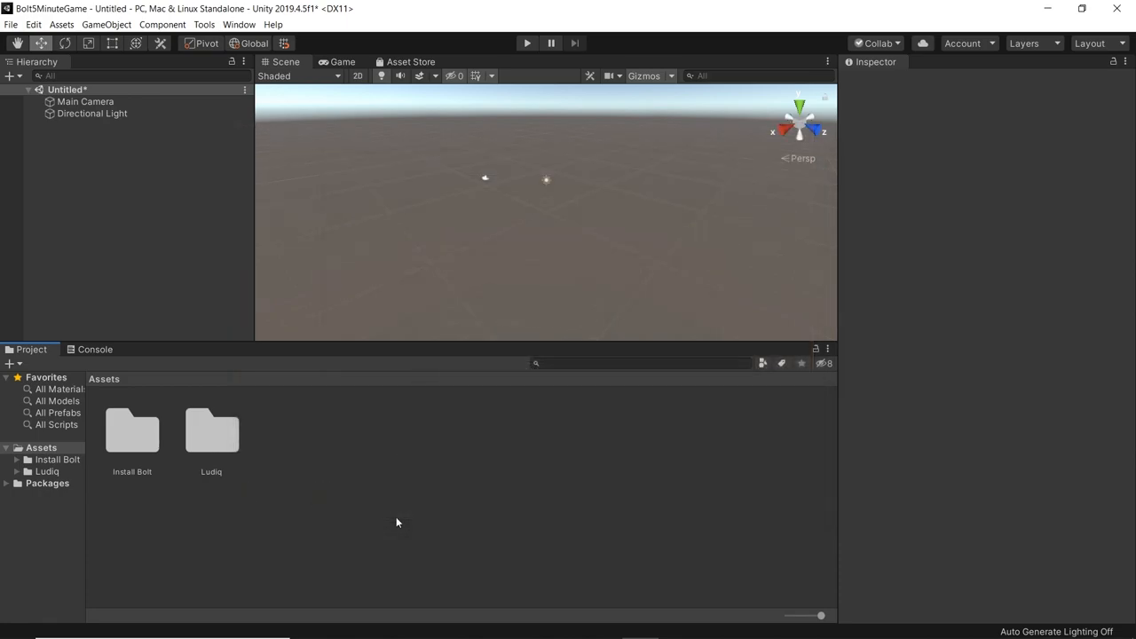
pyautogui.click(106, 25)
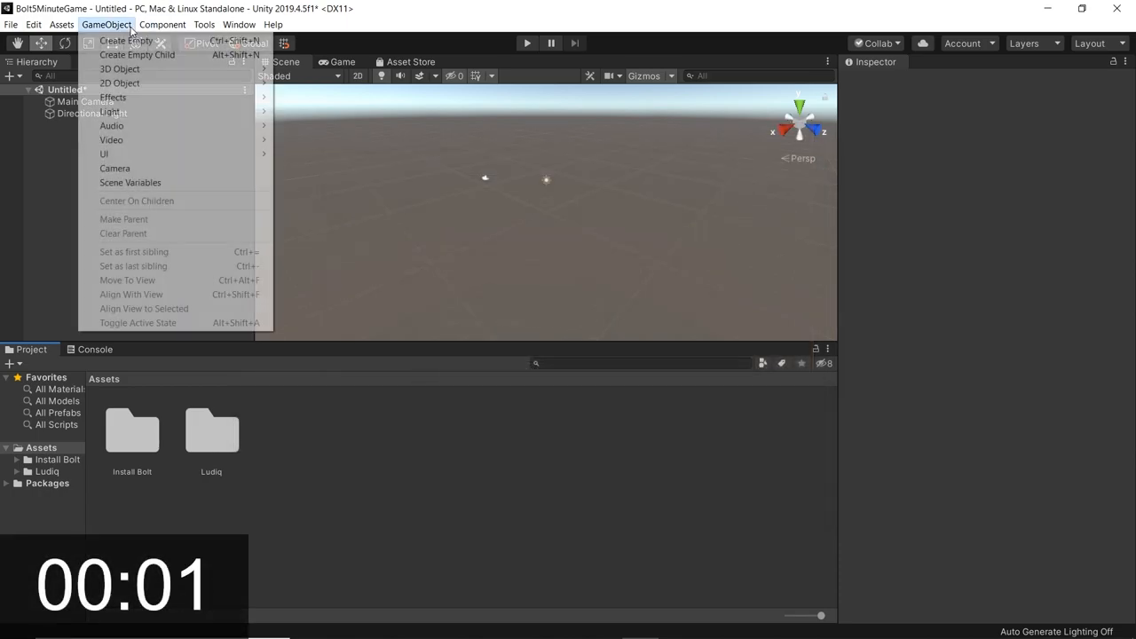
pyautogui.moveTo(121, 68)
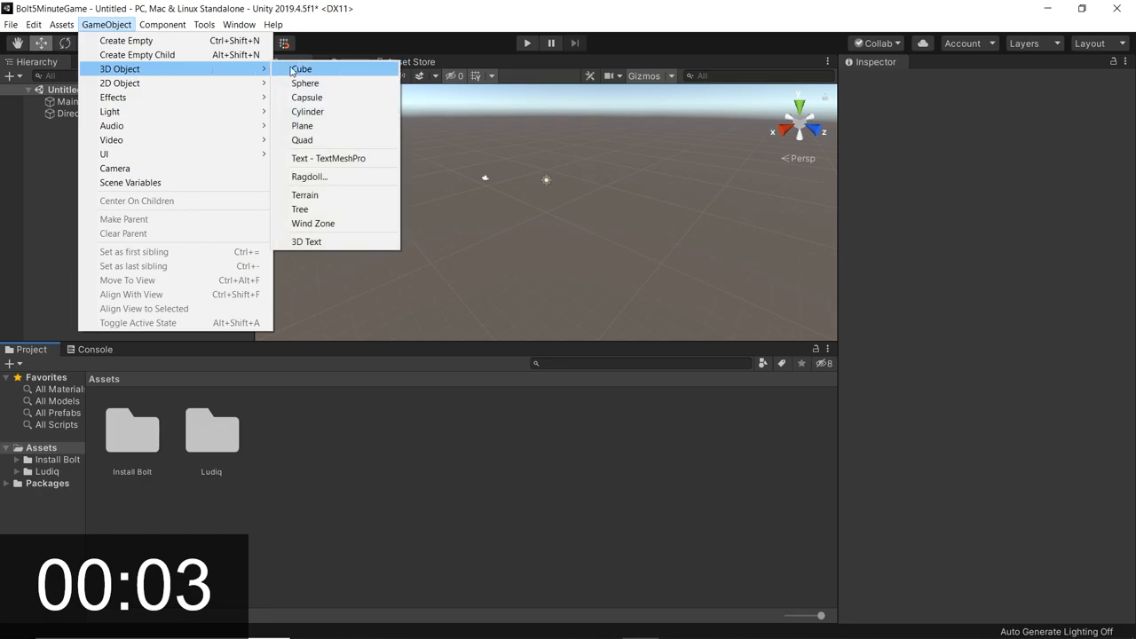
pyautogui.click(306, 83)
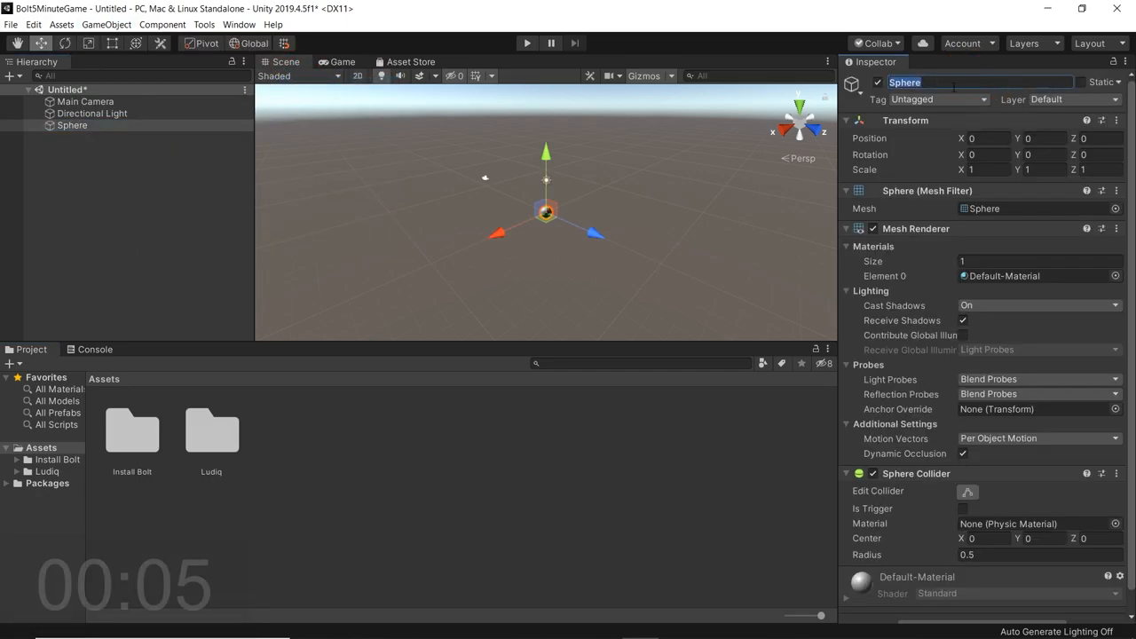
pyautogui.write('Player')
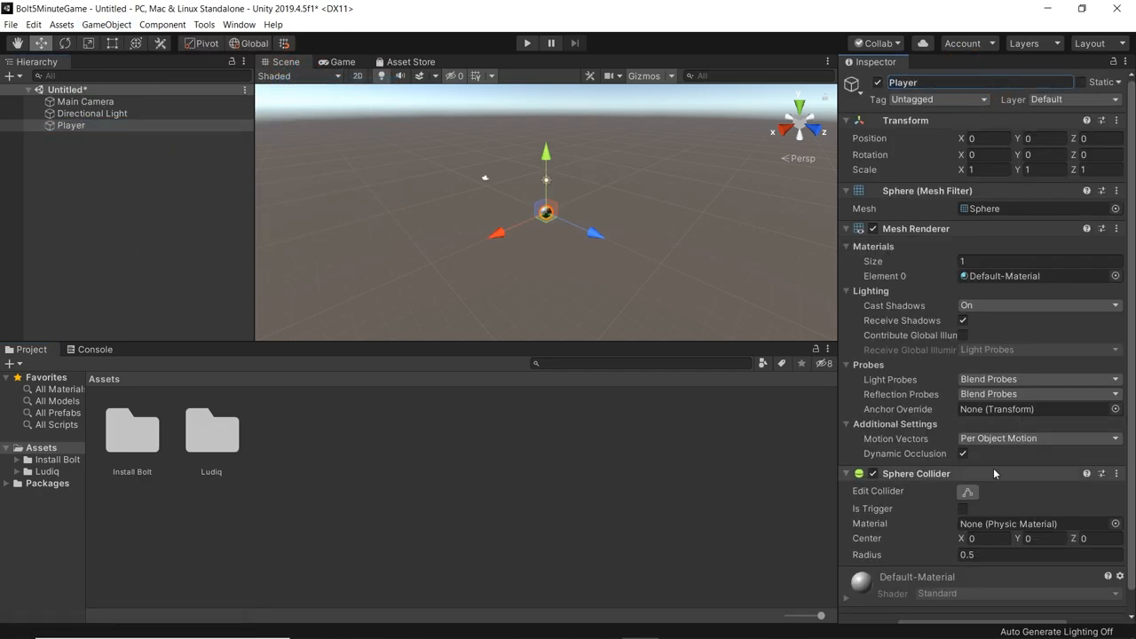
# - Give Player a Flow Machine component with a new Player macro
pyautogui.write('flow')
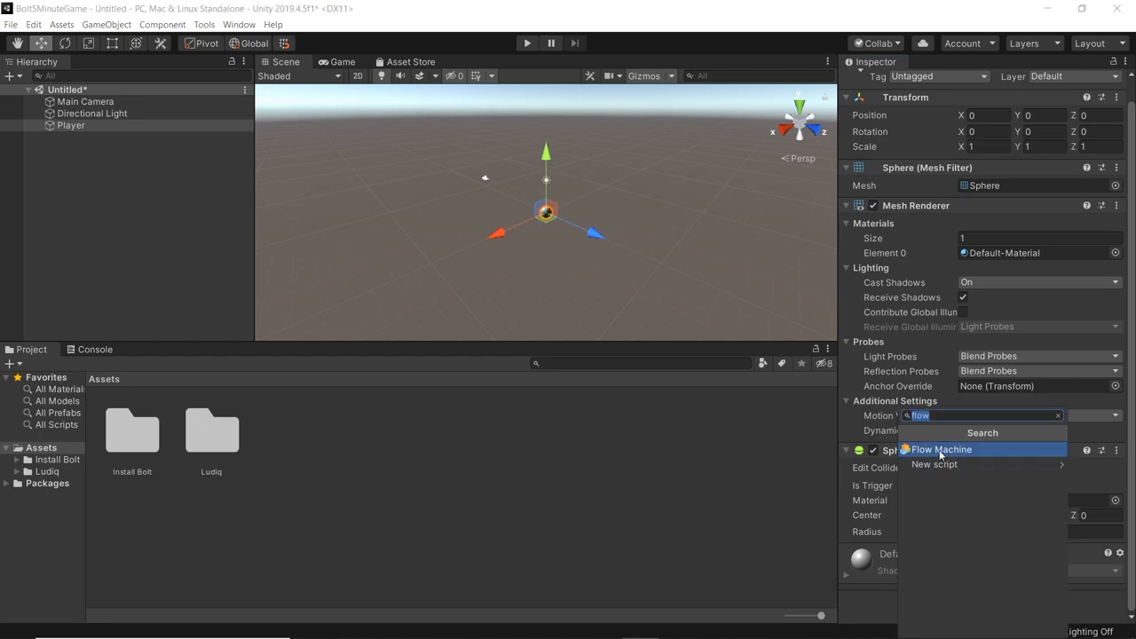
pyautogui.click(940, 449)
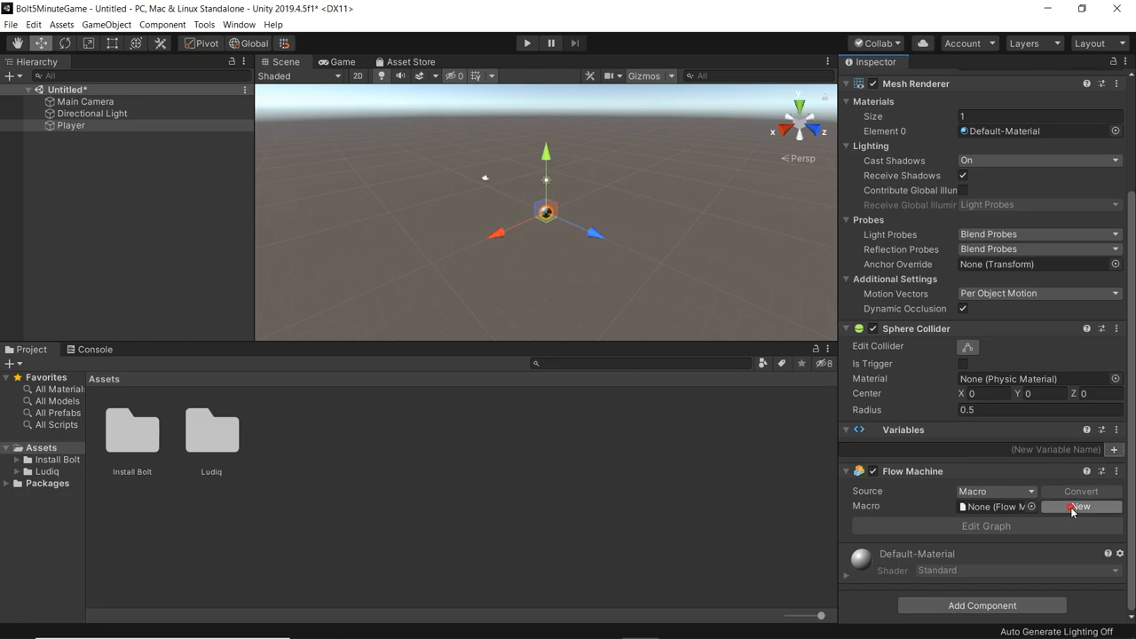
pyautogui.click(1079, 506)
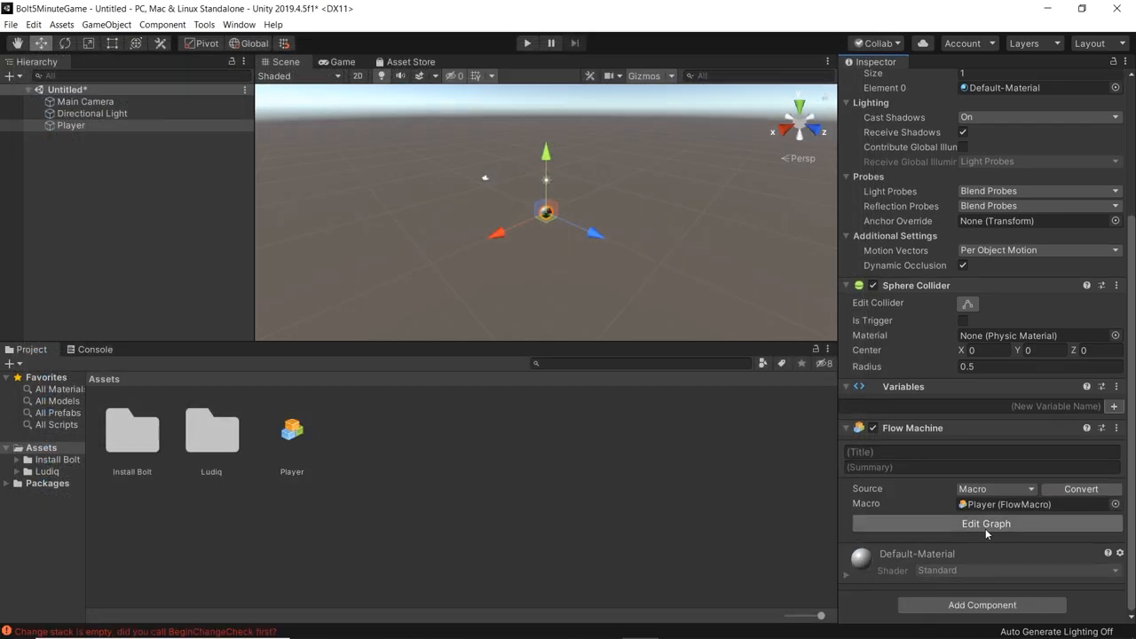
# - Wire Update into a Get Axis Horizontal unit feeding a Multiply node
pyautogui.click(985, 522)
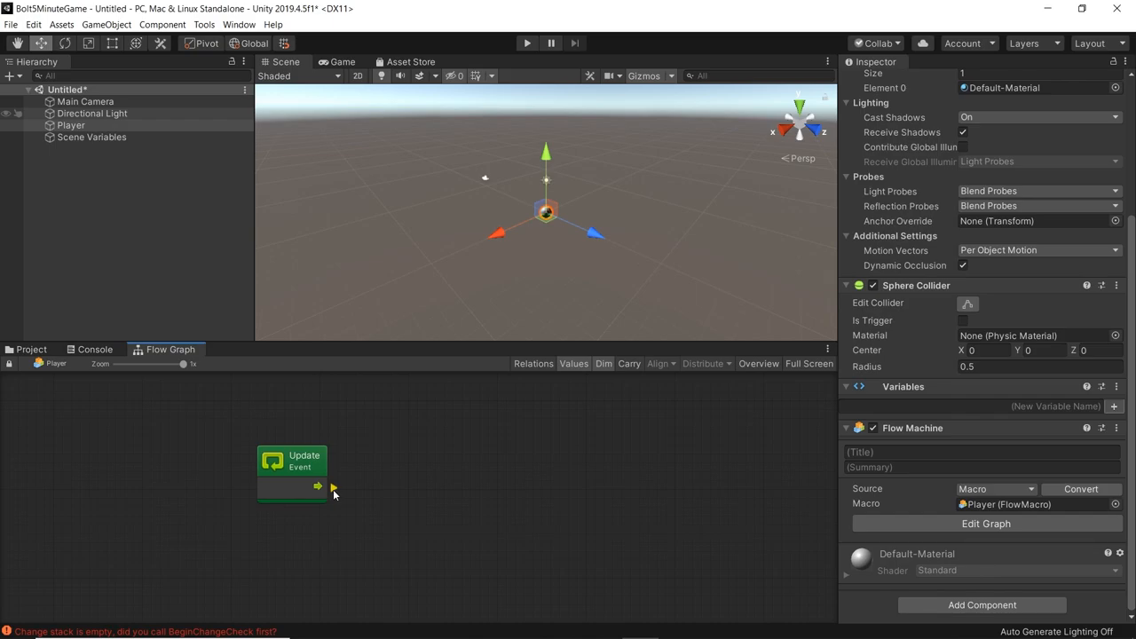
pyautogui.moveTo(316, 487); pyautogui.dragTo(437, 440)
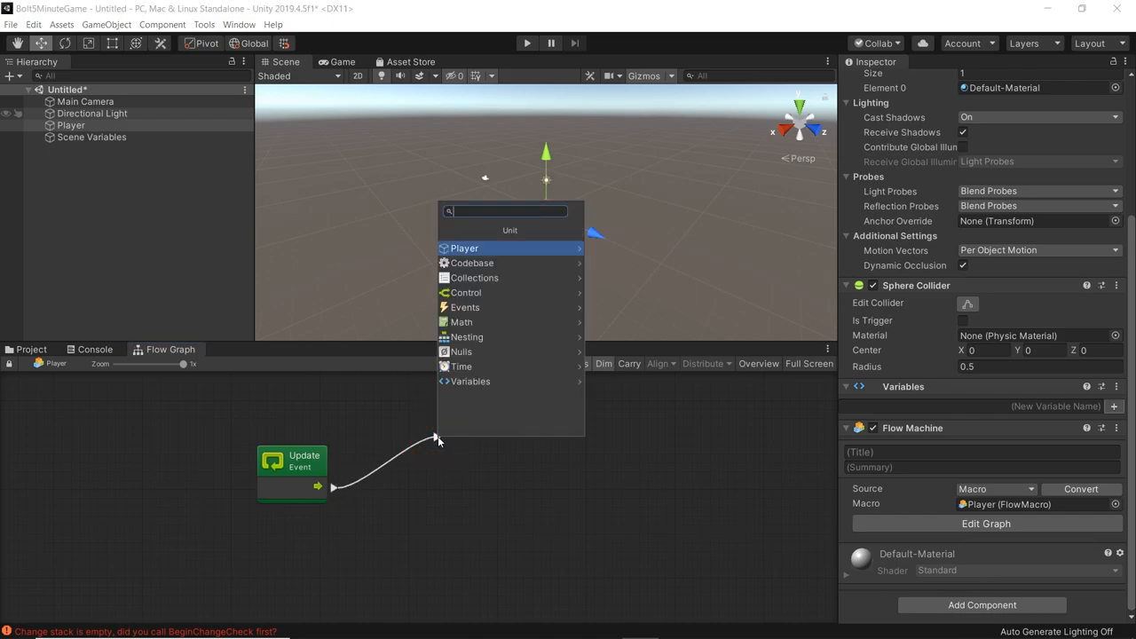
pyautogui.write('getaxis')
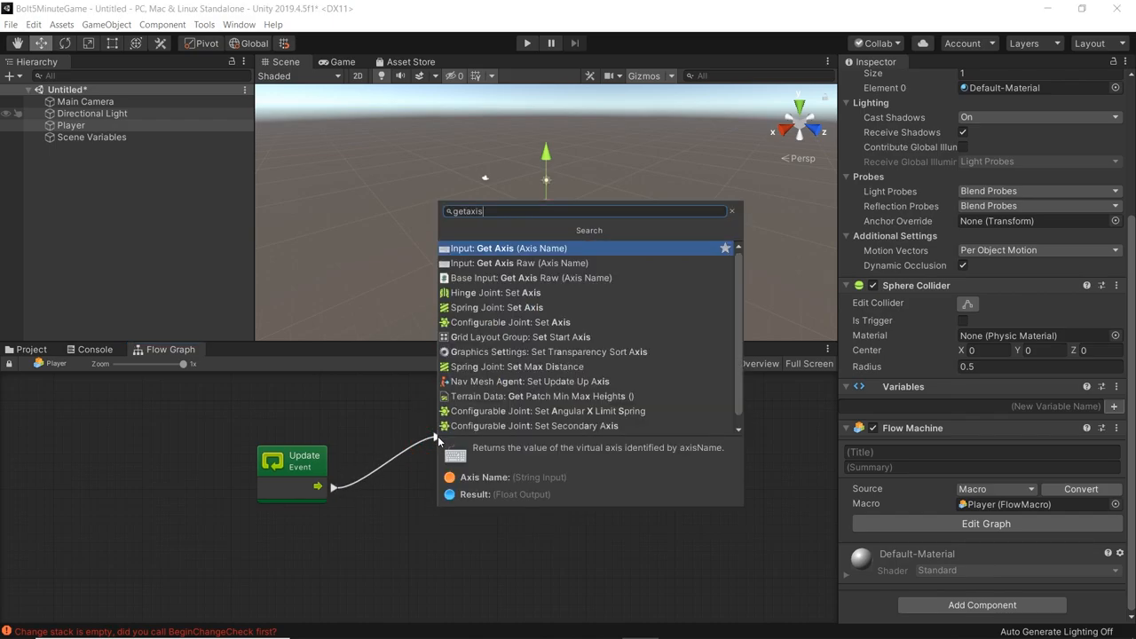
pyautogui.click(508, 249)
pyautogui.write('multiply')
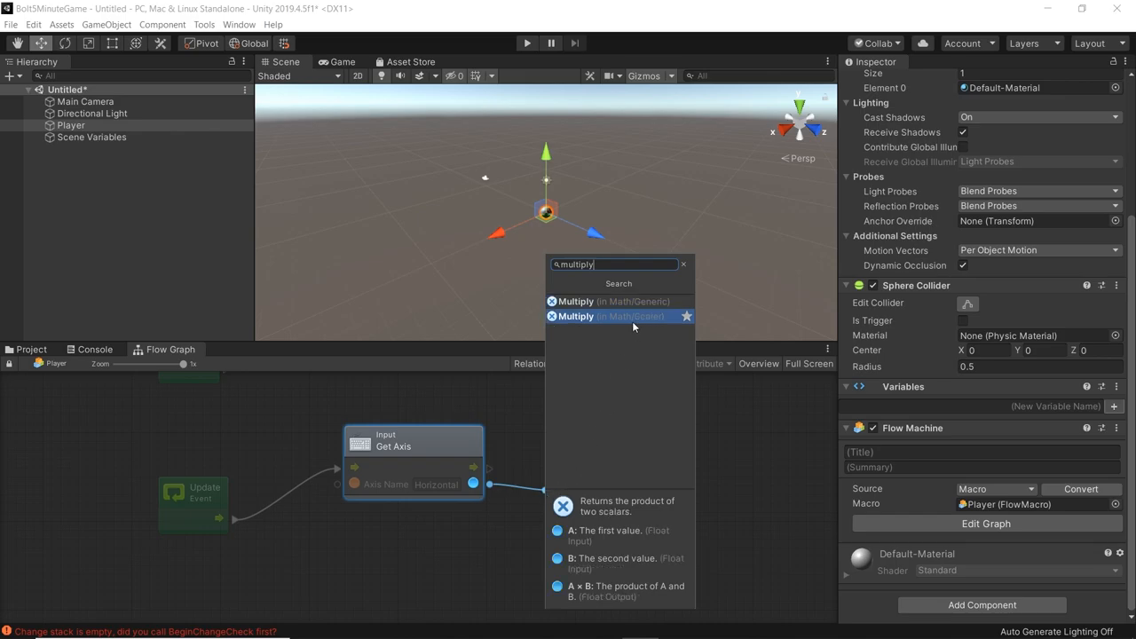
pyautogui.click(576, 316)
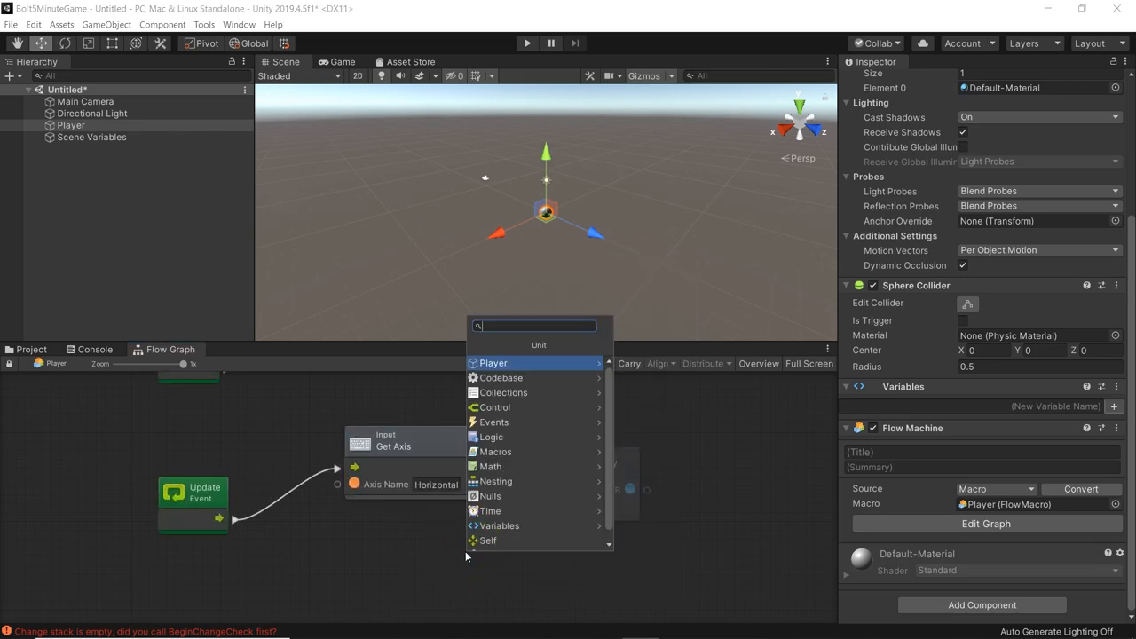
# - Multiply by Get Delta Time and a second Multiply, then add a Transform Translate node
pyautogui.write('deltat ime')
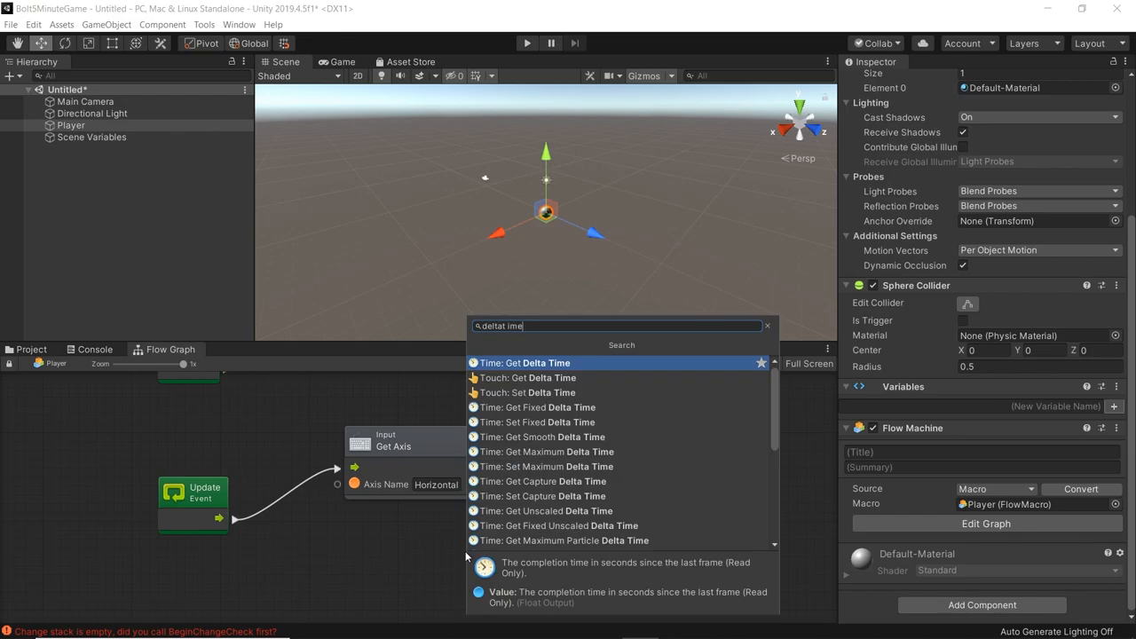
pyautogui.click(525, 362)
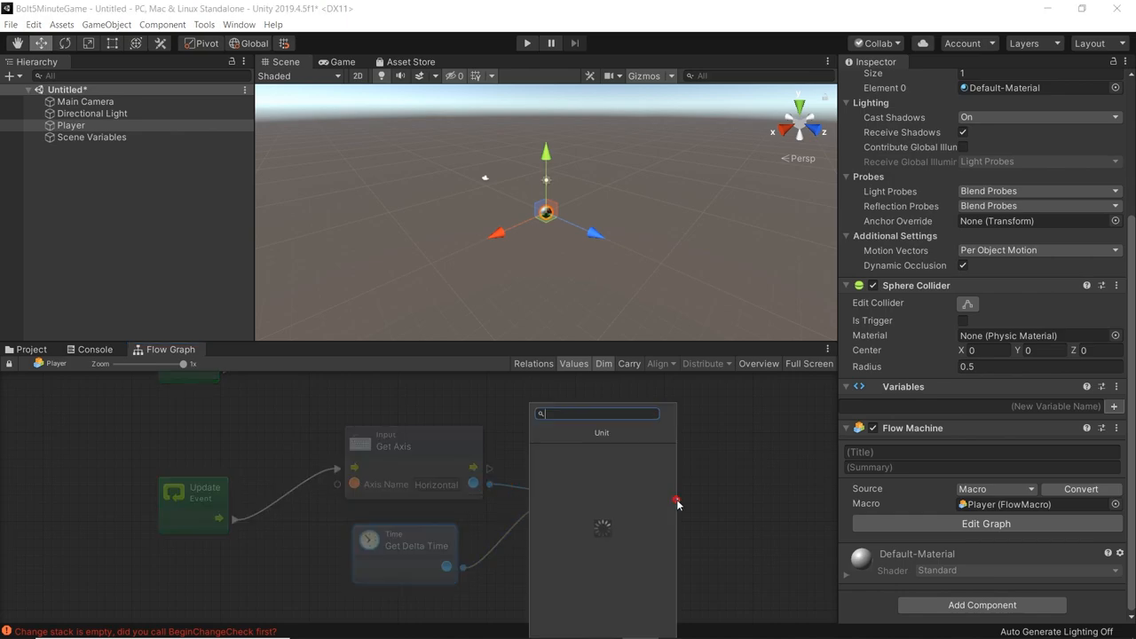
pyautogui.write('multiply')
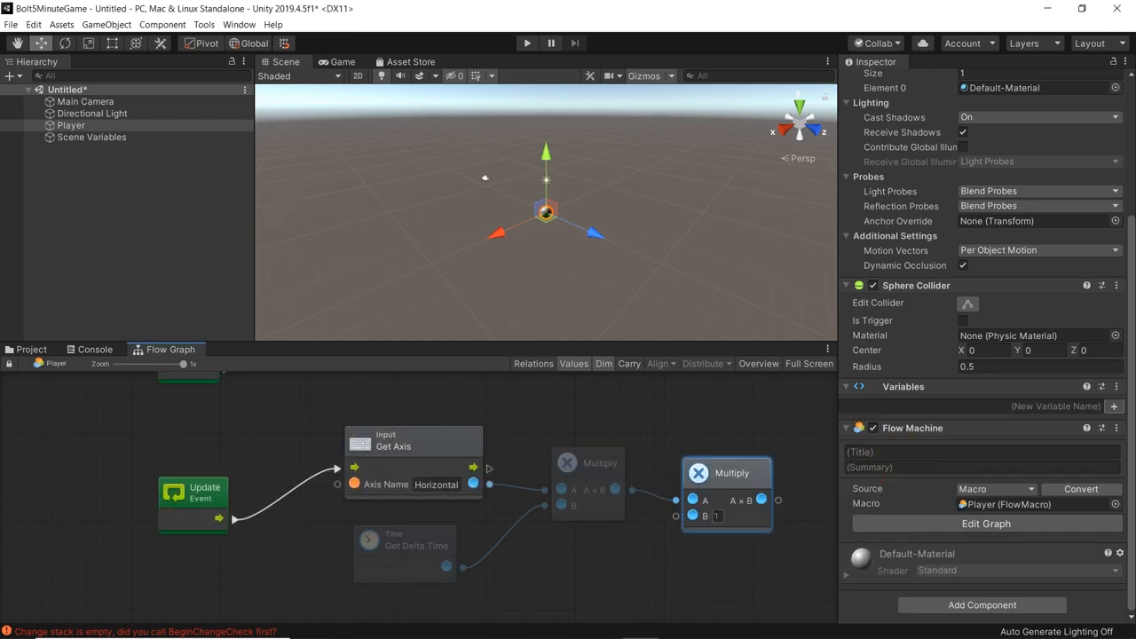
pyautogui.write('0')
pyautogui.write('translate')
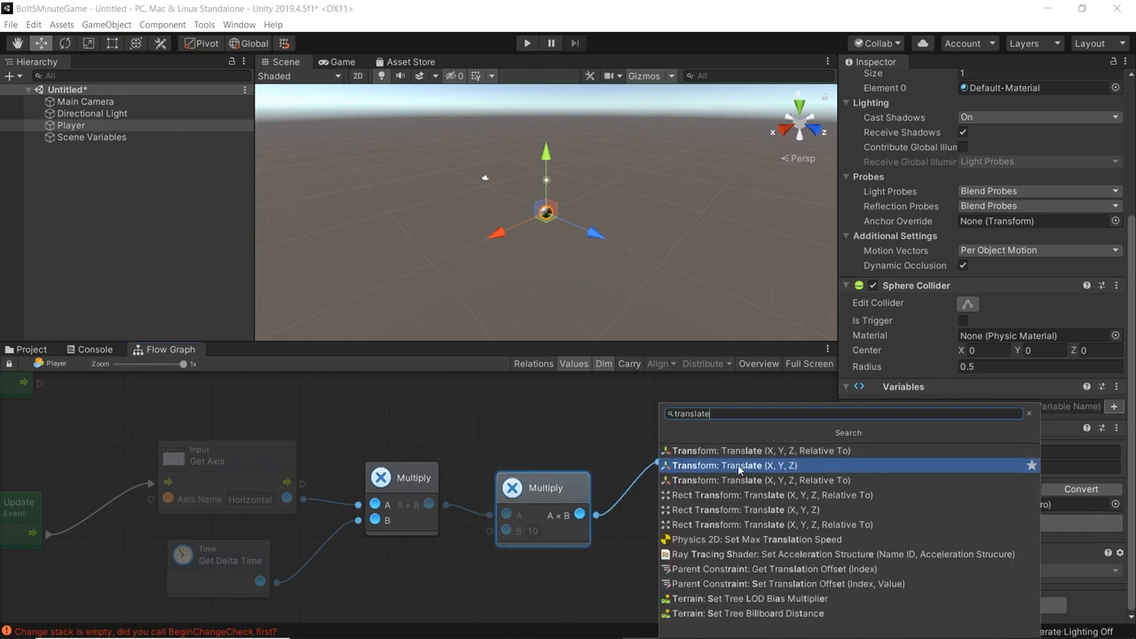
pyautogui.click(725, 465)
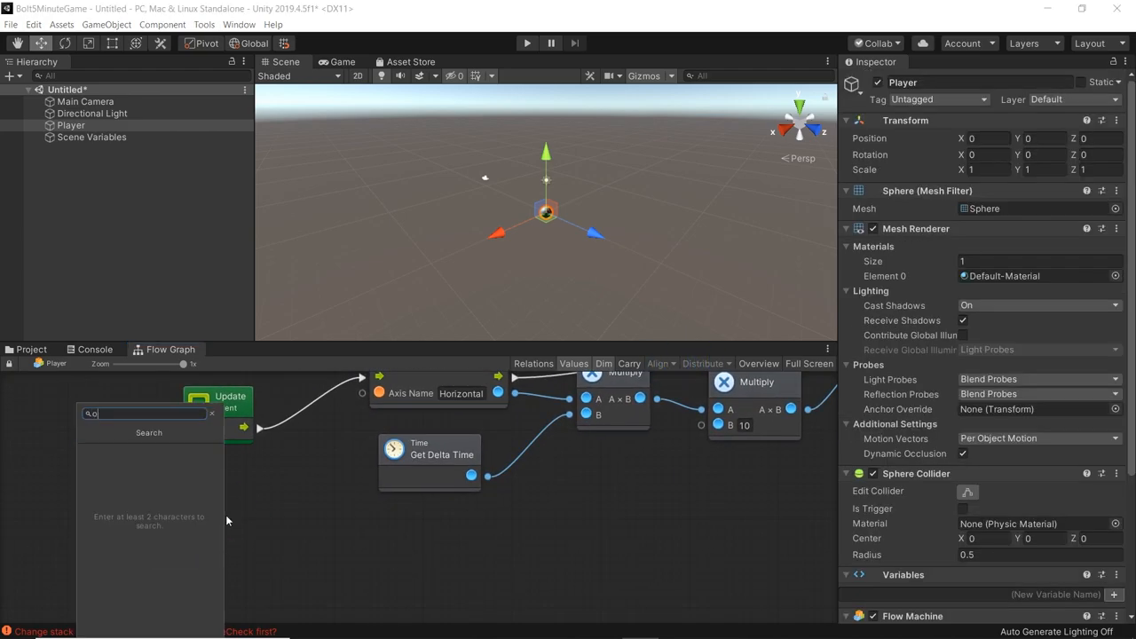
# - Add an On Collision Enter event triggering Game Object Destroy on Self
pyautogui.write('on collision')
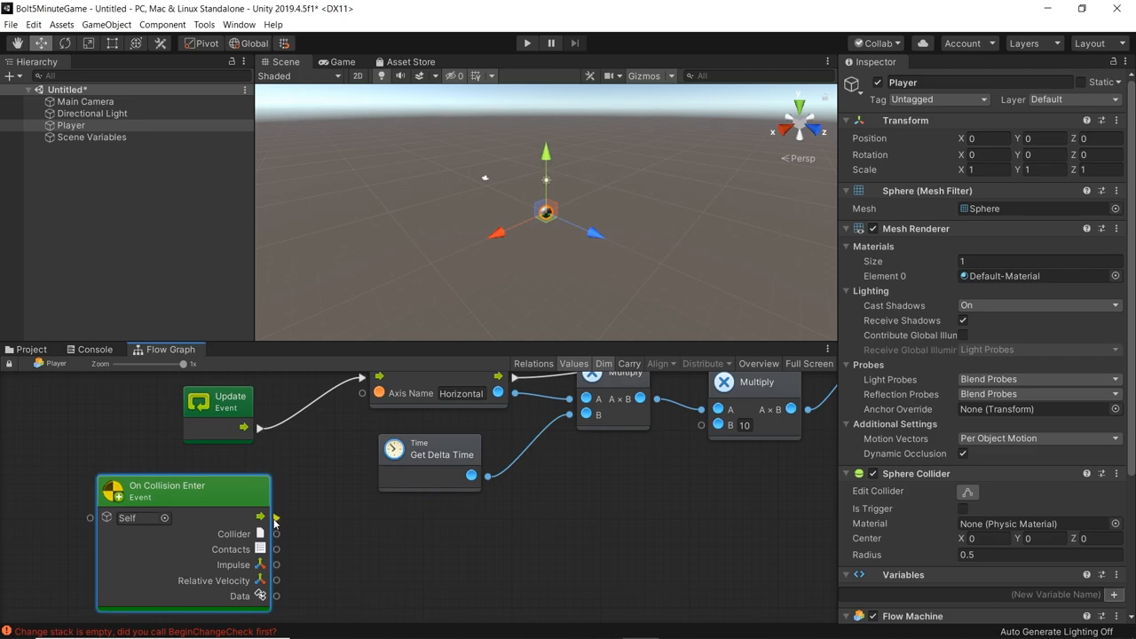
pyautogui.moveTo(275, 518); pyautogui.dragTo(530, 561)
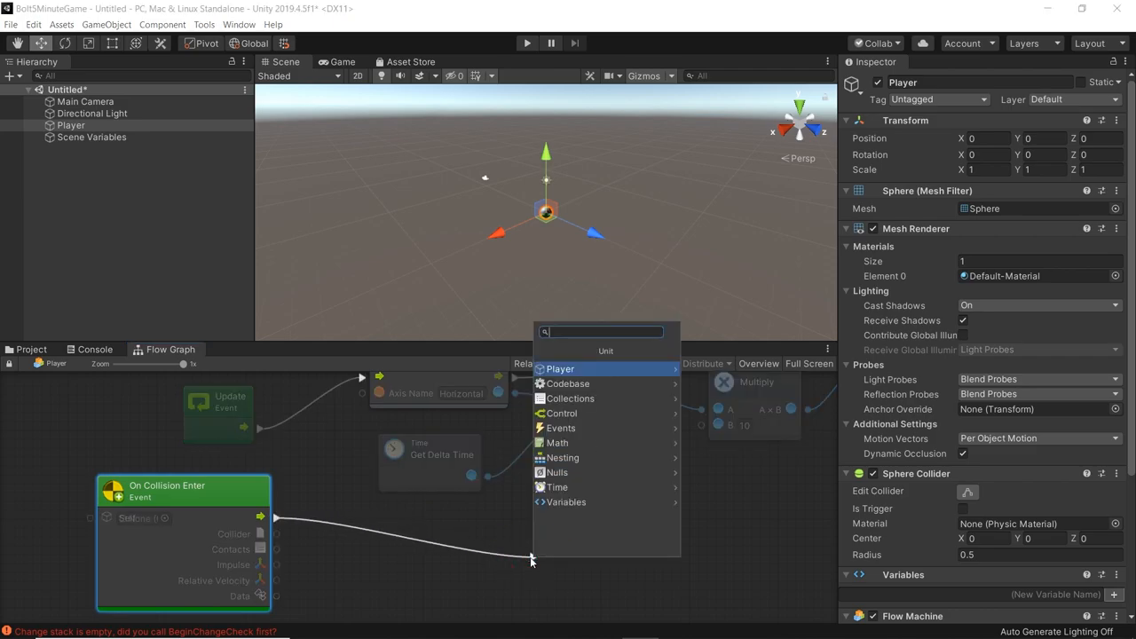
pyautogui.write('destroy')
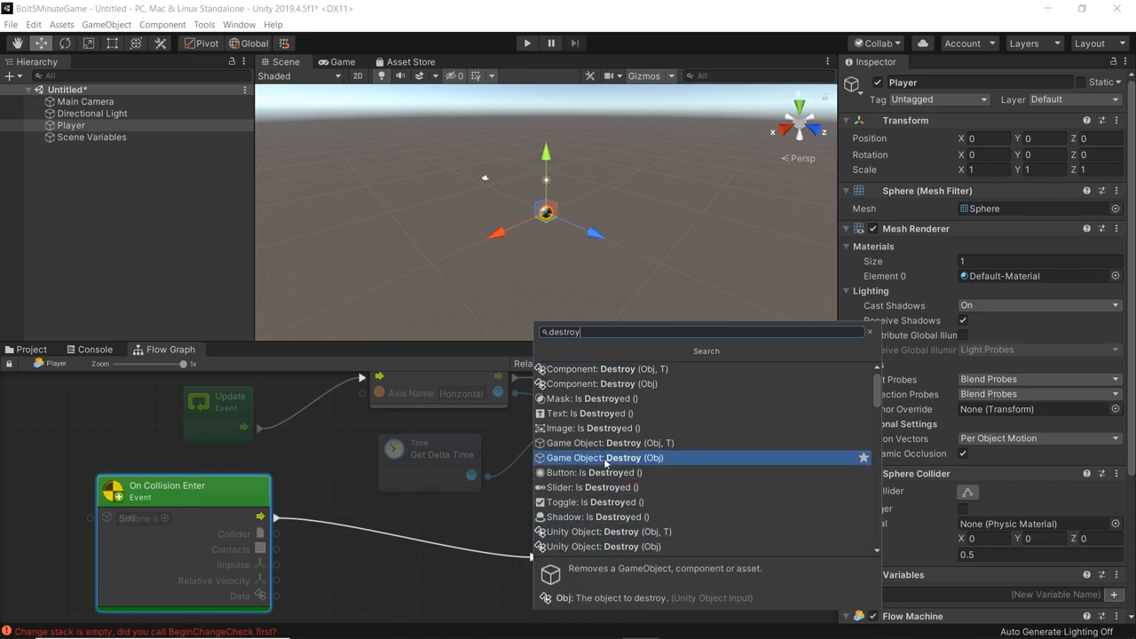
pyautogui.click(604, 458)
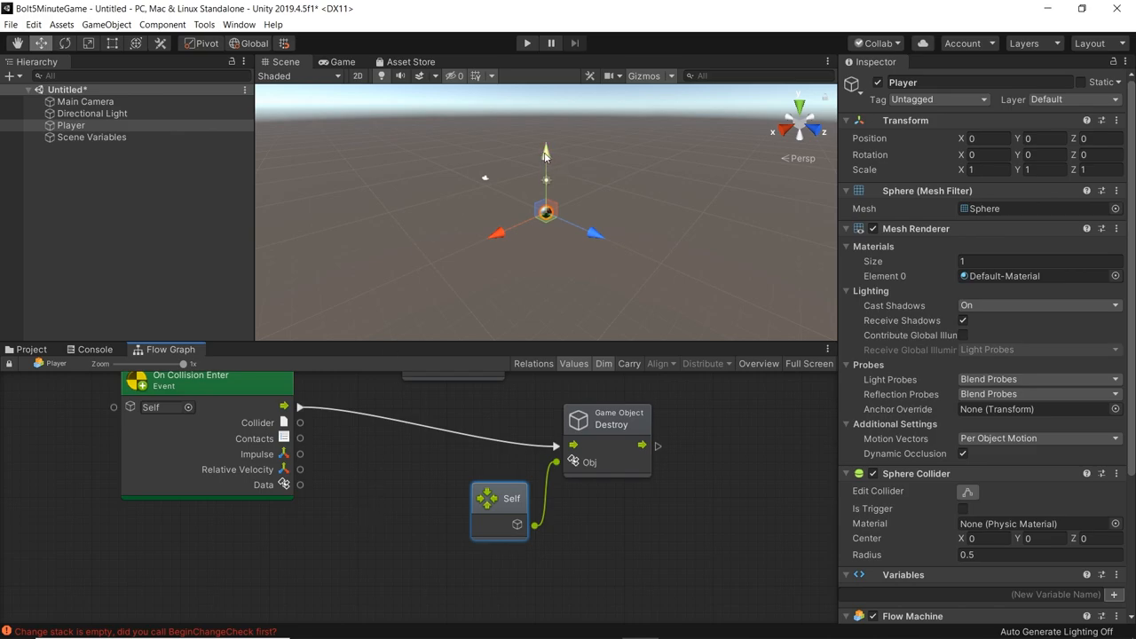
pyautogui.moveTo(545, 151); pyautogui.dragTo(545, 181)
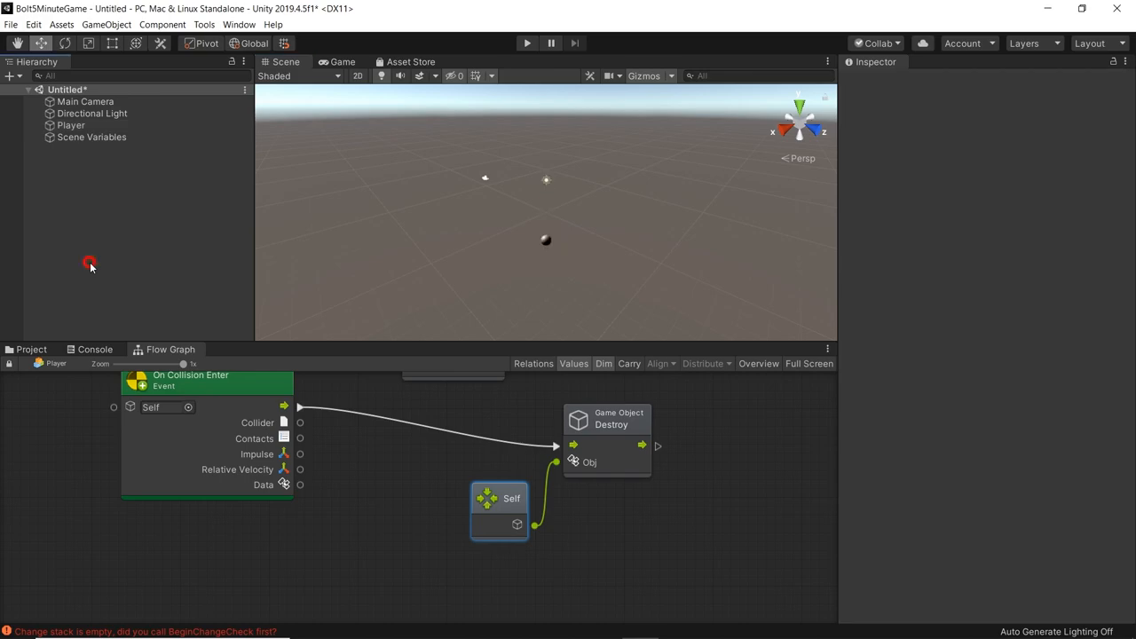
# - Add a cube named Enemy with a Rigidbody component
pyautogui.click(107, 25)
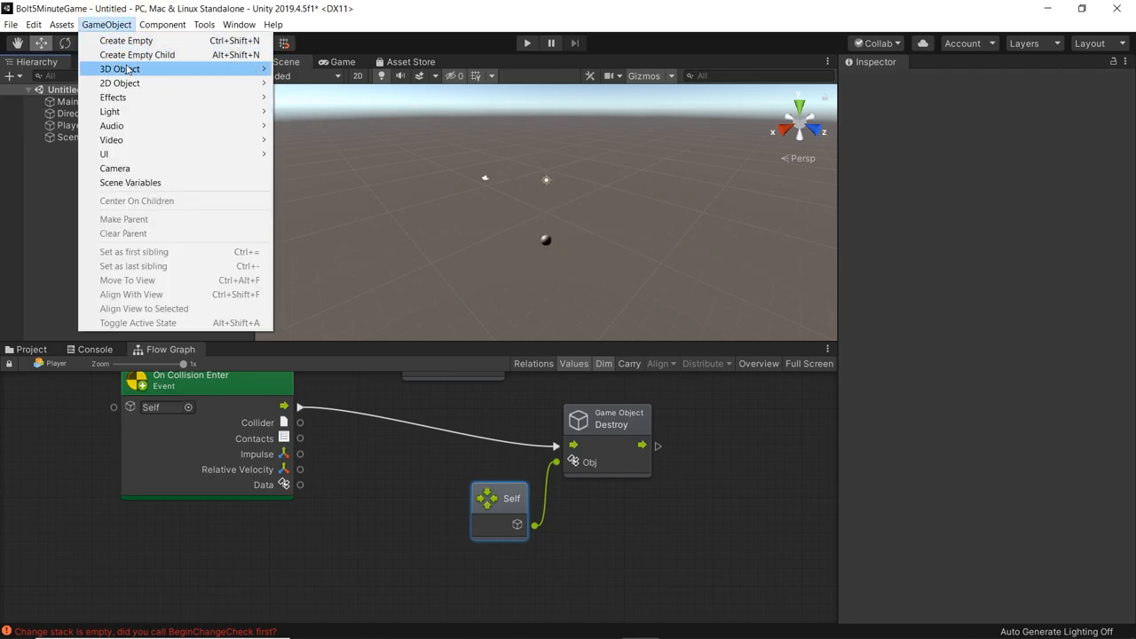
pyautogui.click(121, 69)
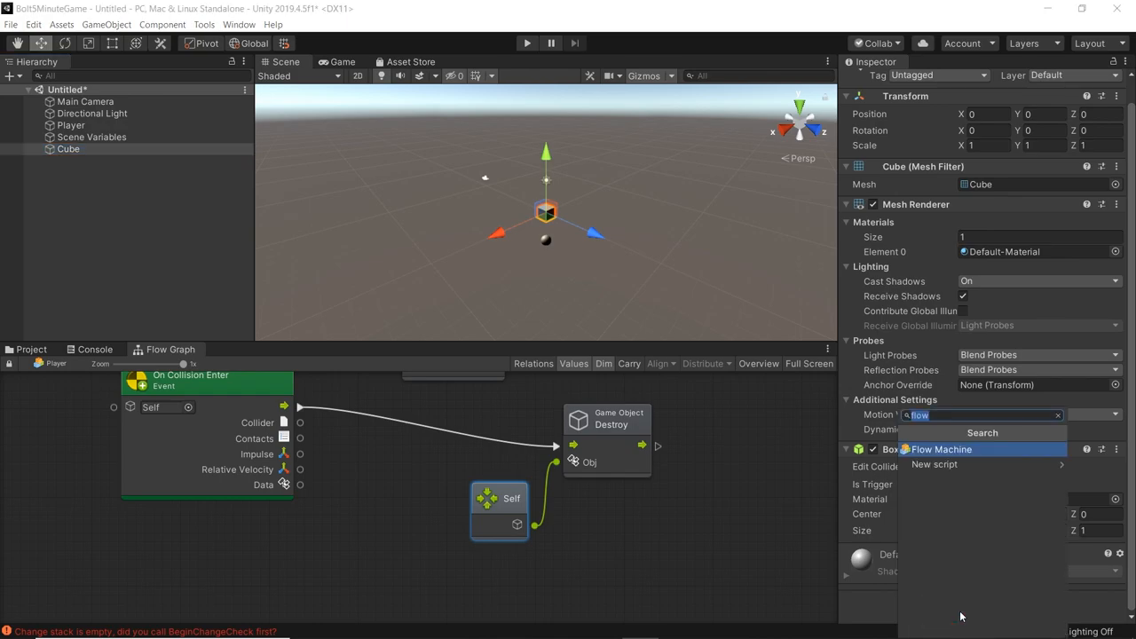
pyautogui.write('rigidbo')
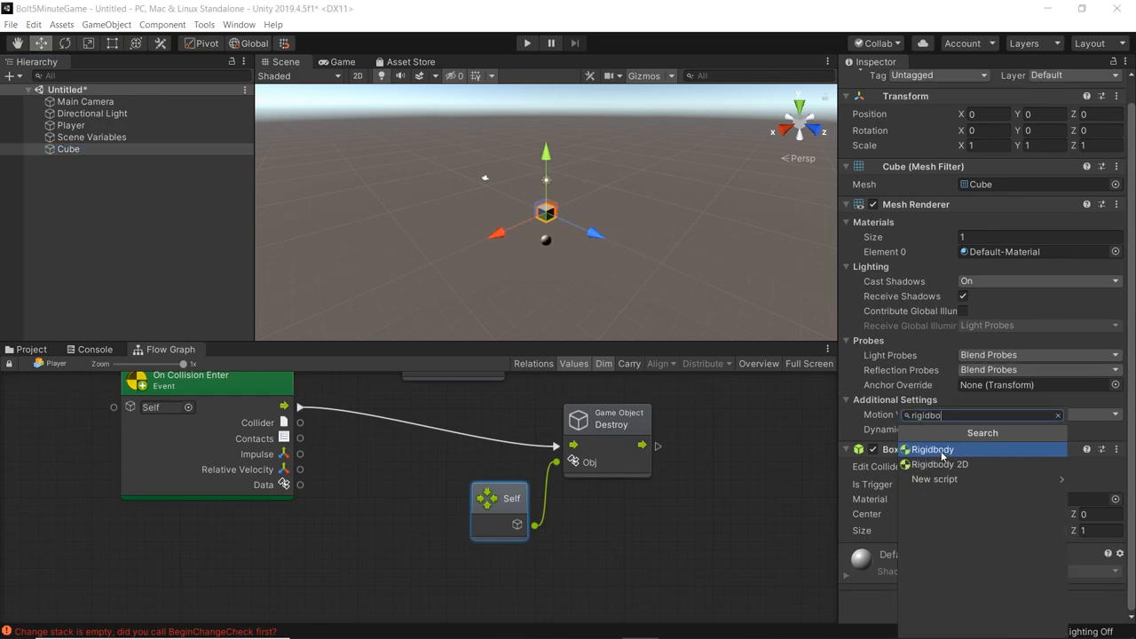
pyautogui.click(930, 449)
pyautogui.write('flow')
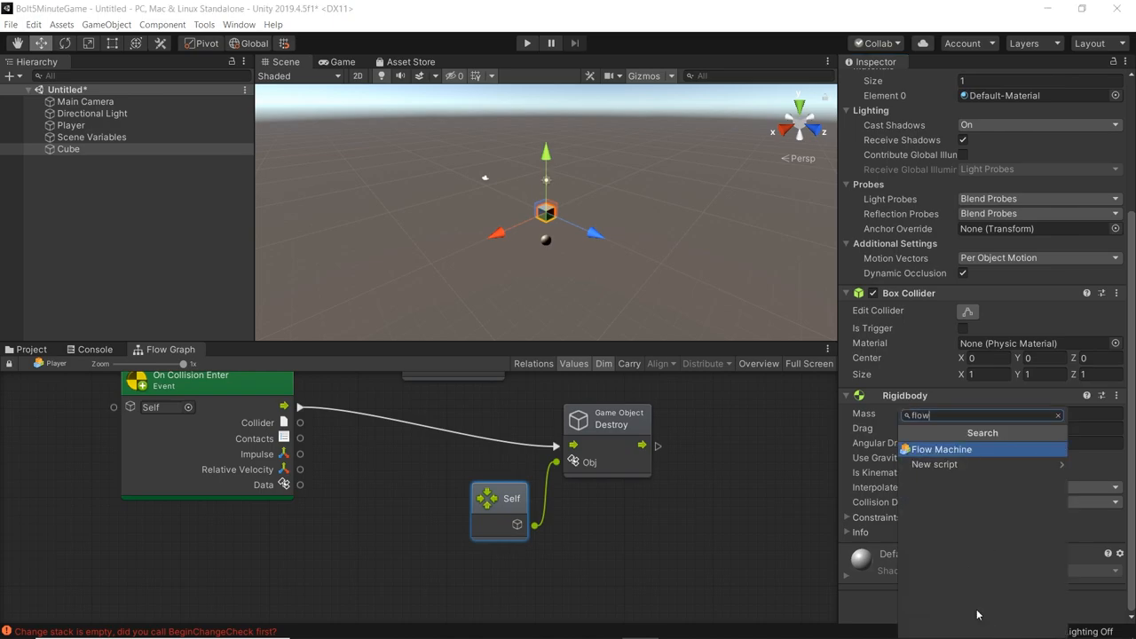
# - Give Enemy a Flow Machine with a new macro saved as Enemy
pyautogui.click(941, 449)
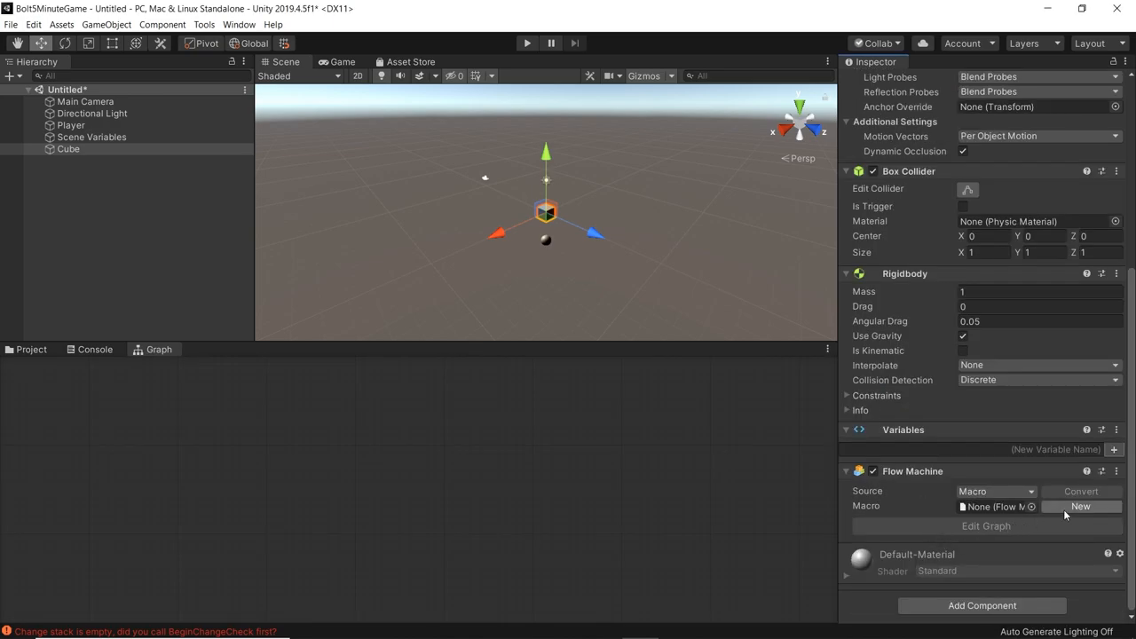
pyautogui.click(1079, 506)
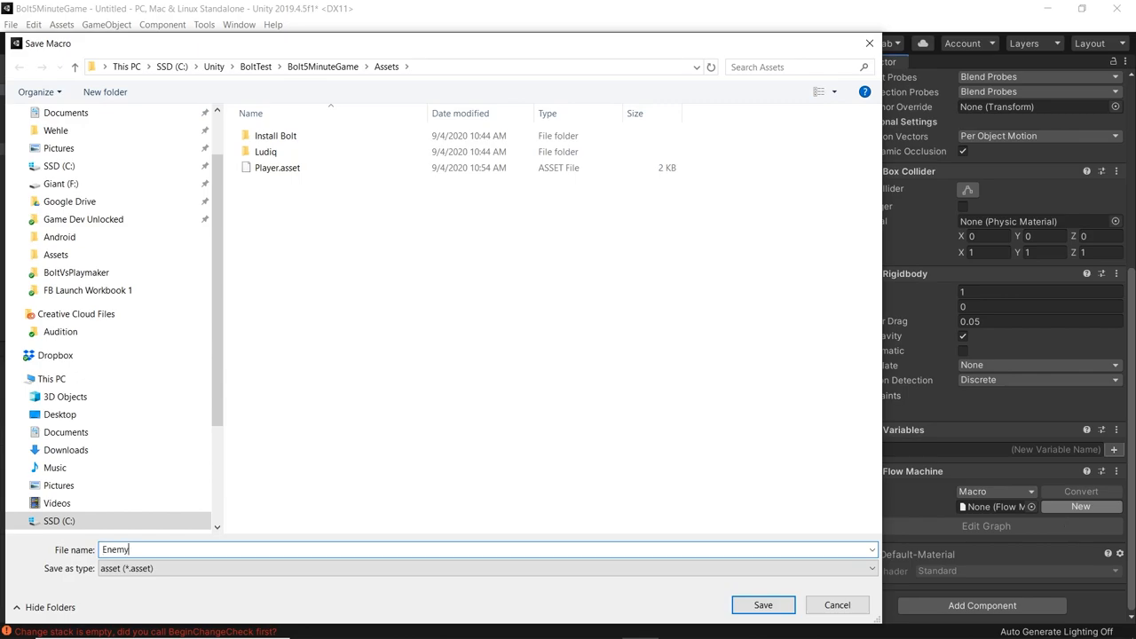
pyautogui.click(762, 603)
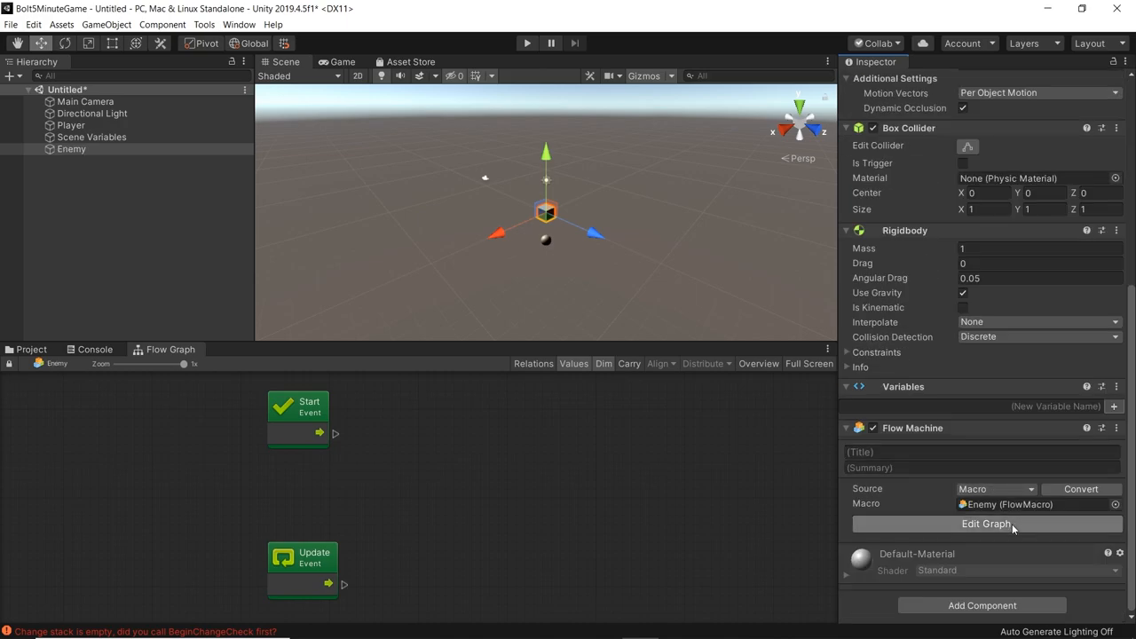
pyautogui.moveTo(380, 480)
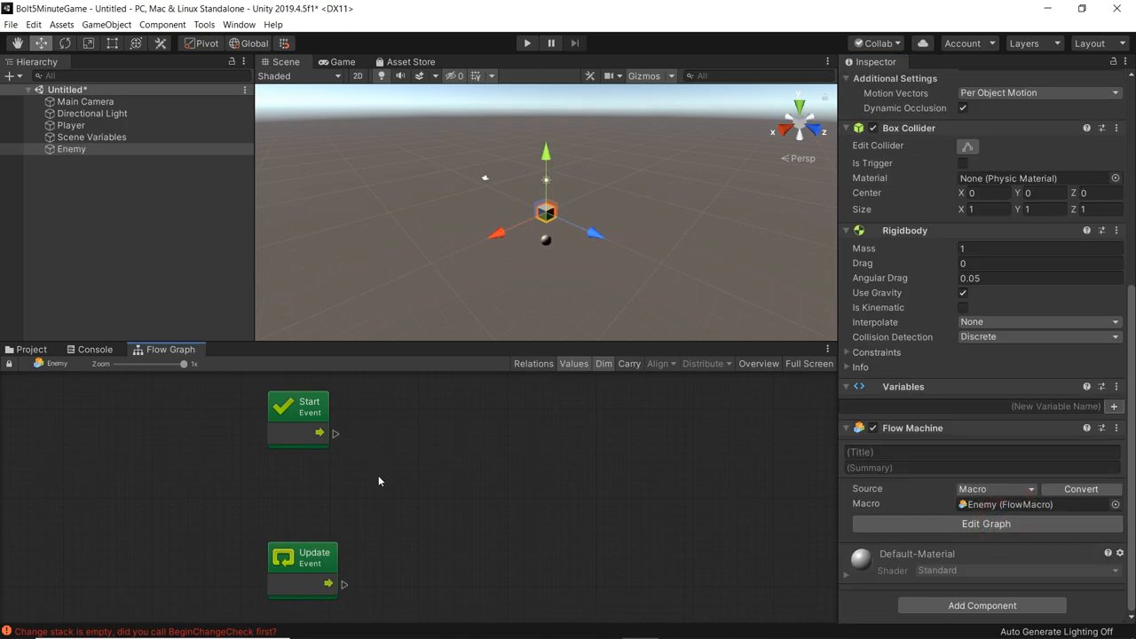
pyautogui.moveTo(333, 437)
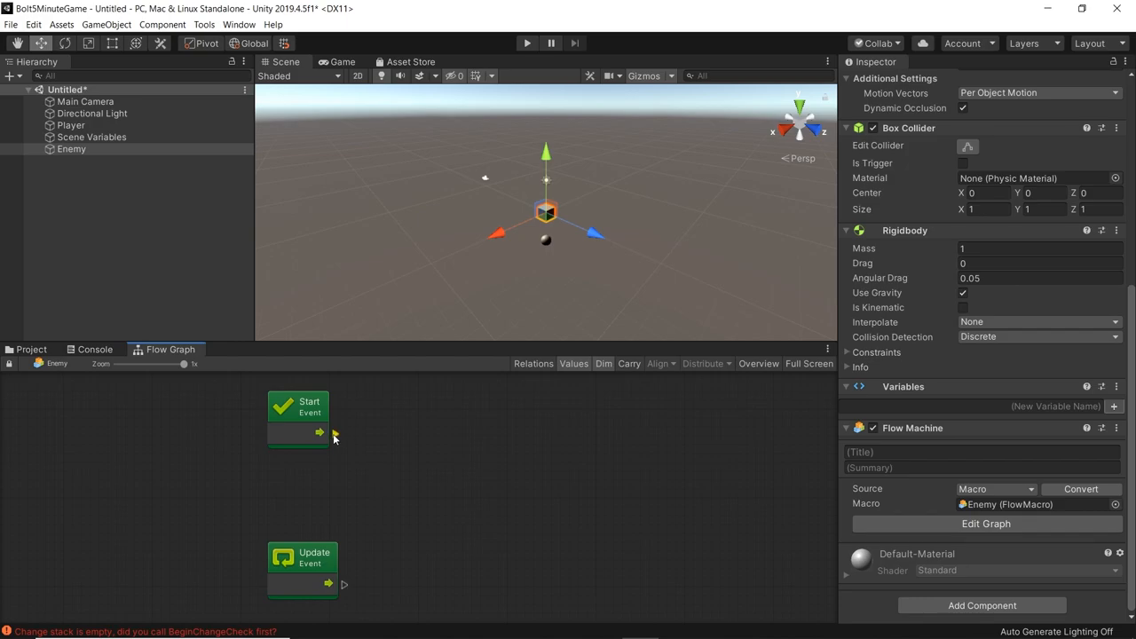
# - Chain Start into a 5-second Wait then Game Object Destroy on Self
pyautogui.moveTo(318, 433); pyautogui.dragTo(452, 417)
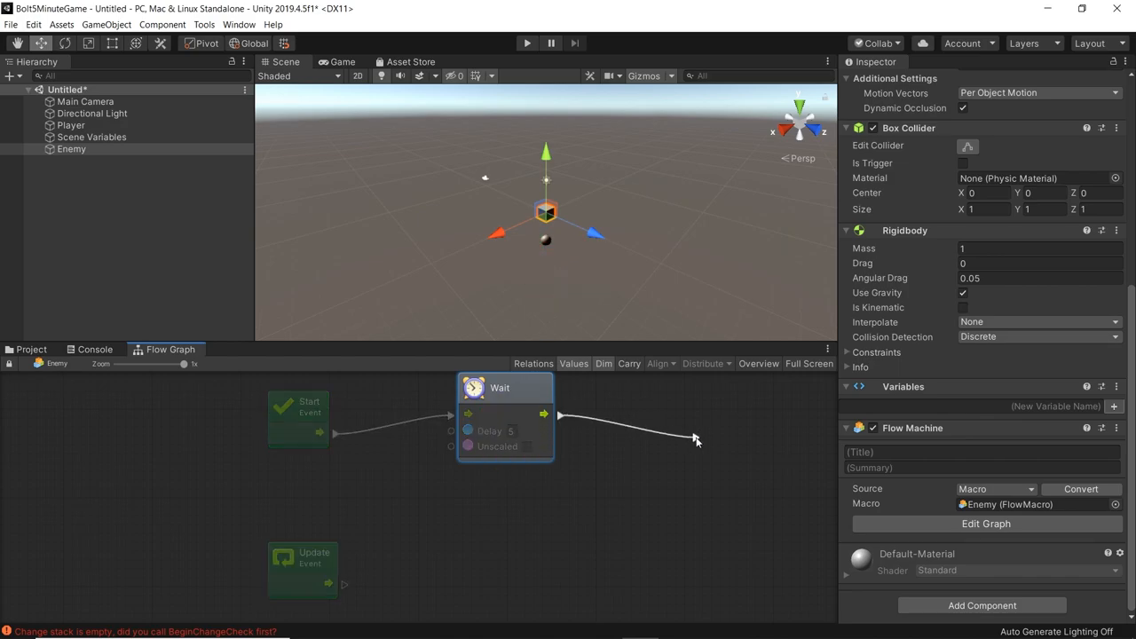
pyautogui.click(696, 440)
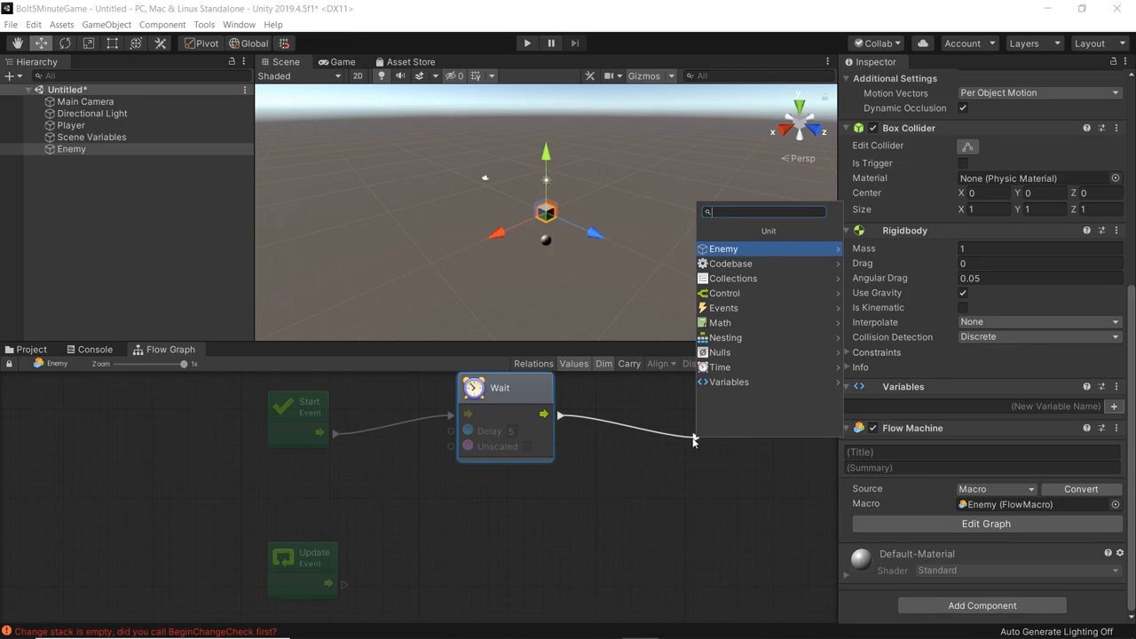
pyautogui.write('destroy')
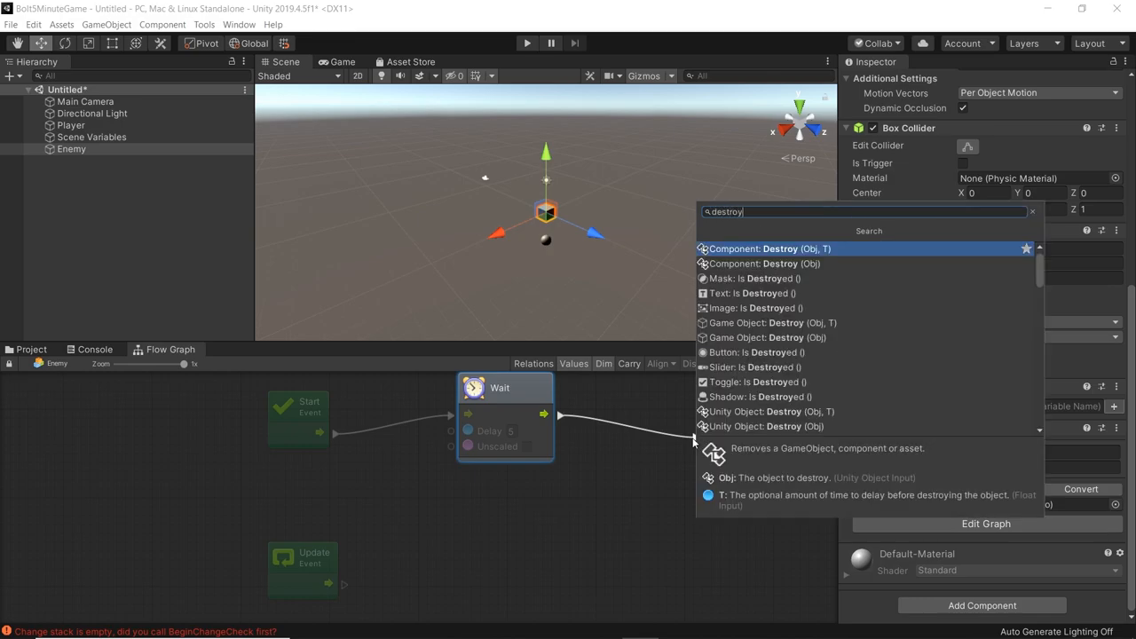
pyautogui.click(765, 337)
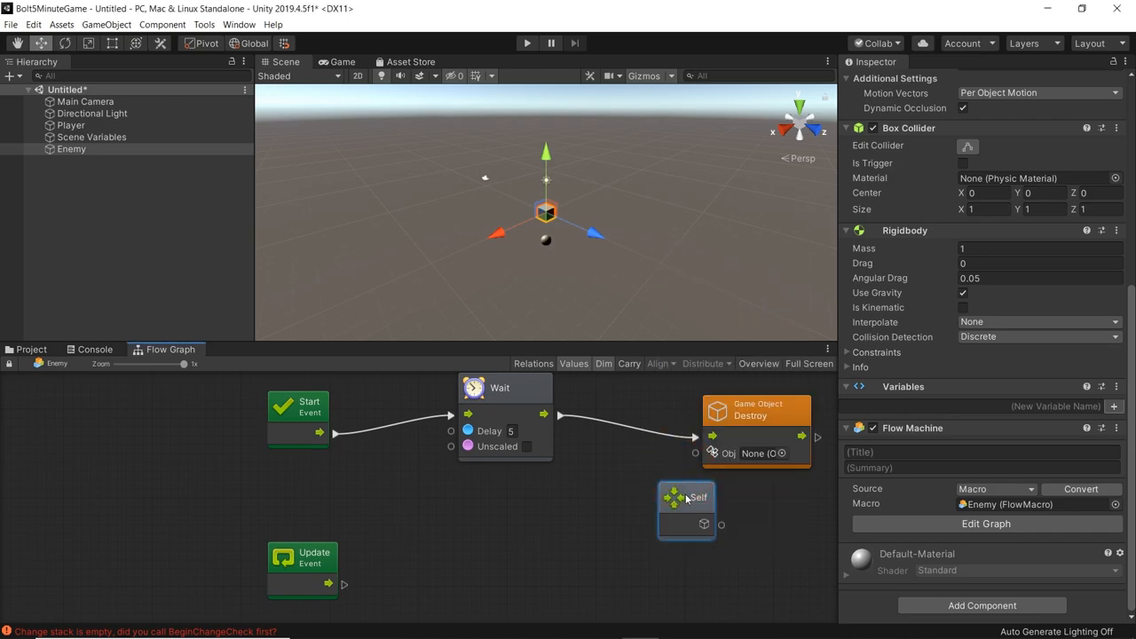
pyautogui.moveTo(685, 497); pyautogui.dragTo(596, 481)
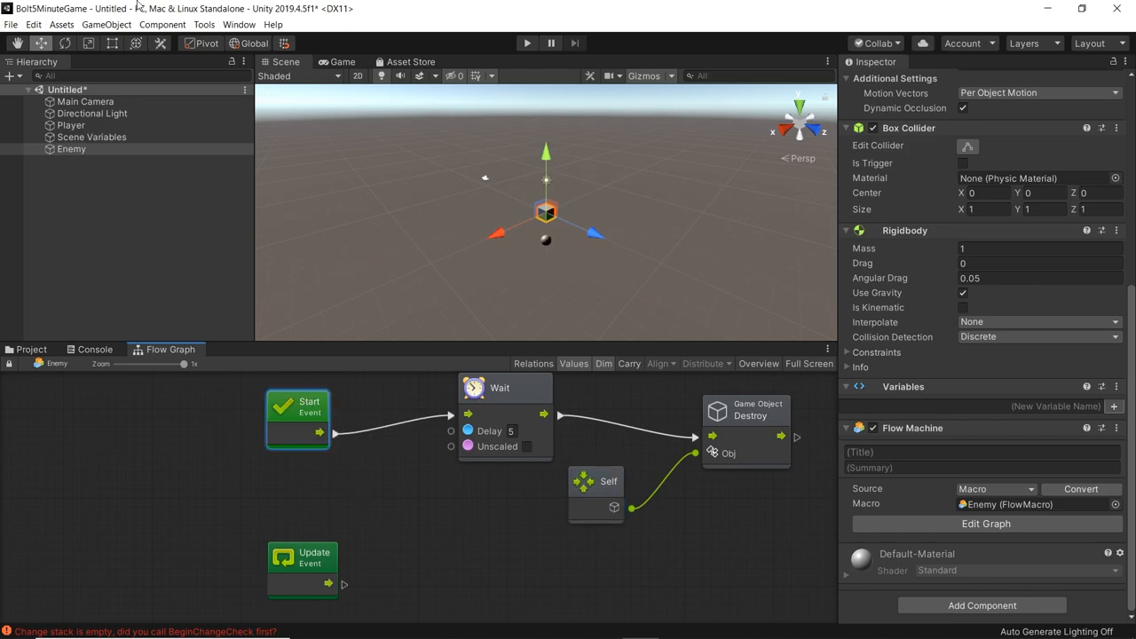
# - Tick Coroutine on the Start event in the Graph Inspector
pyautogui.click(238, 25)
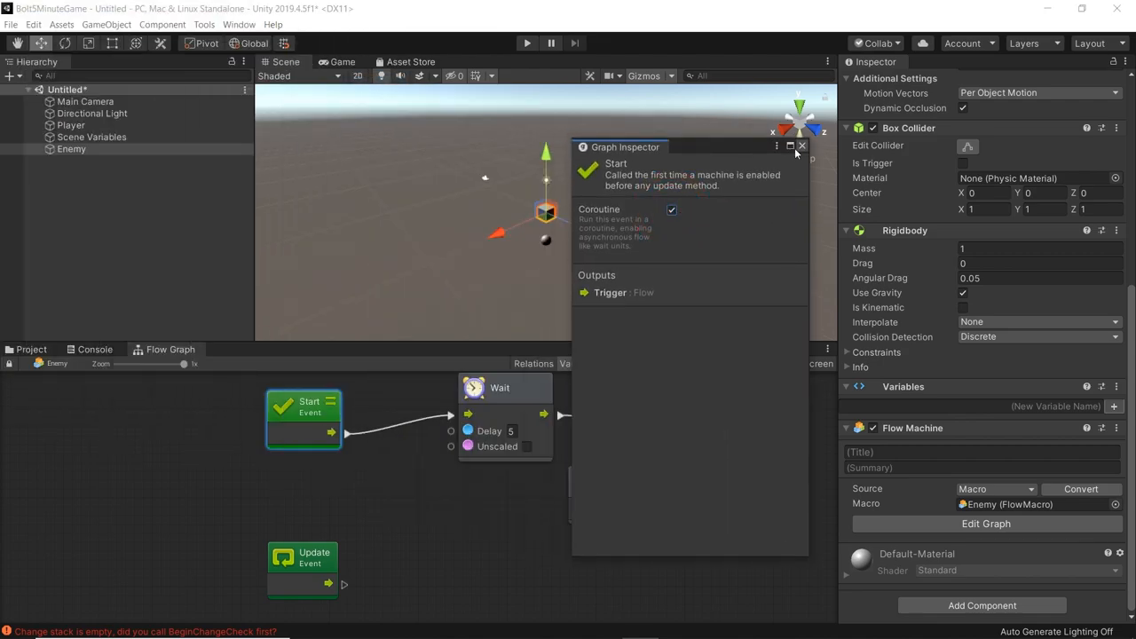
pyautogui.click(873, 60)
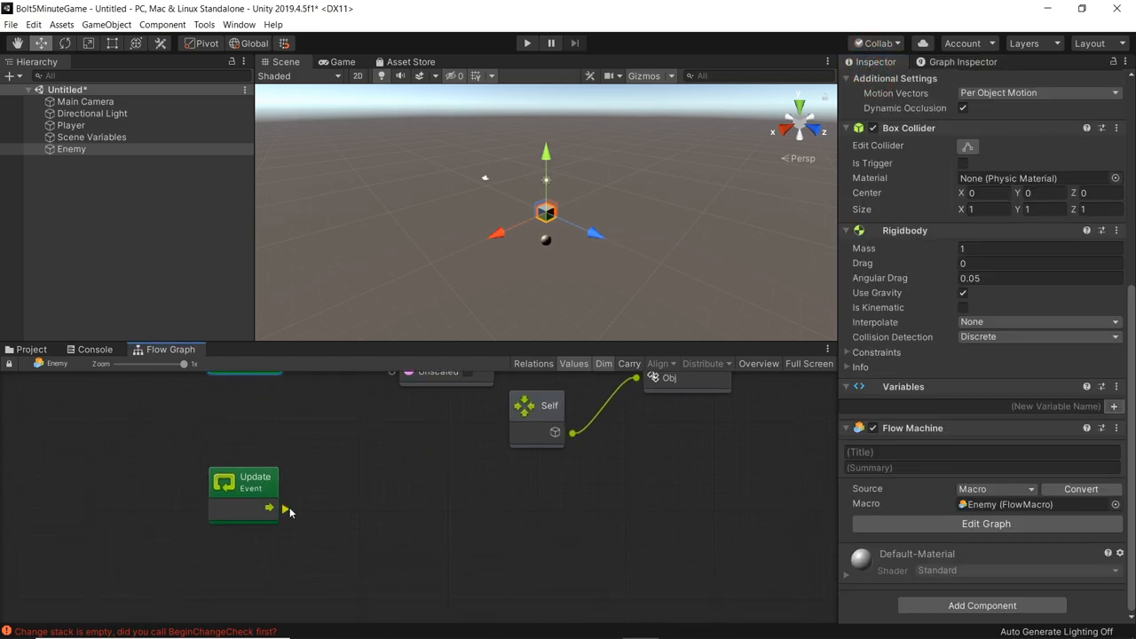
# - Drive a Transform Rotate (Eulers) node from the Update event
pyautogui.moveTo(270, 508); pyautogui.dragTo(630, 536)
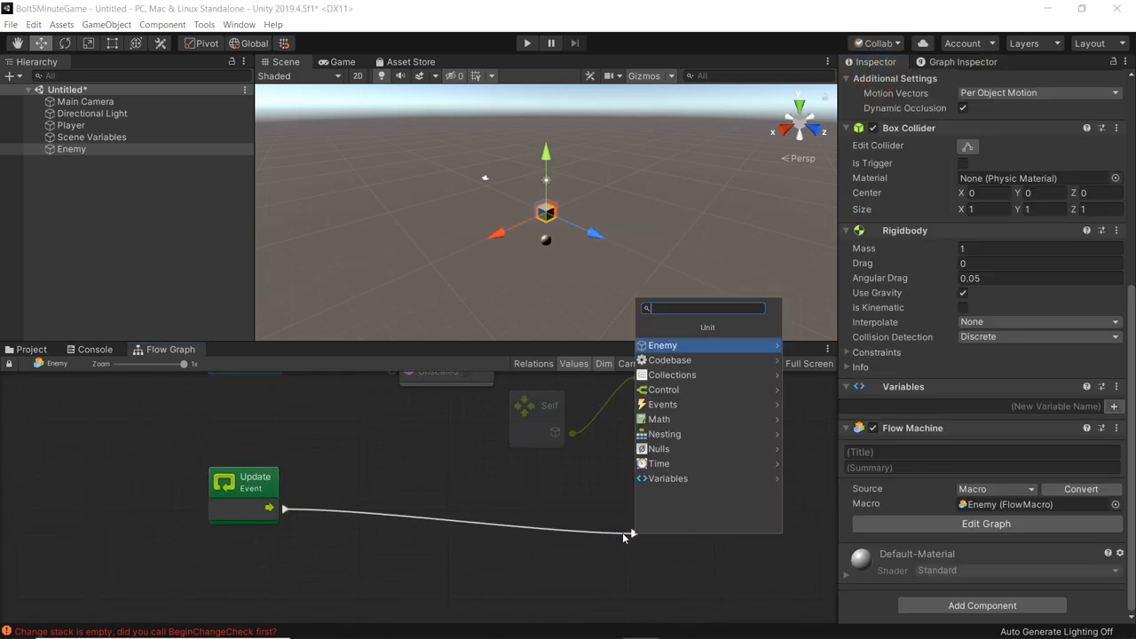
pyautogui.write('rotate')
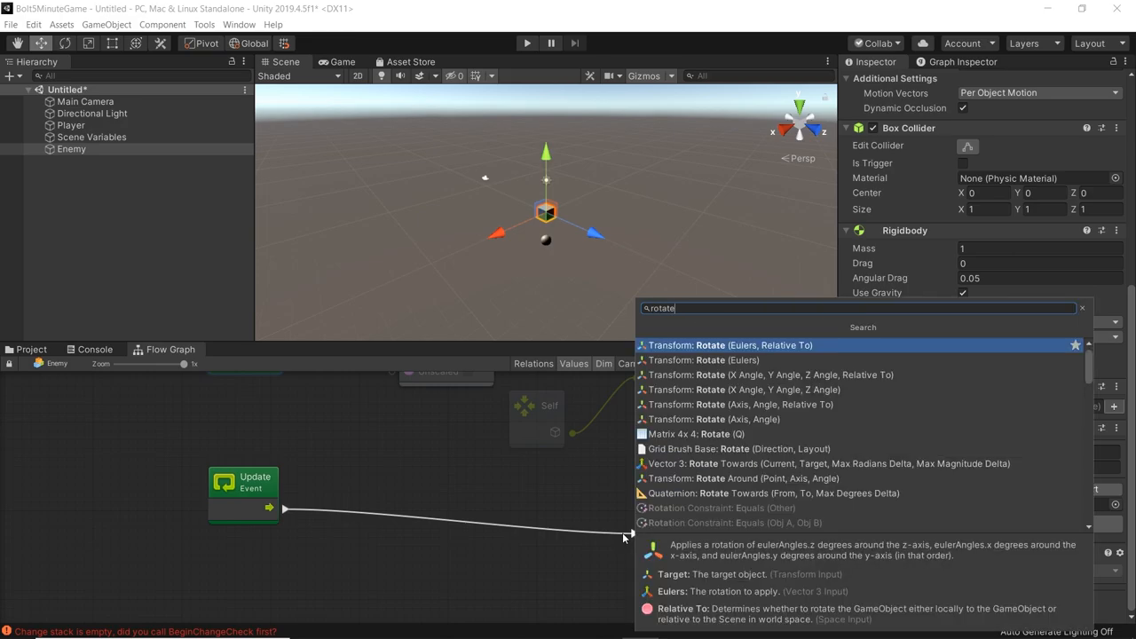
pyautogui.click(730, 345)
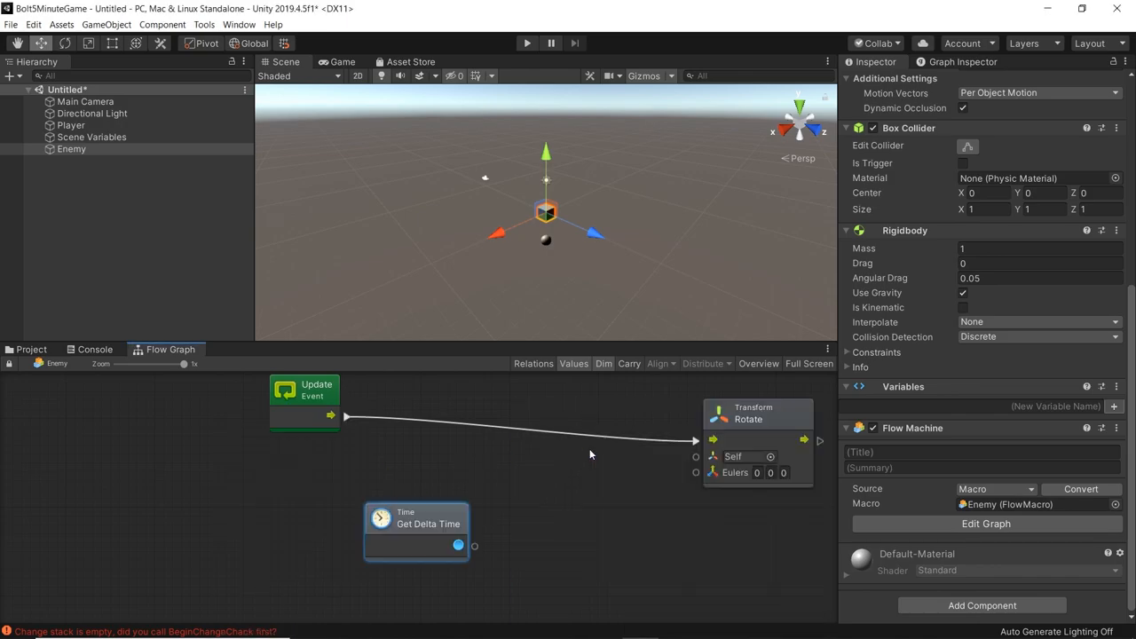
# - Multiply Get Delta Time by a constant and feed it toward the rotation Eulers
pyautogui.moveTo(416, 524); pyautogui.dragTo(289, 511)
pyautogui.write('multi')
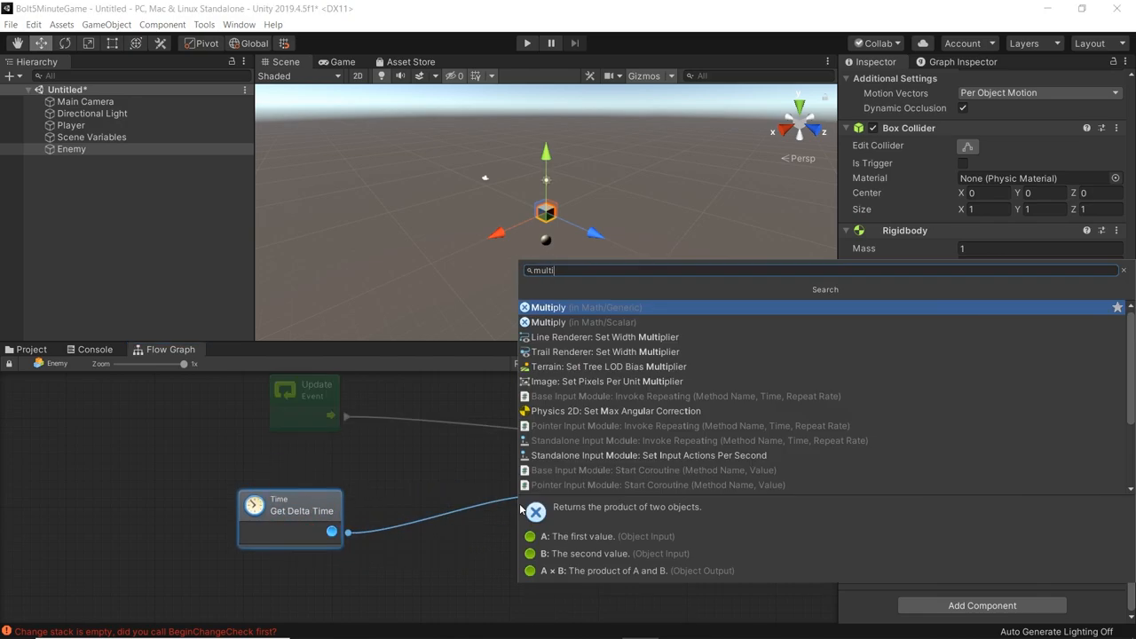
pyautogui.click(547, 307)
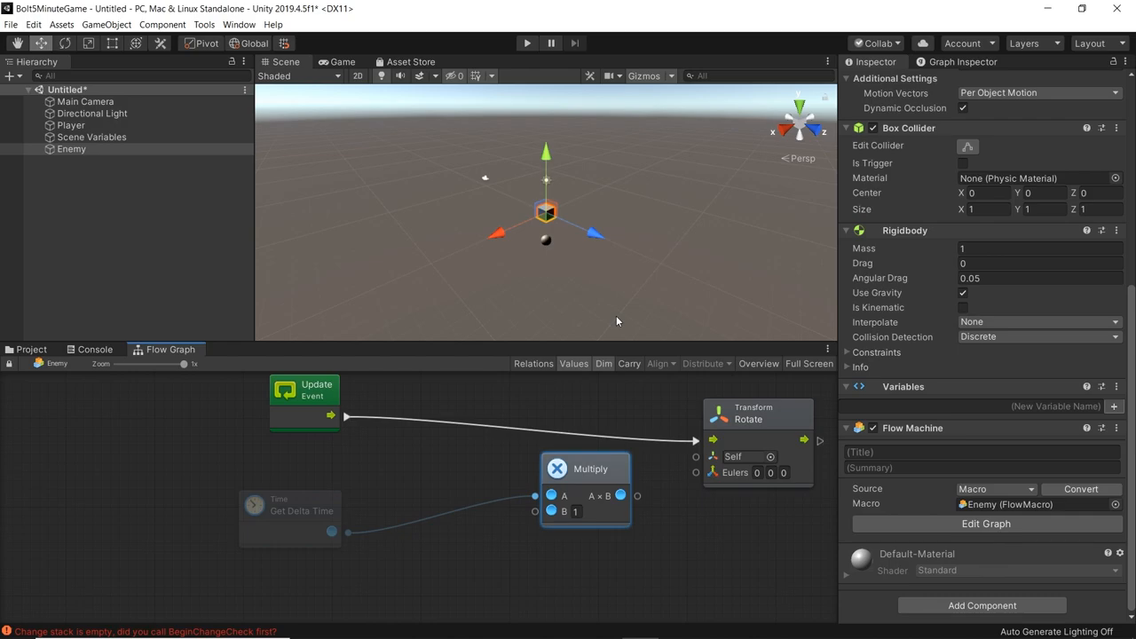
pyautogui.click(575, 511)
pyautogui.write('300')
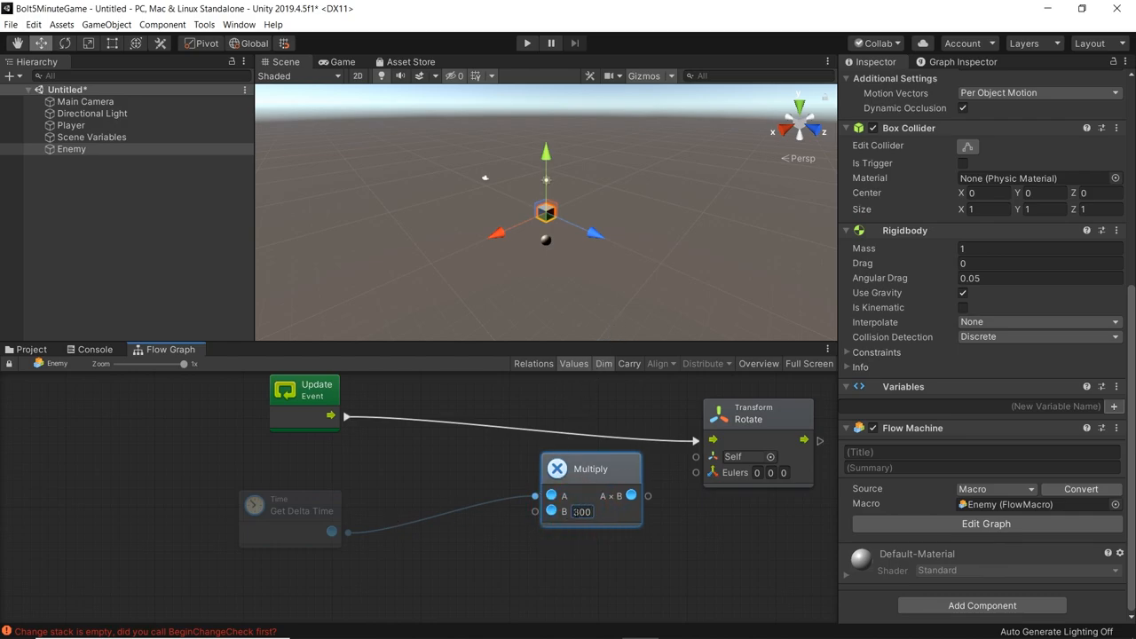
pyautogui.moveTo(589, 468); pyautogui.dragTo(440, 500)
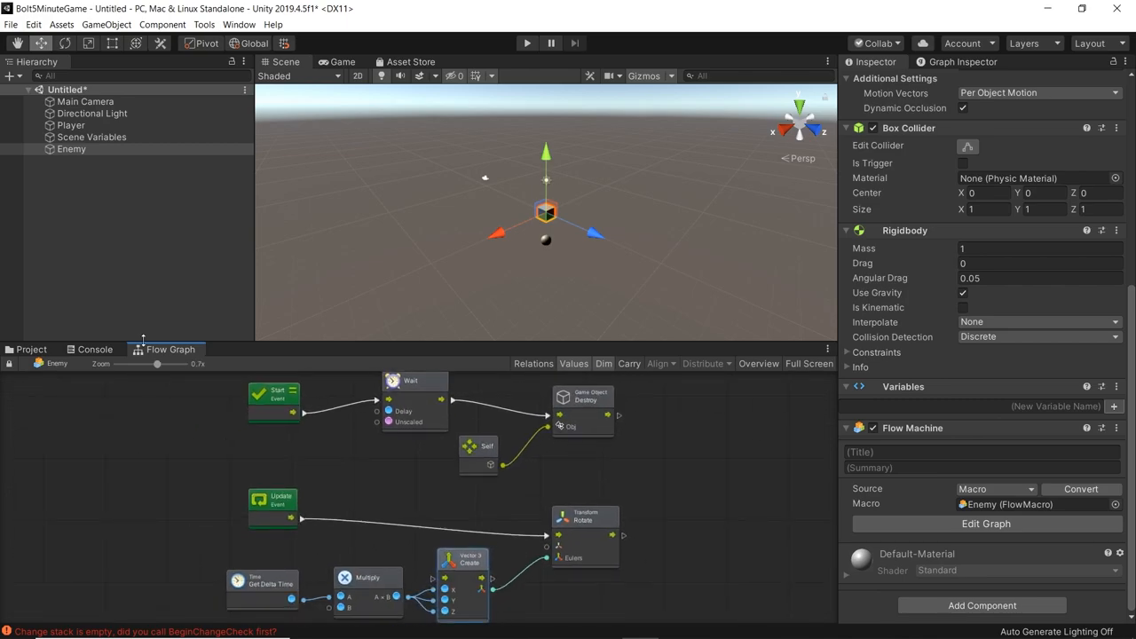
# - Inspect the Enemy object, then select Main Camera to add a flow-machine component to it
pyautogui.click(32, 348)
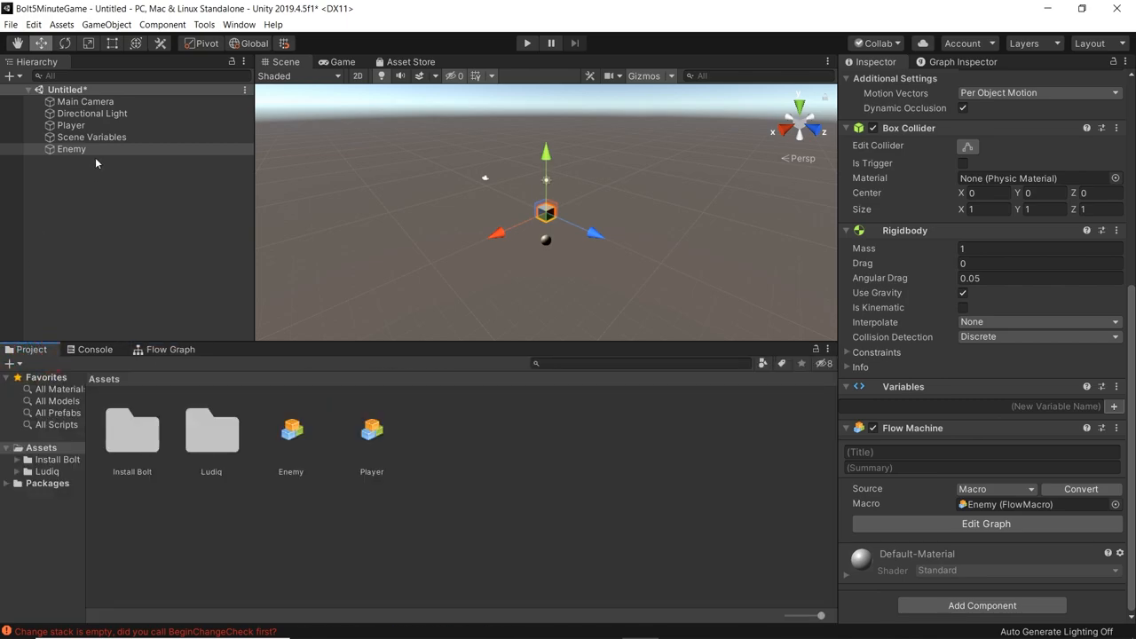
pyautogui.click(71, 150)
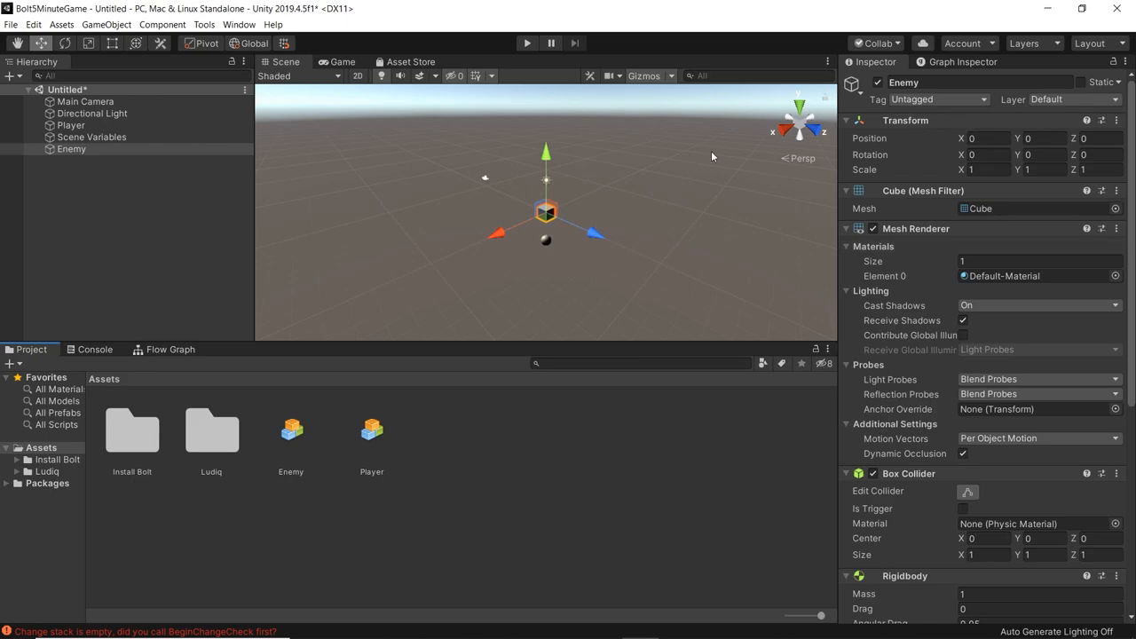
pyautogui.moveTo(484, 472)
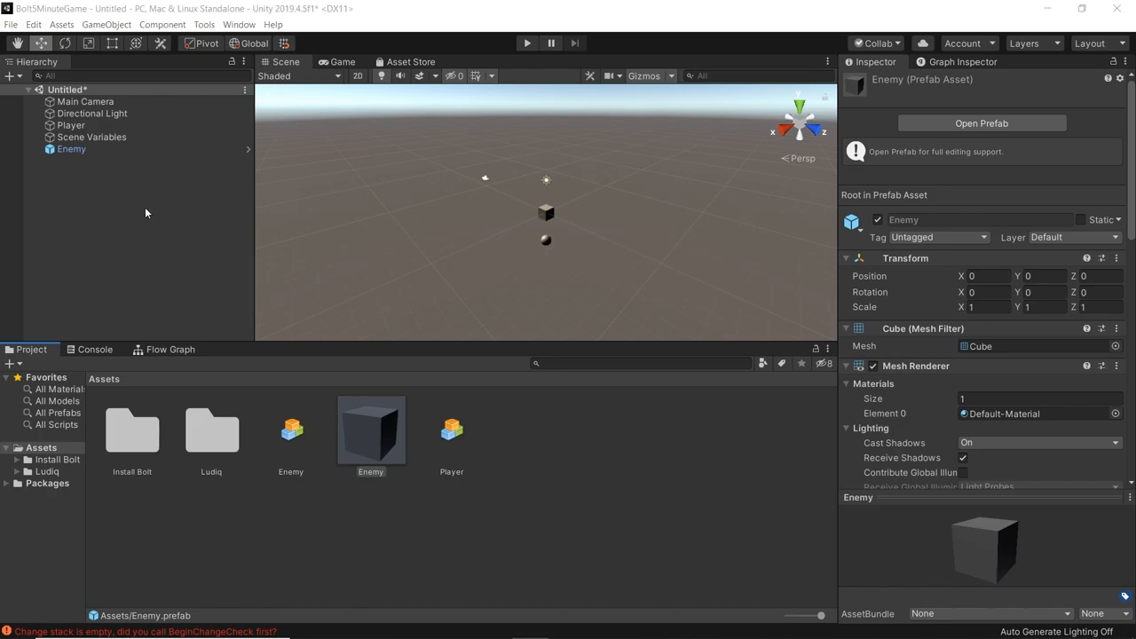
pyautogui.click(86, 101)
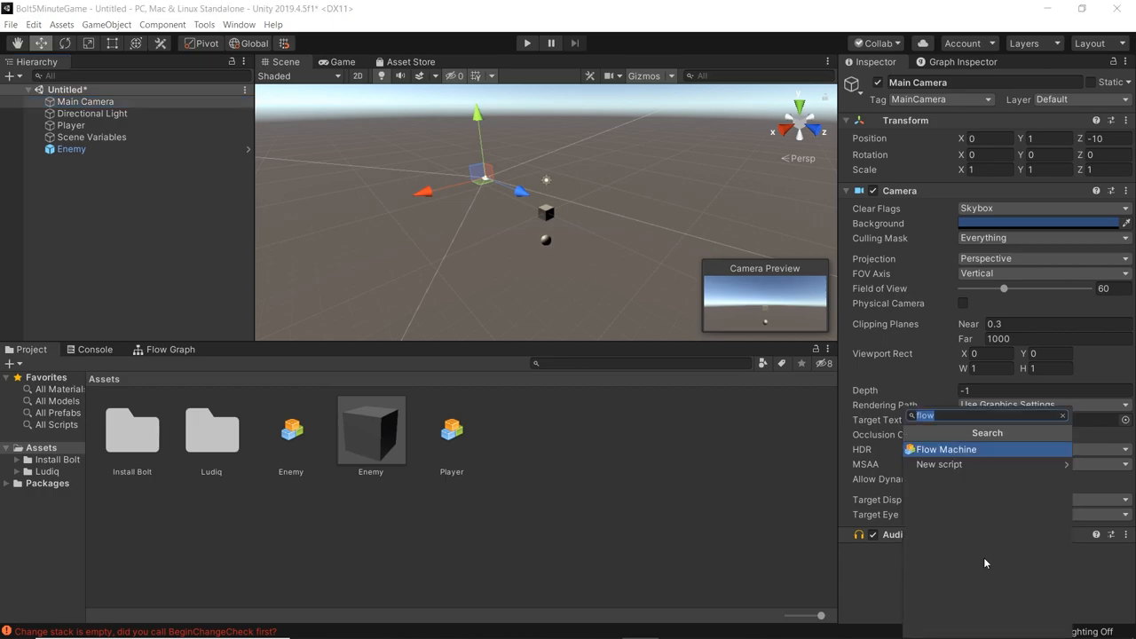
# - Add a State Machine to Main Camera with a new macro saved as Spawner and edit its graph
pyautogui.write('state')
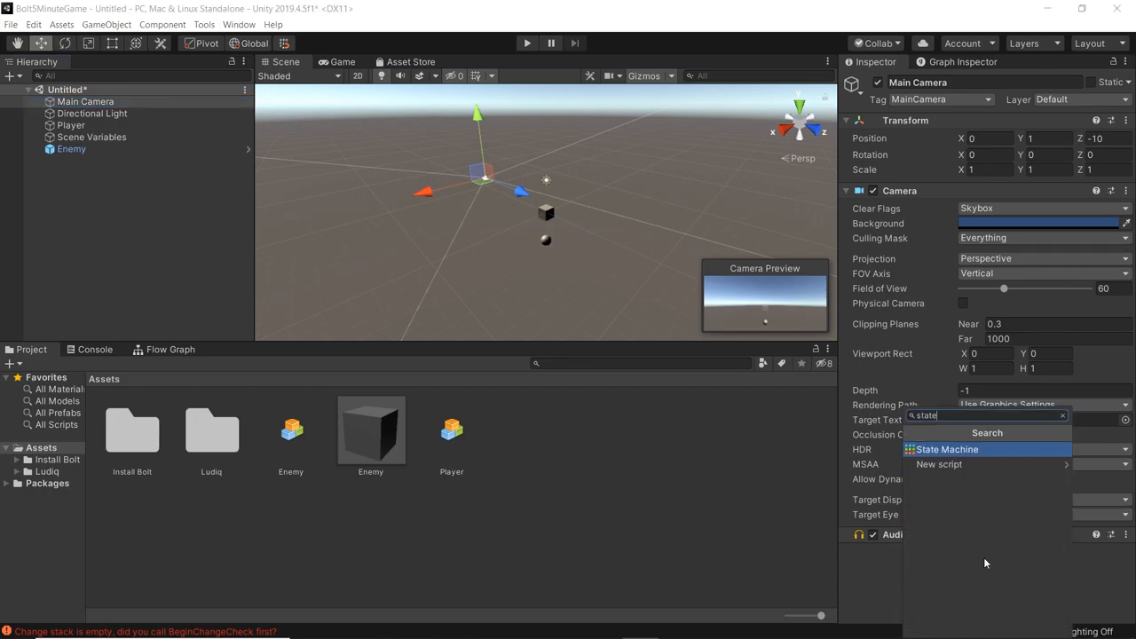
pyautogui.click(947, 449)
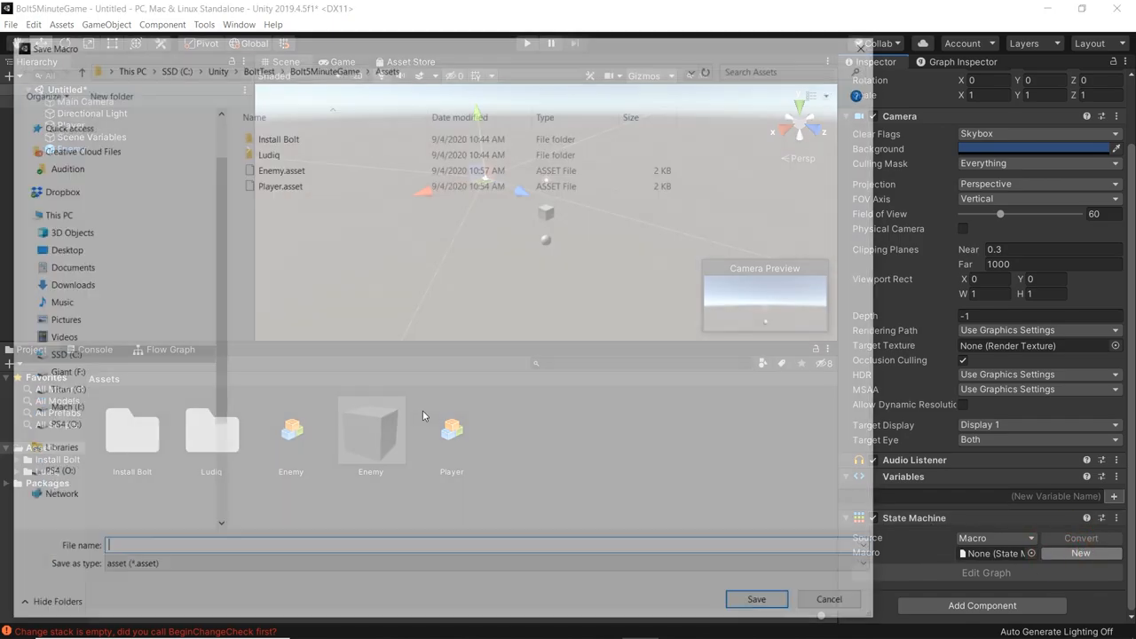
pyautogui.write('Sp')
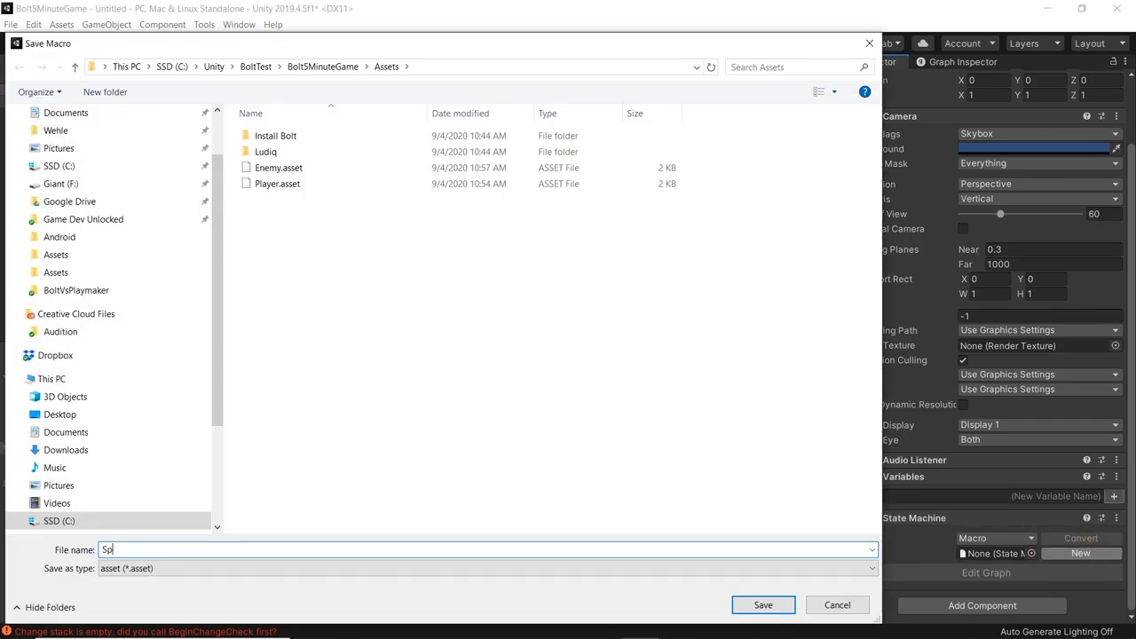
pyautogui.click(761, 604)
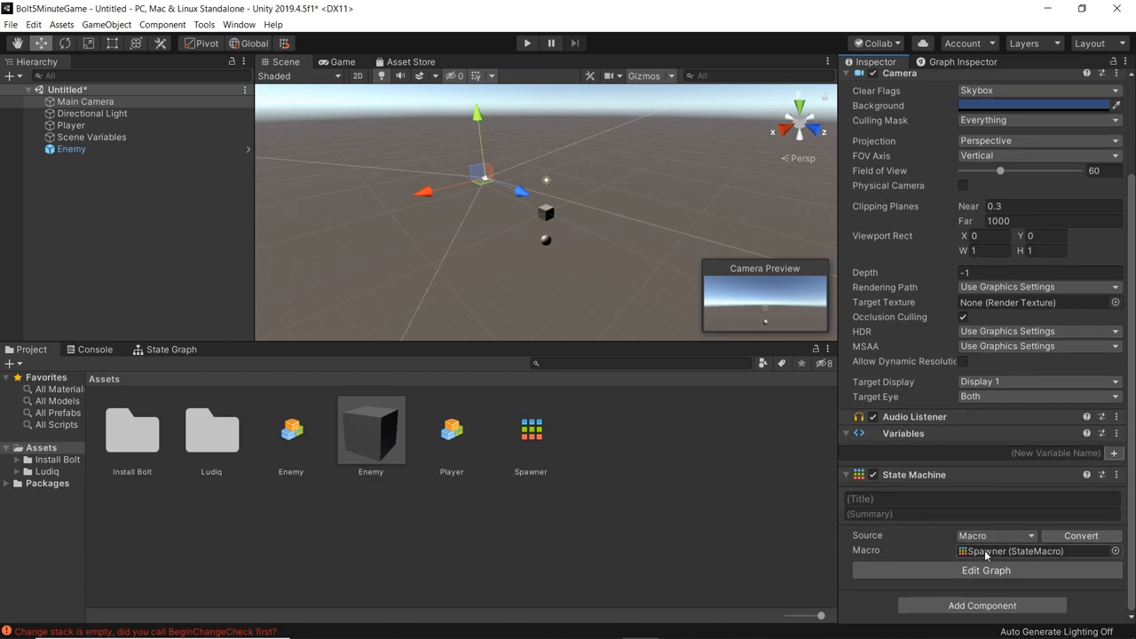
pyautogui.click(986, 570)
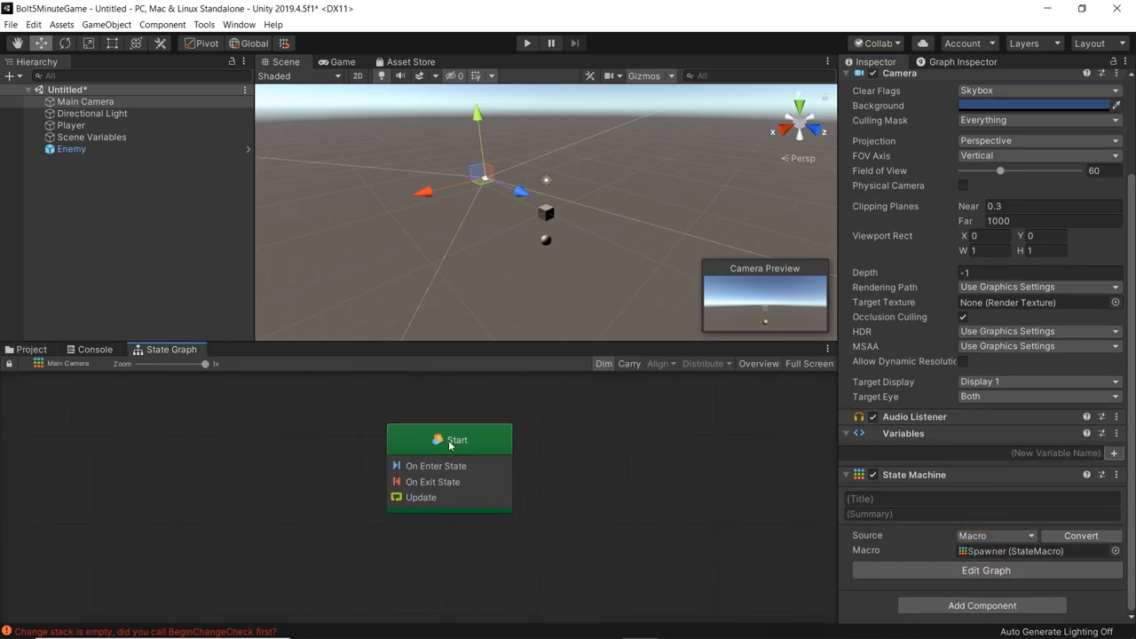
# - Give Start a self transition: On Enter State, Wait 0.1 s, then Trigger Transition
pyautogui.rightClick(458, 440)
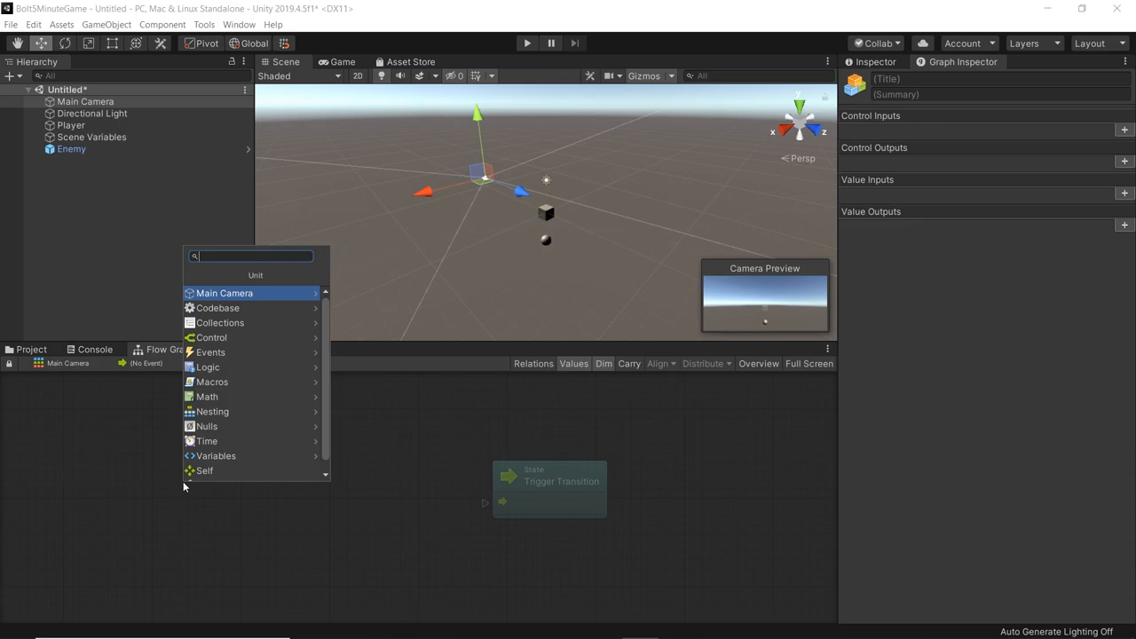
pyautogui.write('enter')
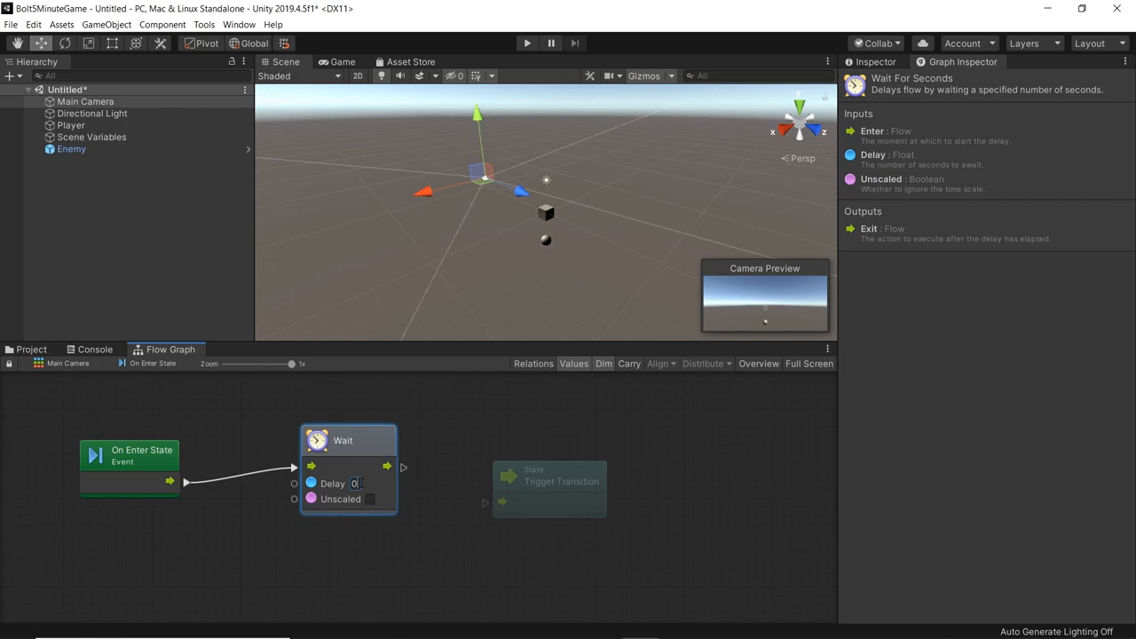
pyautogui.write('0.1')
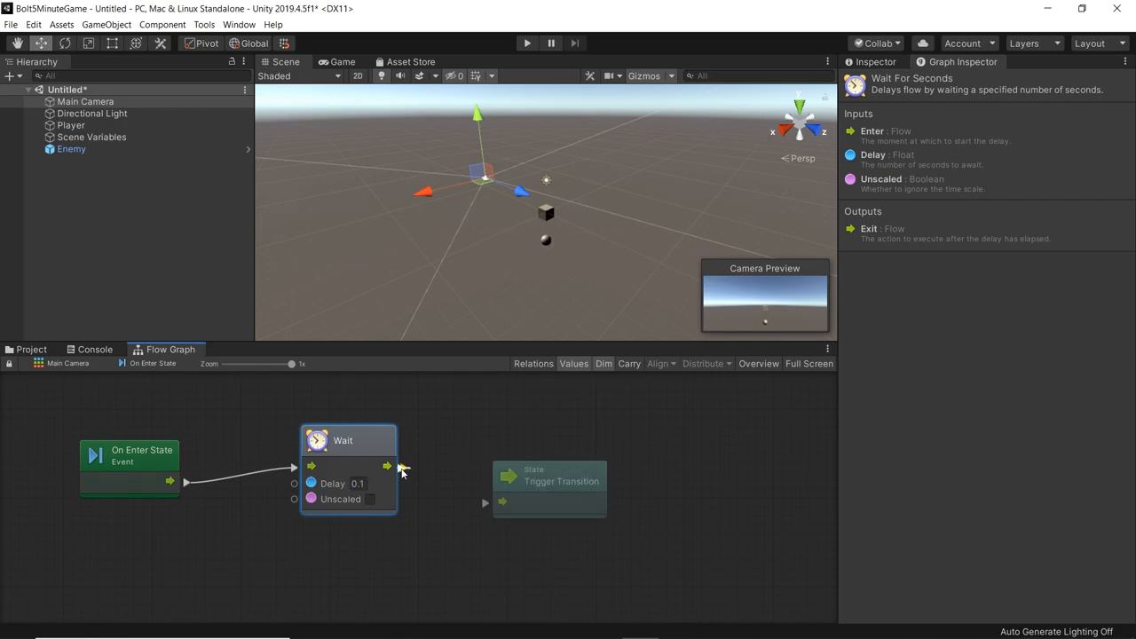
pyautogui.moveTo(387, 465); pyautogui.dragTo(501, 504)
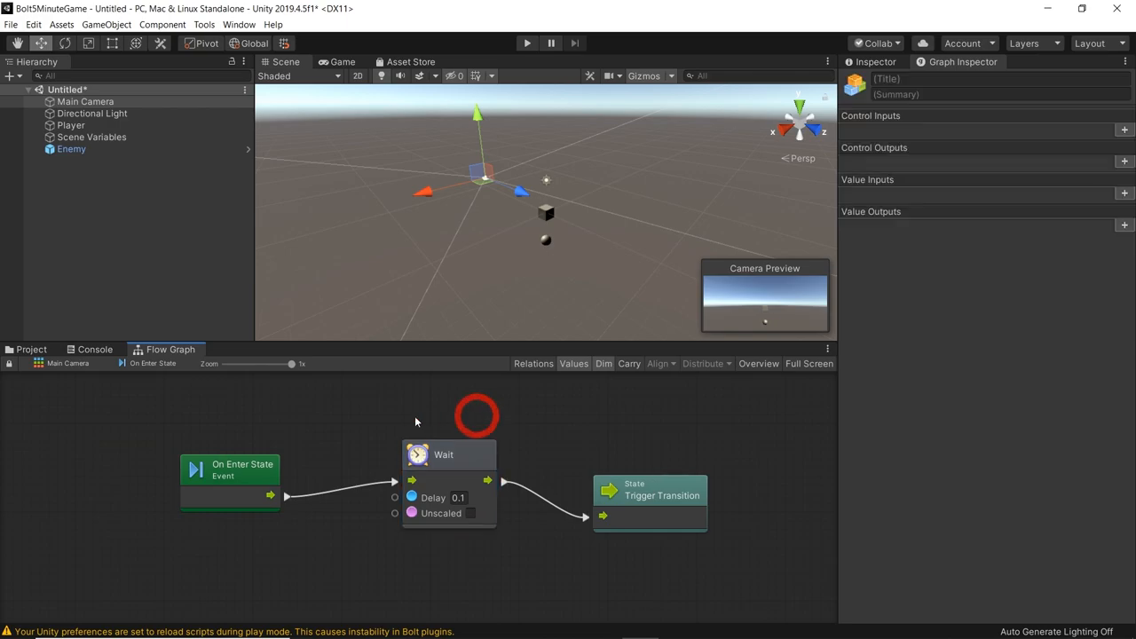
pyautogui.click(234, 470)
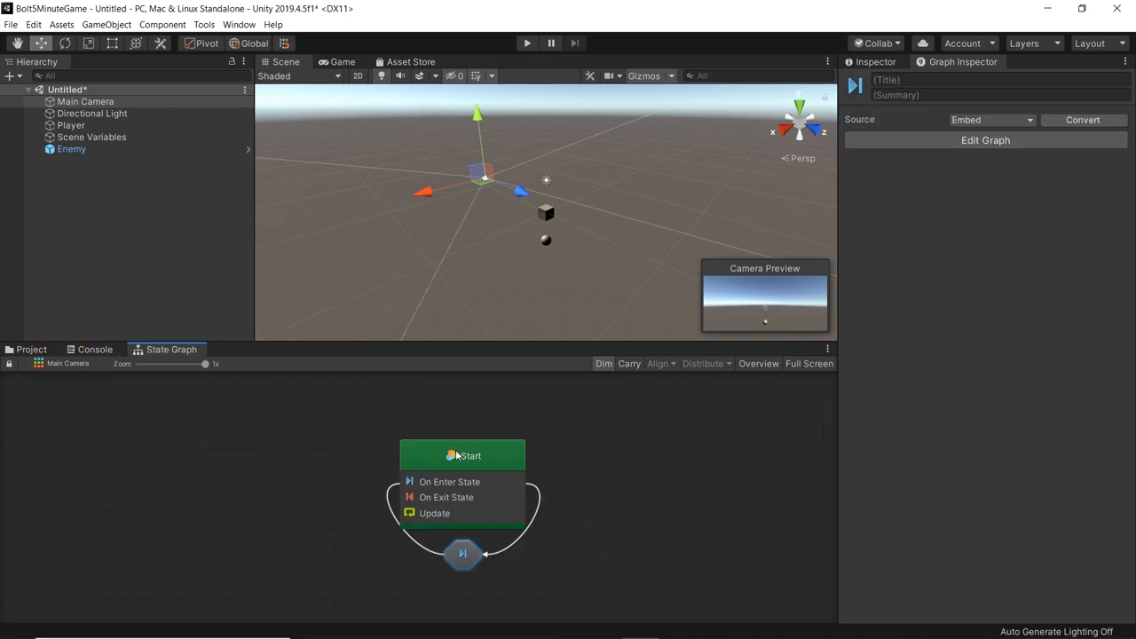
# - Inside the Start state's graph, add a Random Range unit after On Enter State
pyautogui.doubleClick(462, 455)
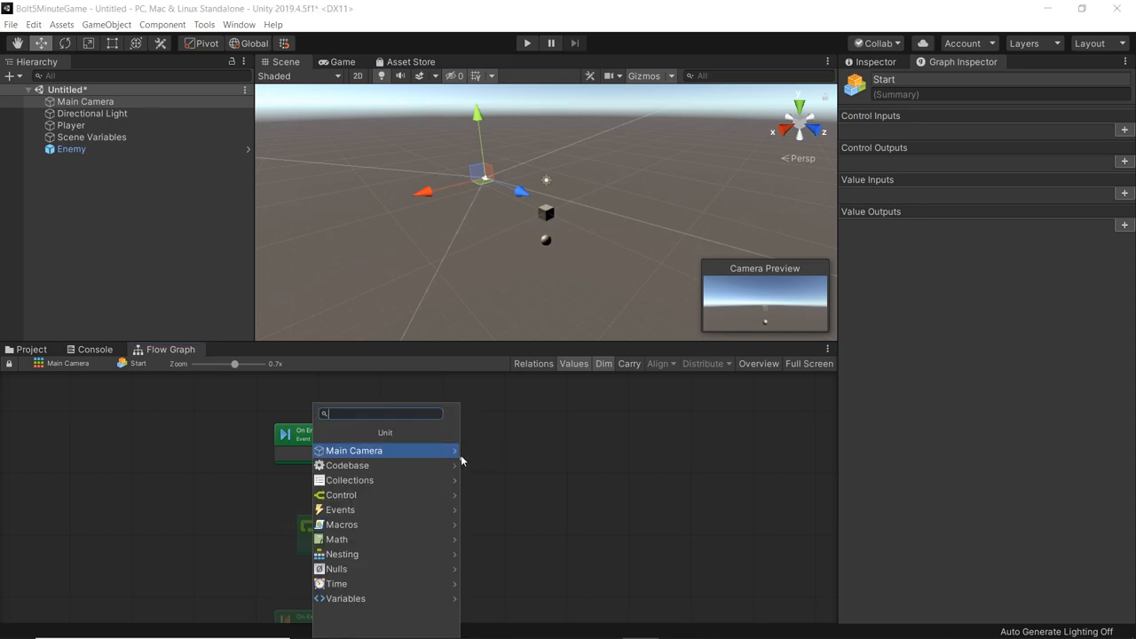
pyautogui.write('random')
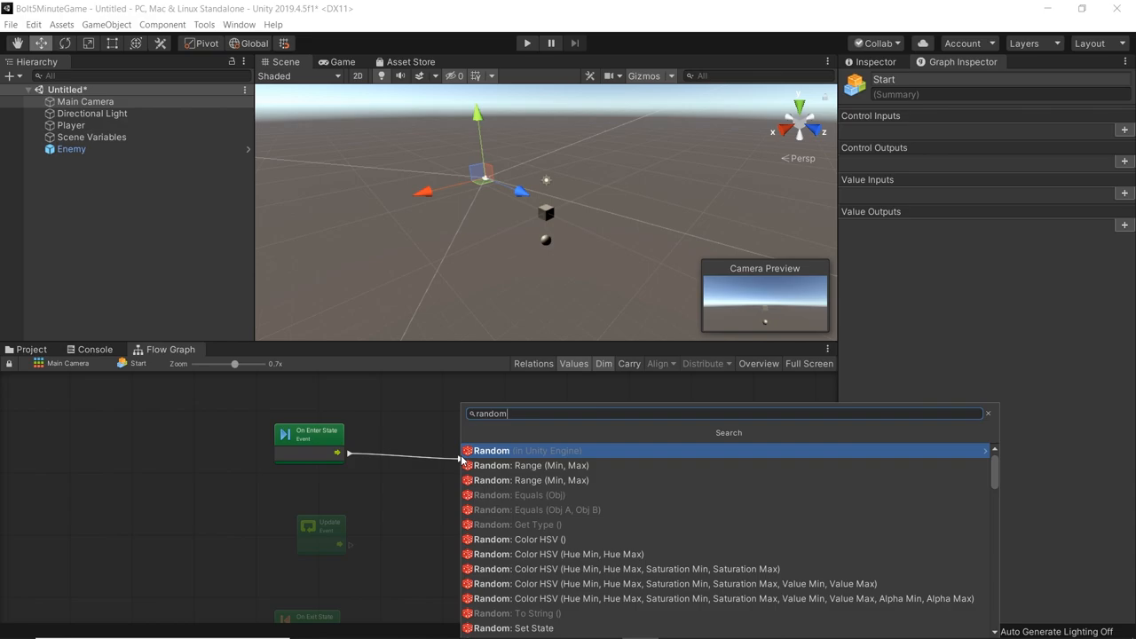
pyautogui.click(529, 465)
pyautogui.write('5')
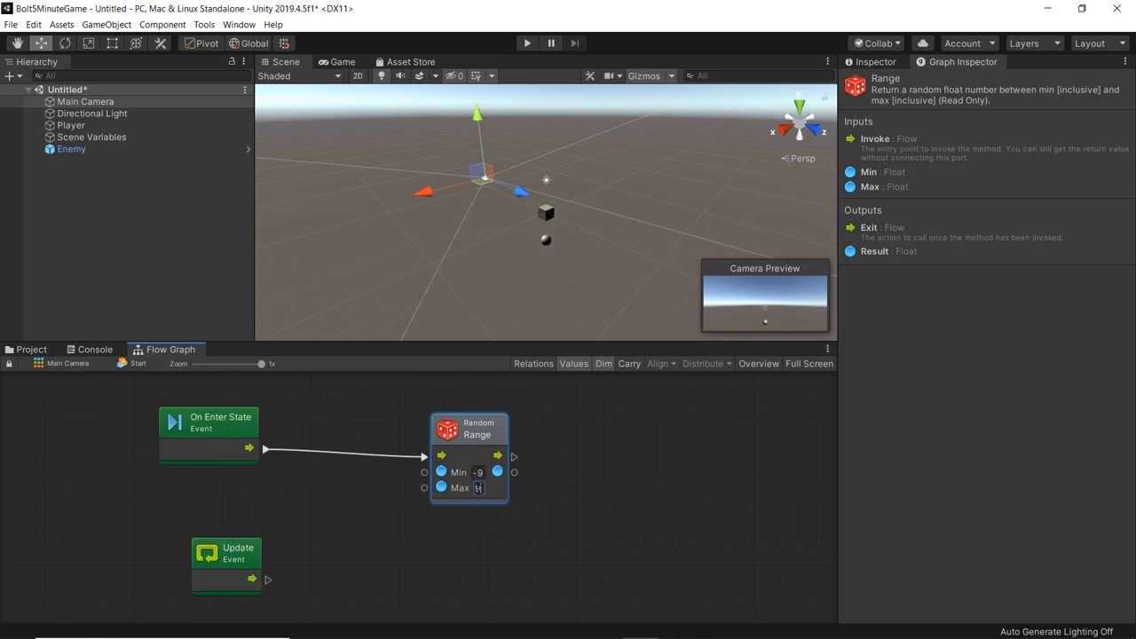
# - Feed the random value (range -9 to 9) into a new Create Vector 3 (X, Y, Z) unit
pyautogui.moveTo(513, 456); pyautogui.dragTo(570, 435)
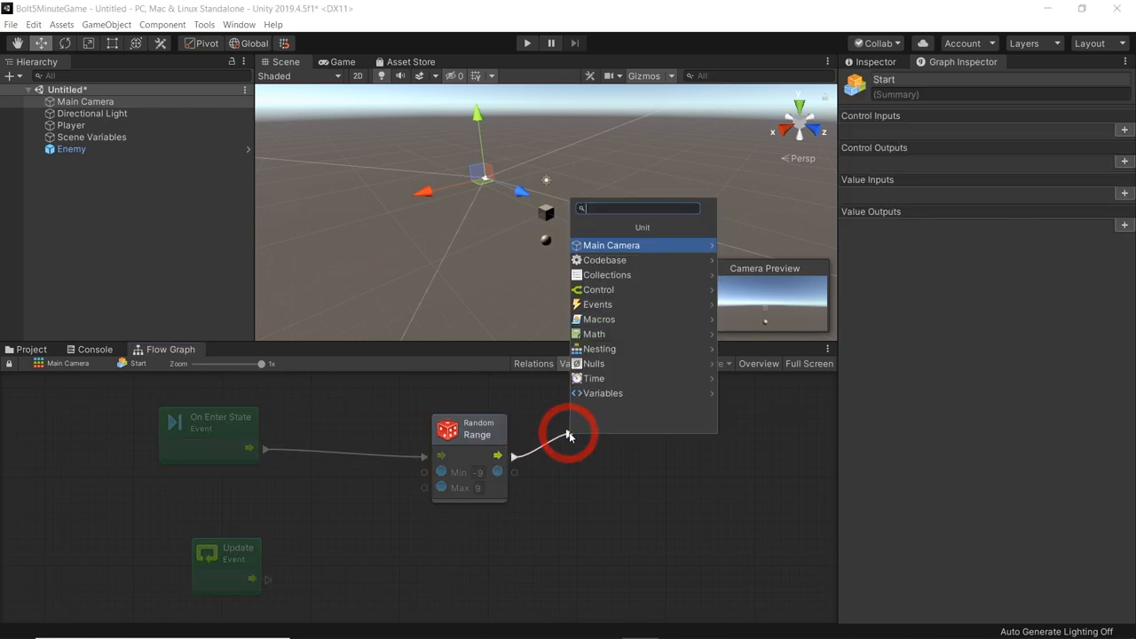
pyautogui.write('vector 3')
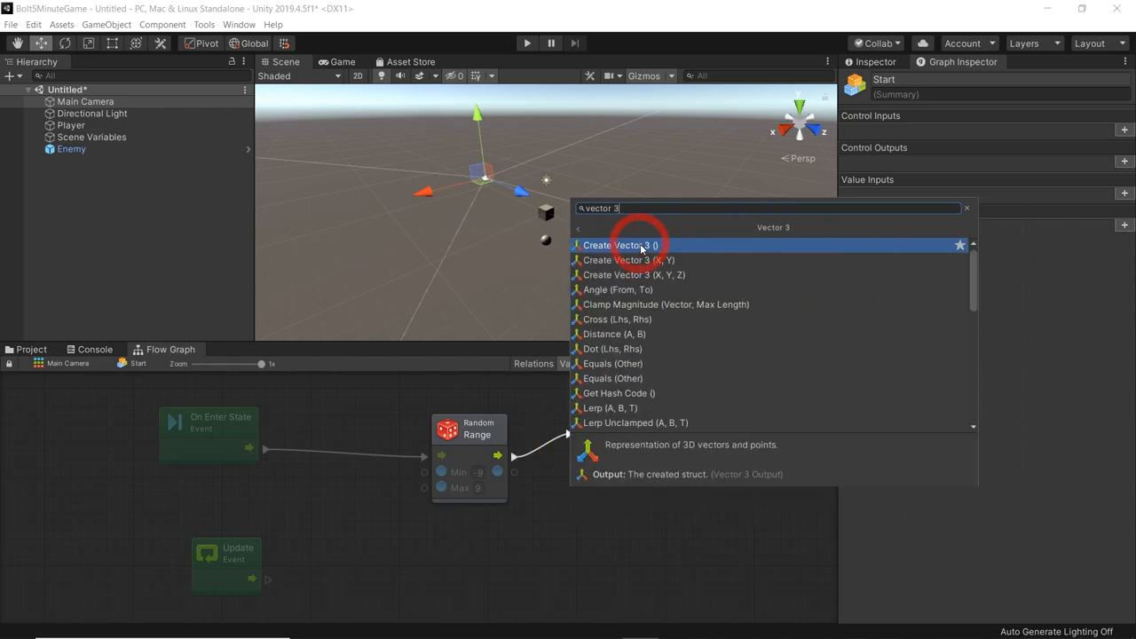
pyautogui.click(622, 245)
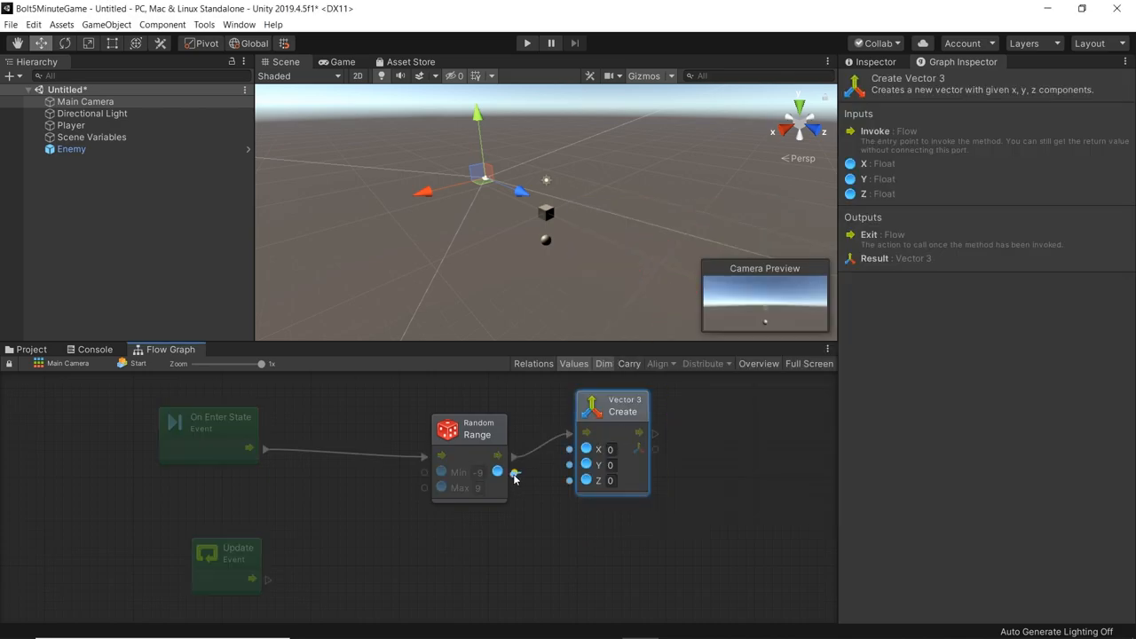
pyautogui.moveTo(497, 473); pyautogui.dragTo(586, 448)
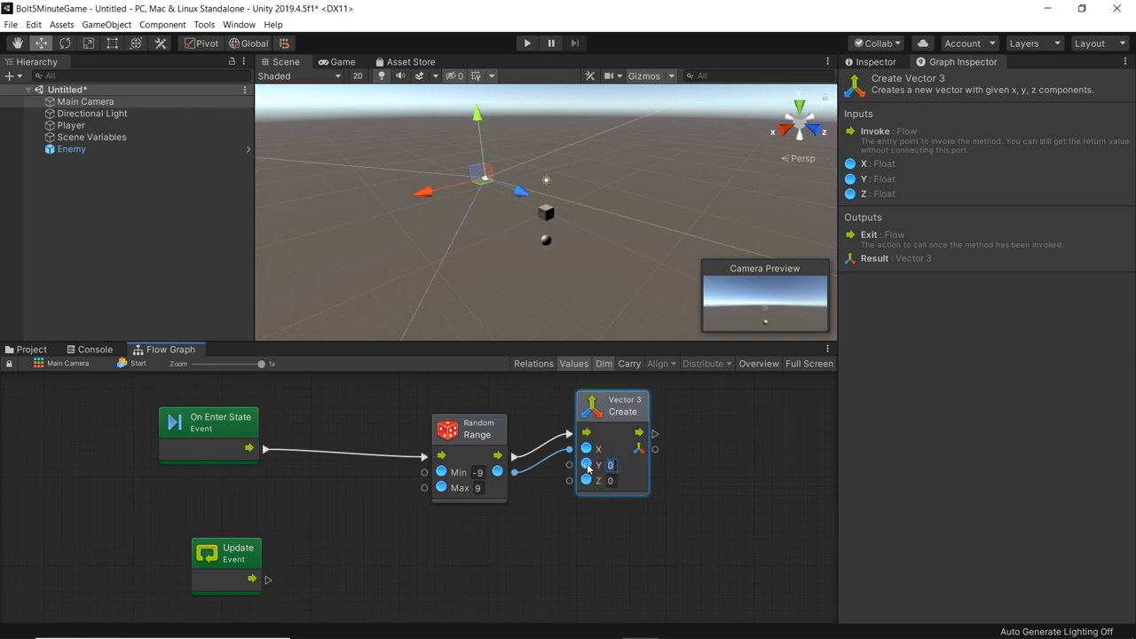
pyautogui.write('9')
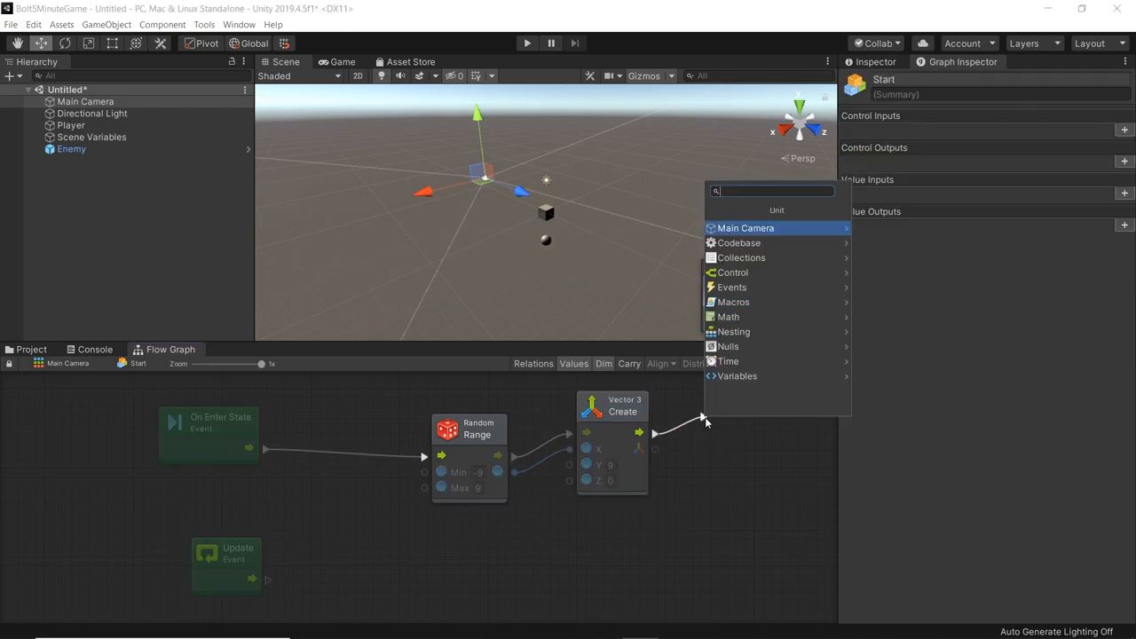
# - Add Instantiate (Original, Position, Rotation) from the Vector 3, with the Enemy prefab as original
pyautogui.write('instantiate')
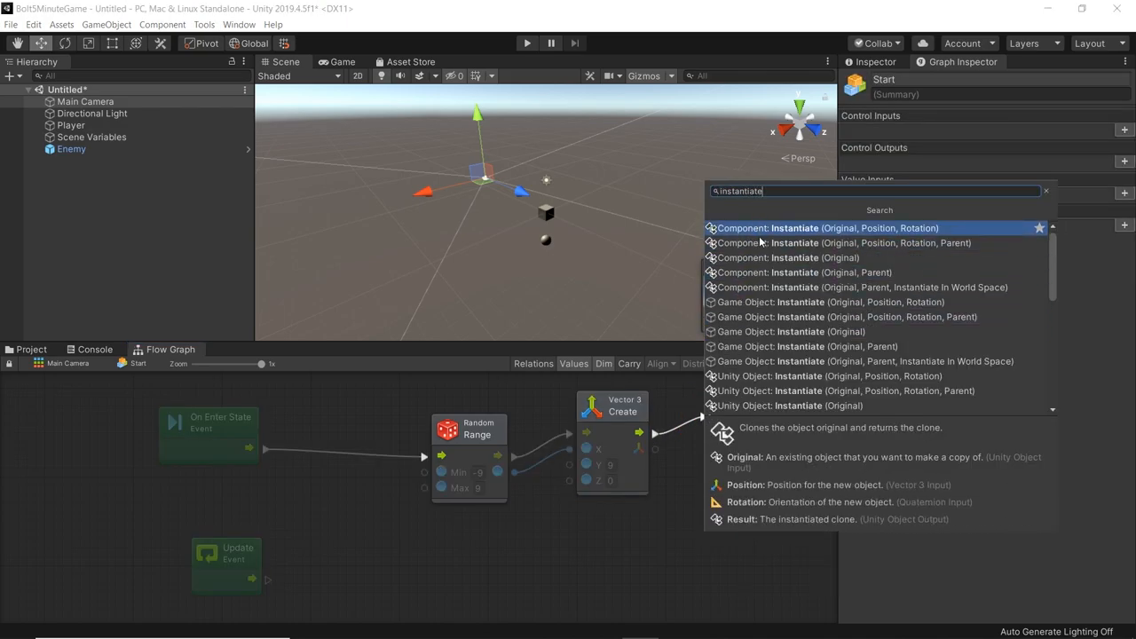
pyautogui.click(791, 301)
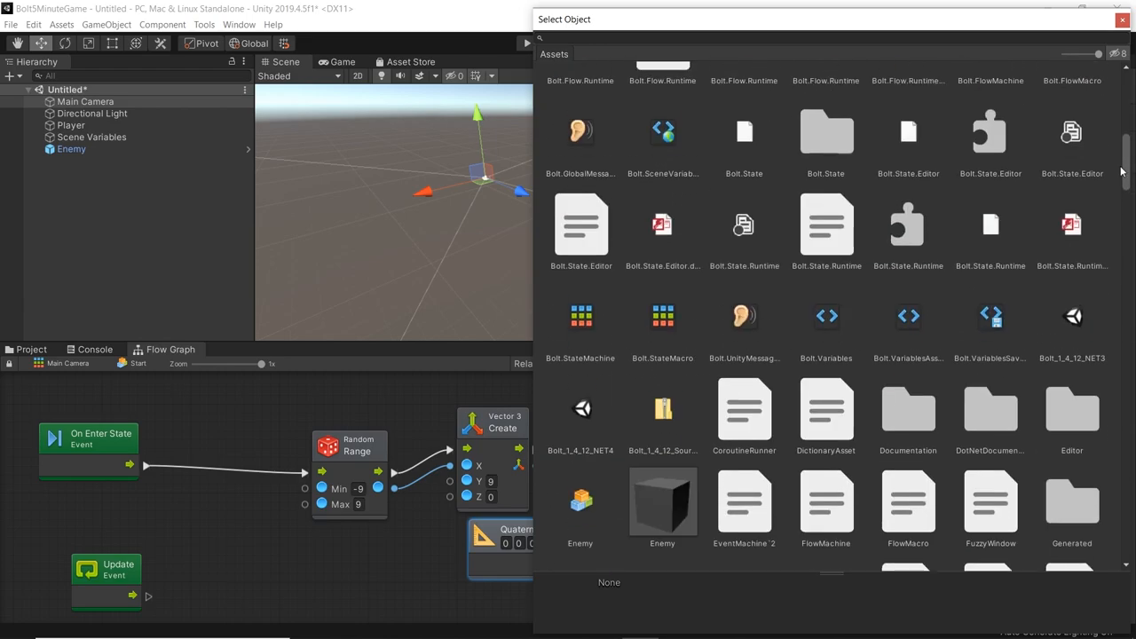
pyautogui.click(662, 323)
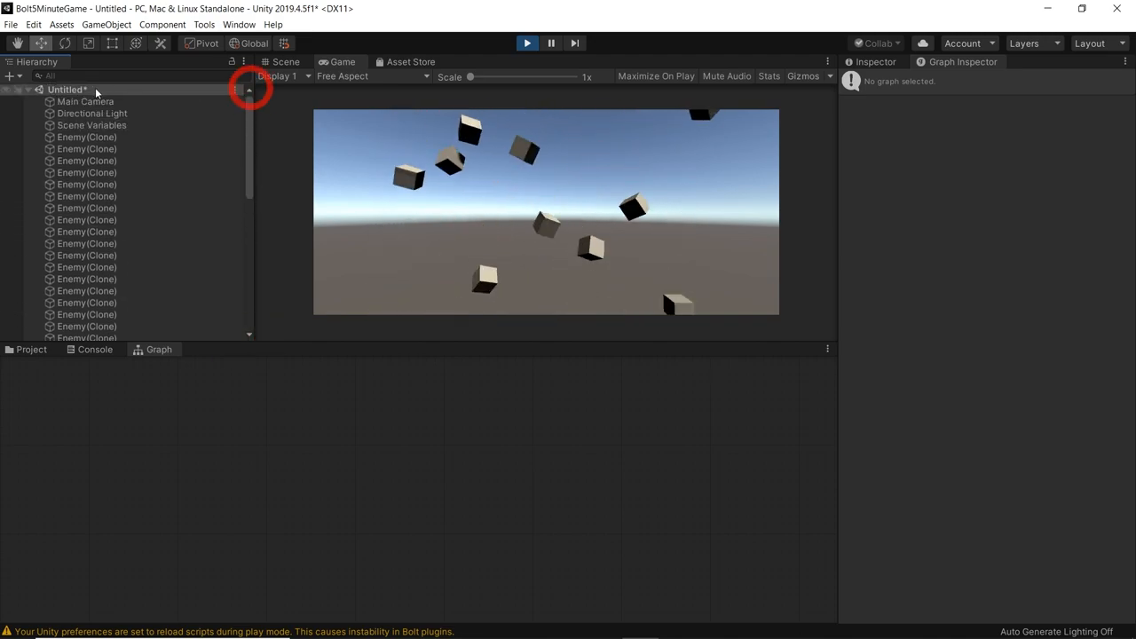
# - While the game runs, select Main Camera to watch the Spawner graph spawning Enemy clones
pyautogui.click(85, 101)
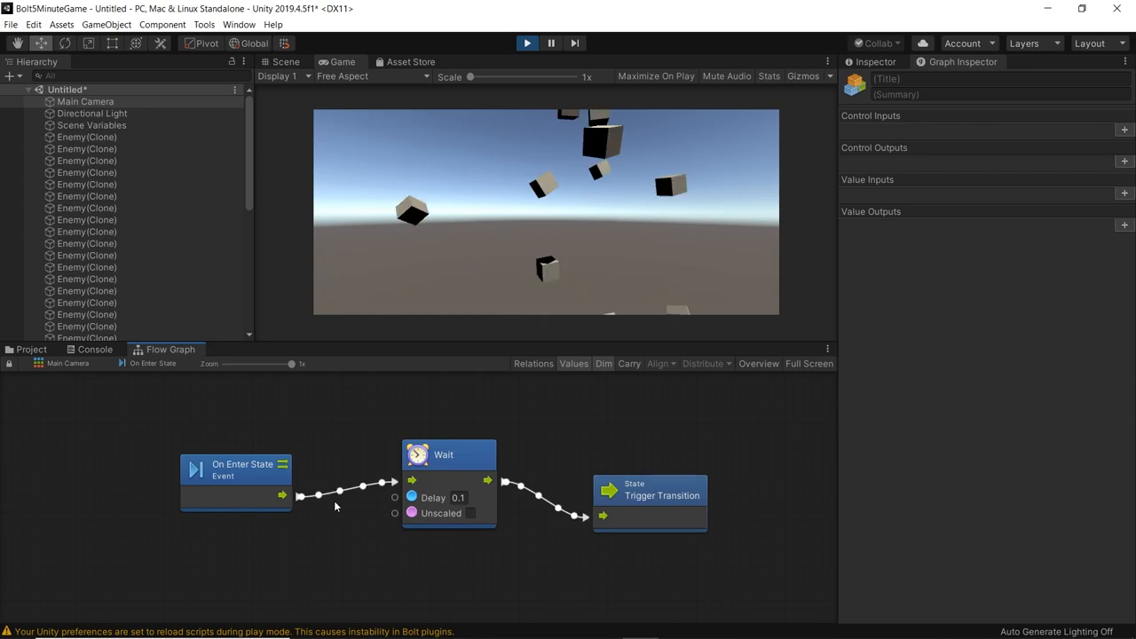
pyautogui.moveTo(191, 383)
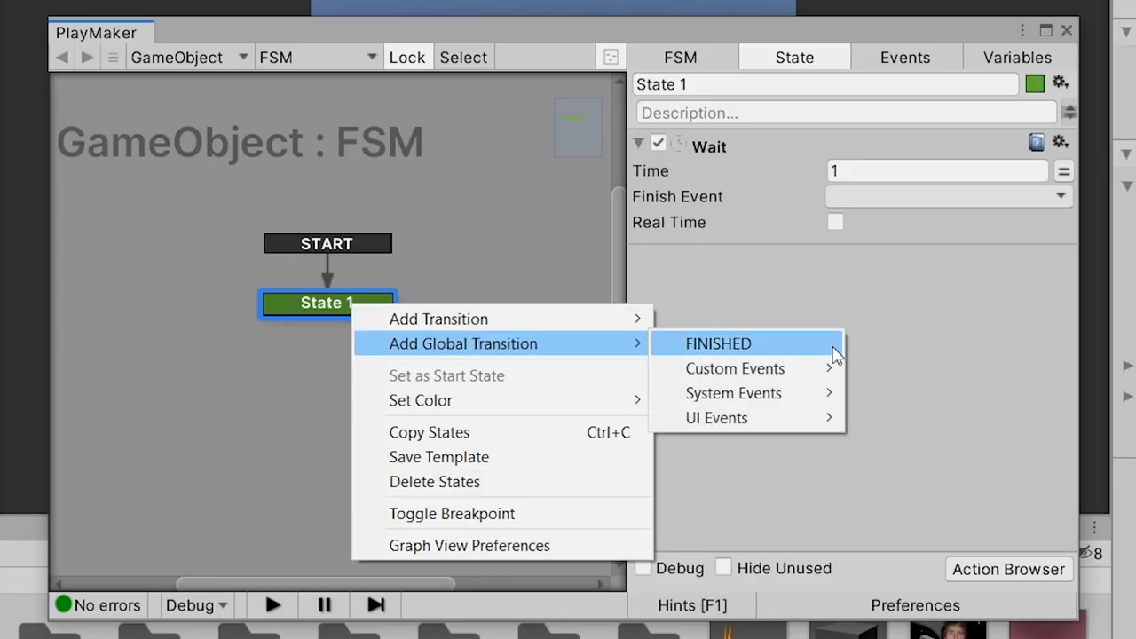
# - Give PlayMaker's State 1 a global FINISHED transition
pyautogui.click(717, 344)
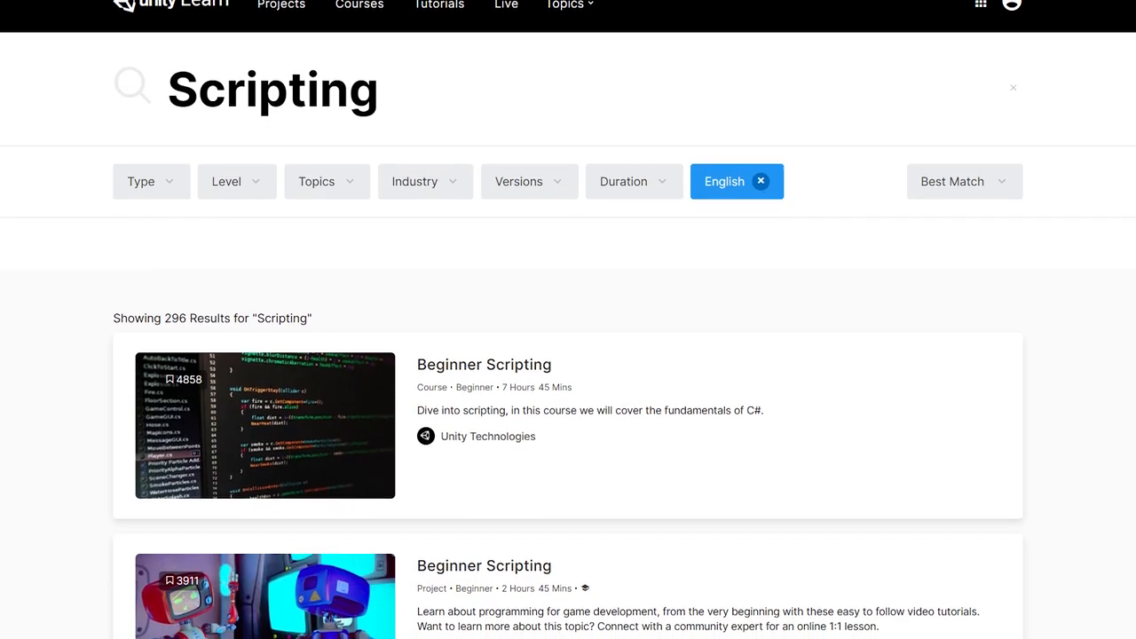
# - Scroll through Unity Learn's Scripting results down to the archived Bolt videos
pyautogui.scroll(-3)
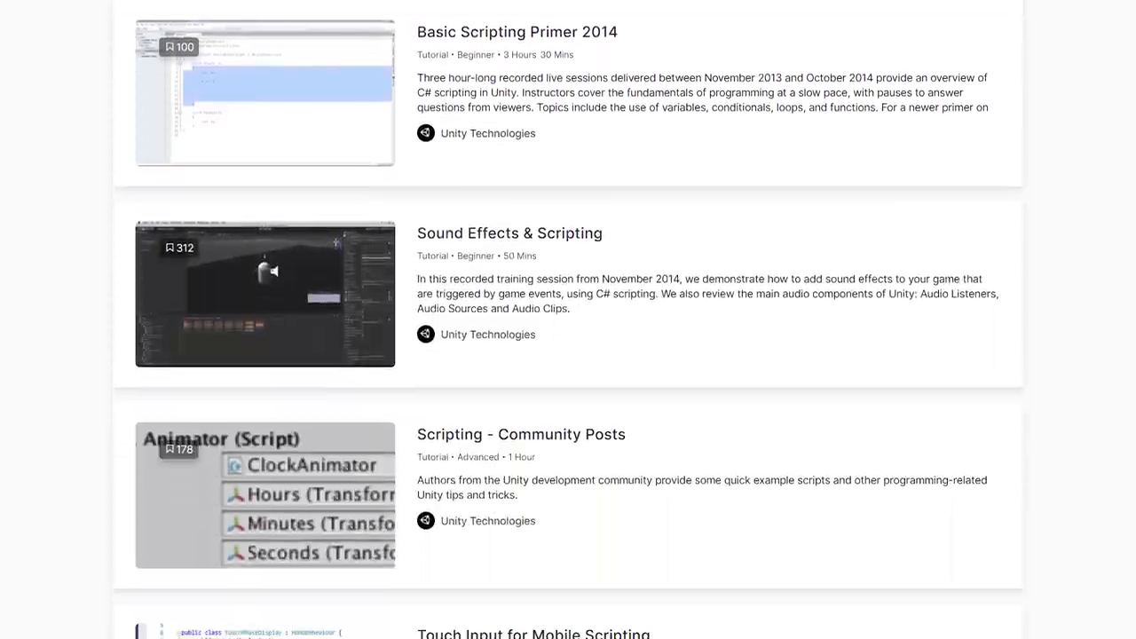
pyautogui.scroll(-3)
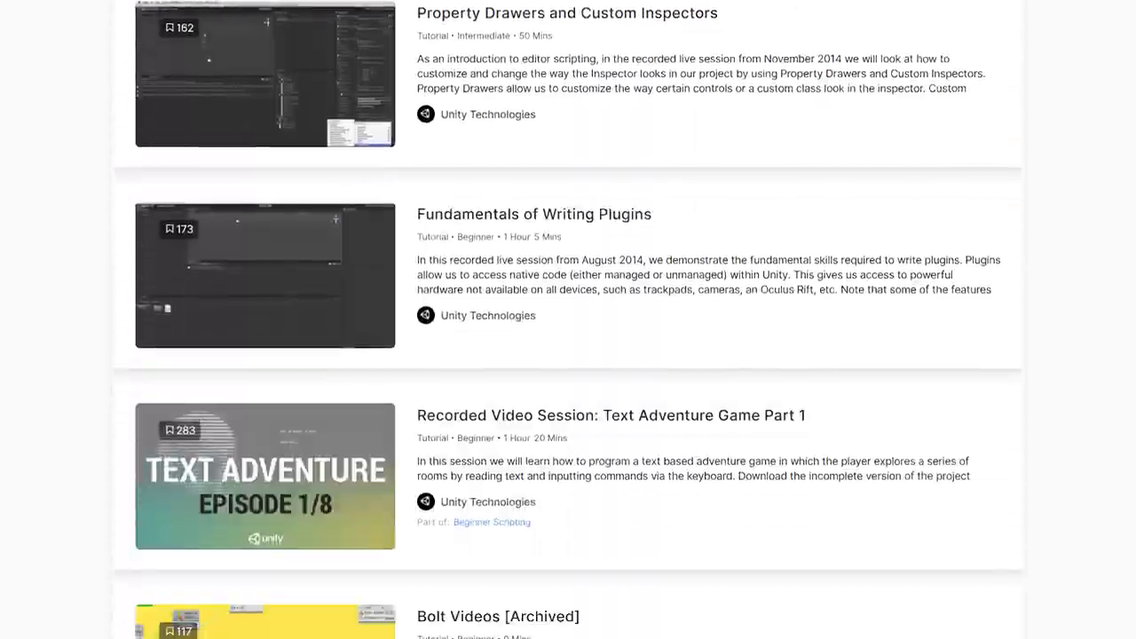
pyautogui.scroll(-3)
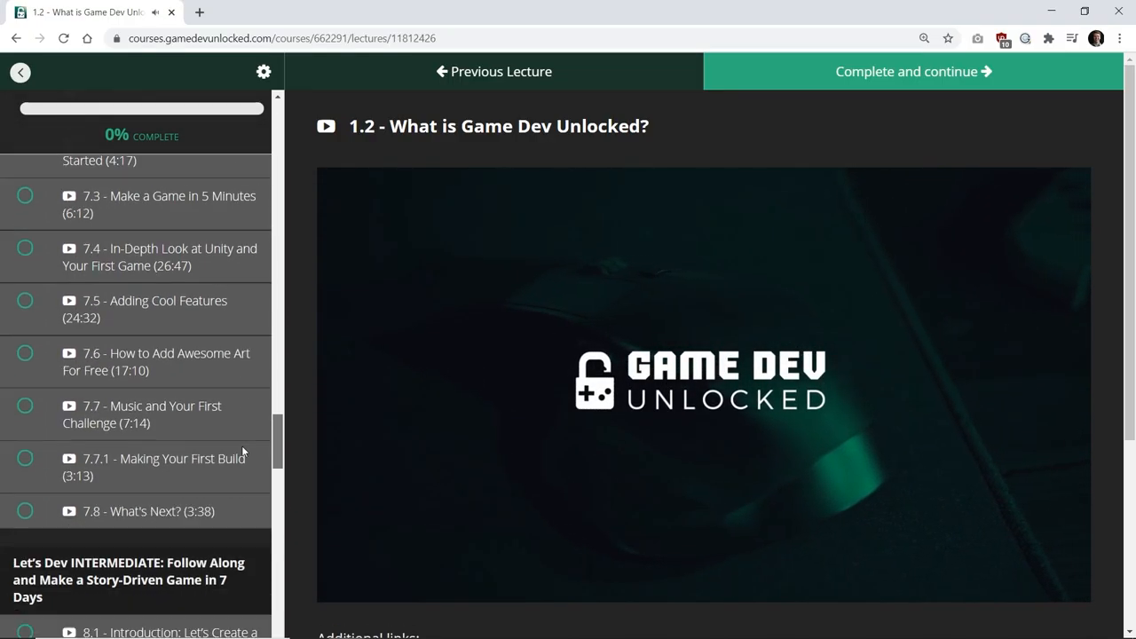
# - Scroll down the Game Dev Unlocked sales page covering Discord mentoring and free Steam keys
pyautogui.scroll(-3)
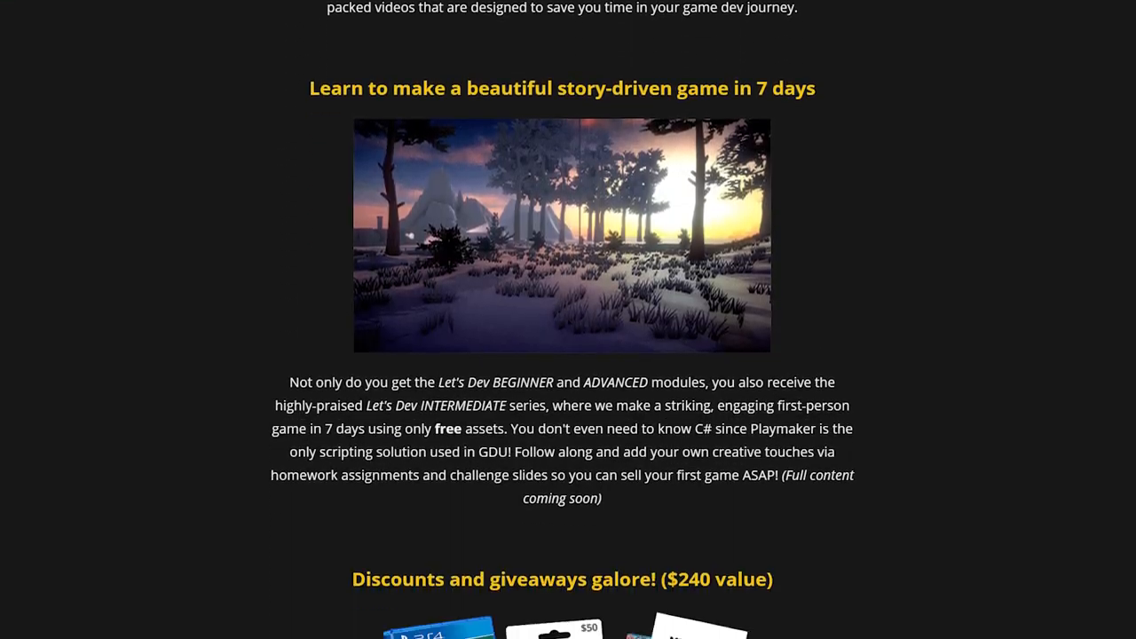
pyautogui.scroll(-3)
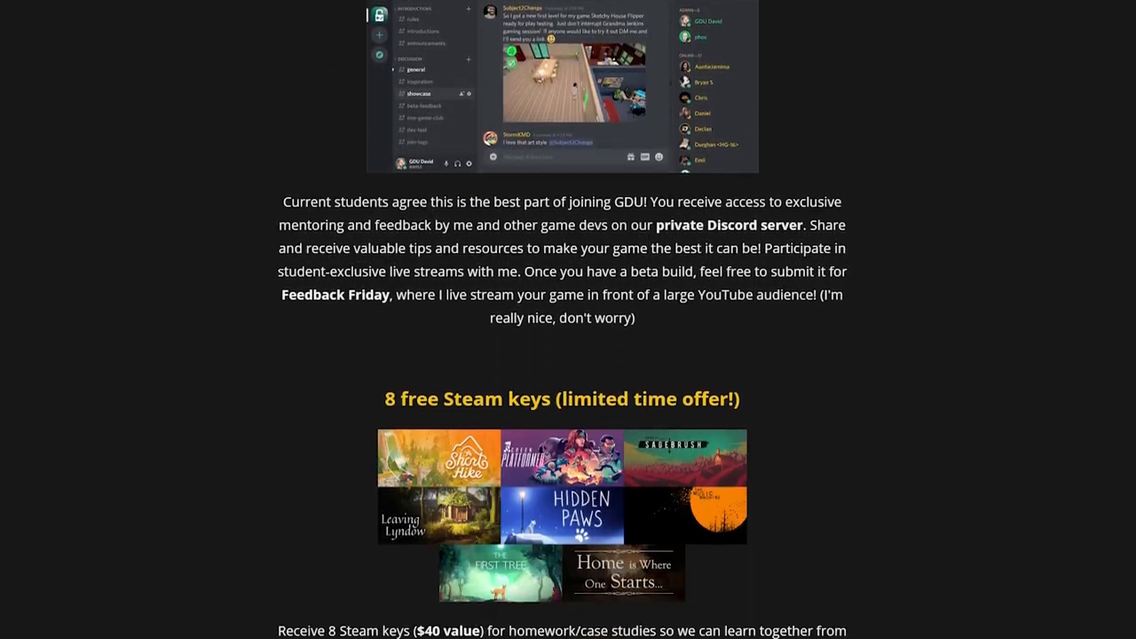